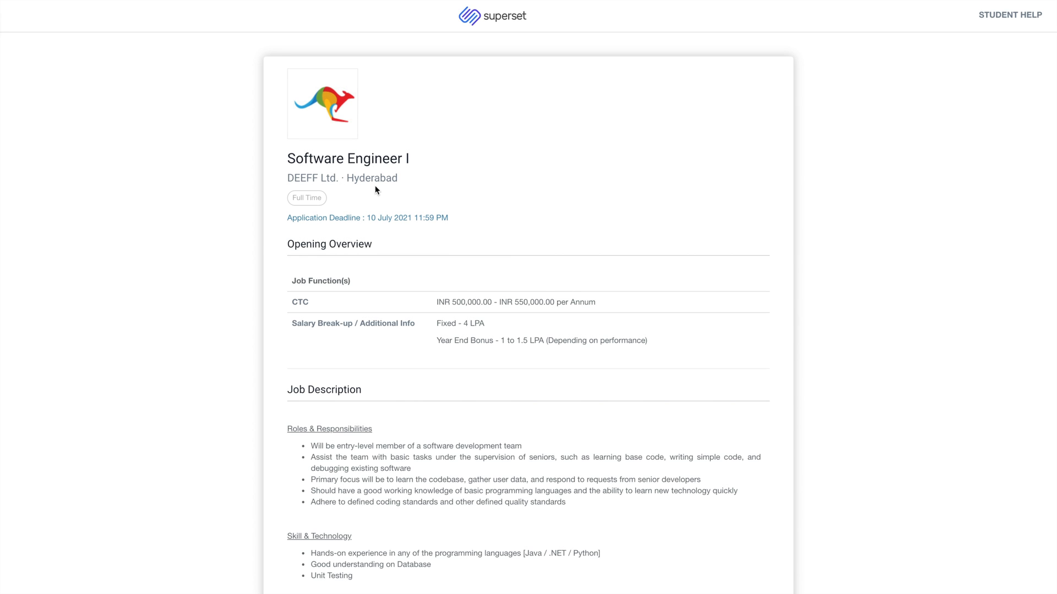
Begin Apply Now on the Software Engineer I posting and start typing the email 'shubha…'
scroll(down, 3)
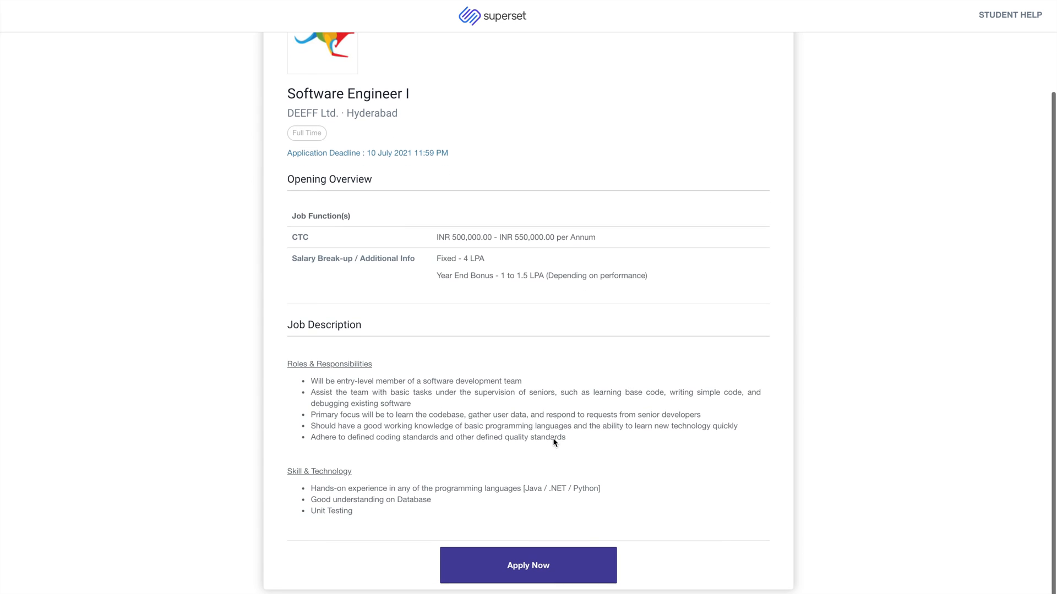
click(527, 565)
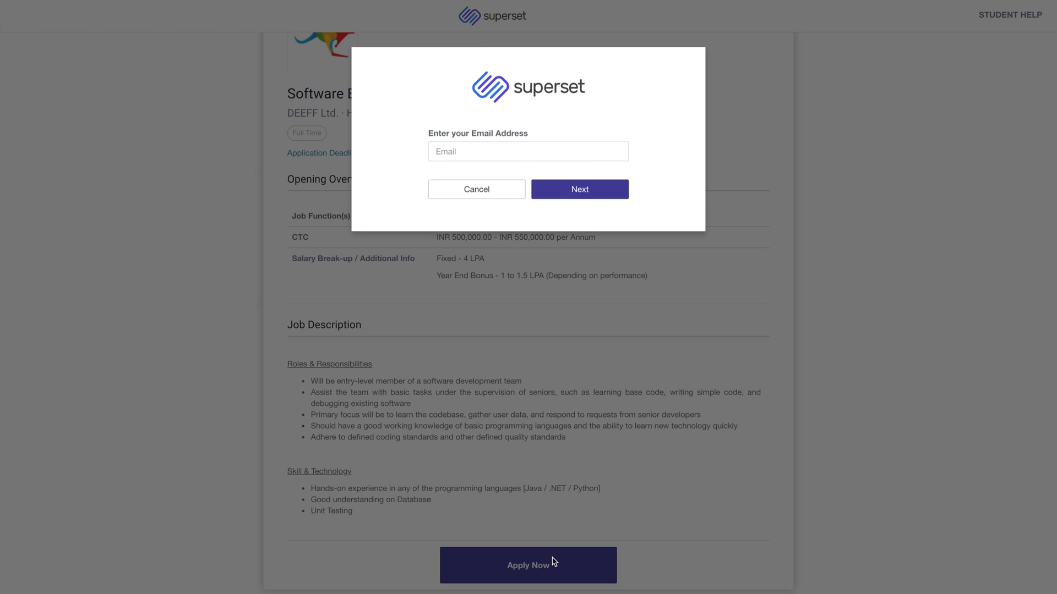
click(528, 151)
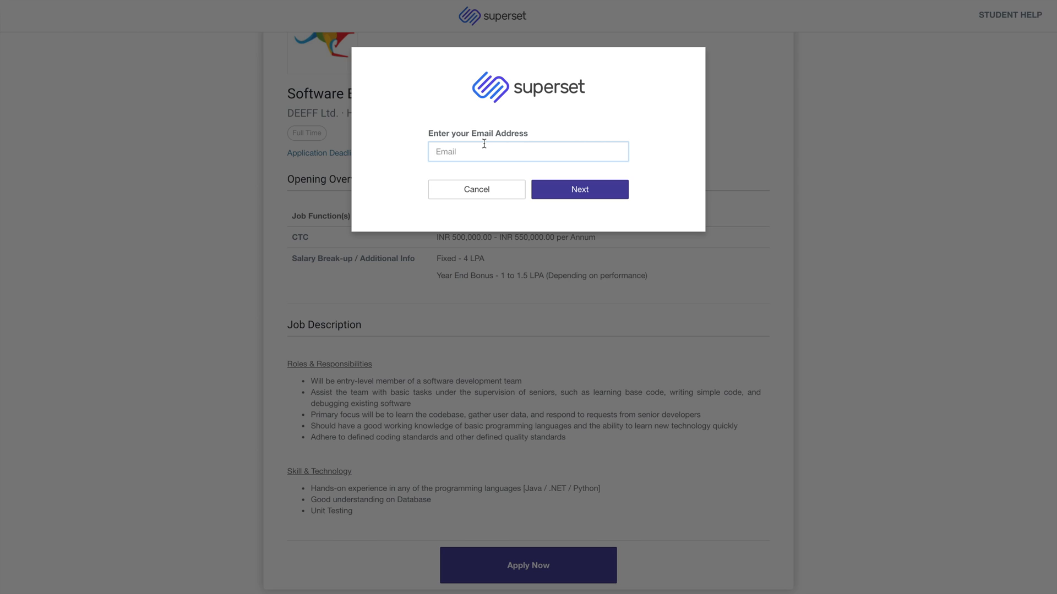
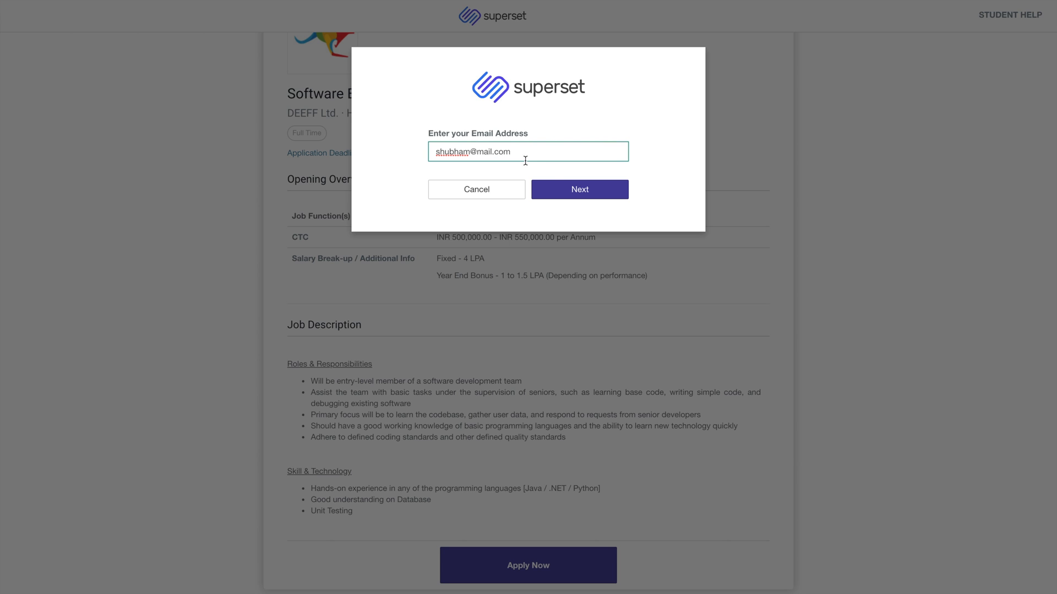
After the already-registered notice, change the email to the new 'ayush…l.com' address and submit it
click(578, 189)
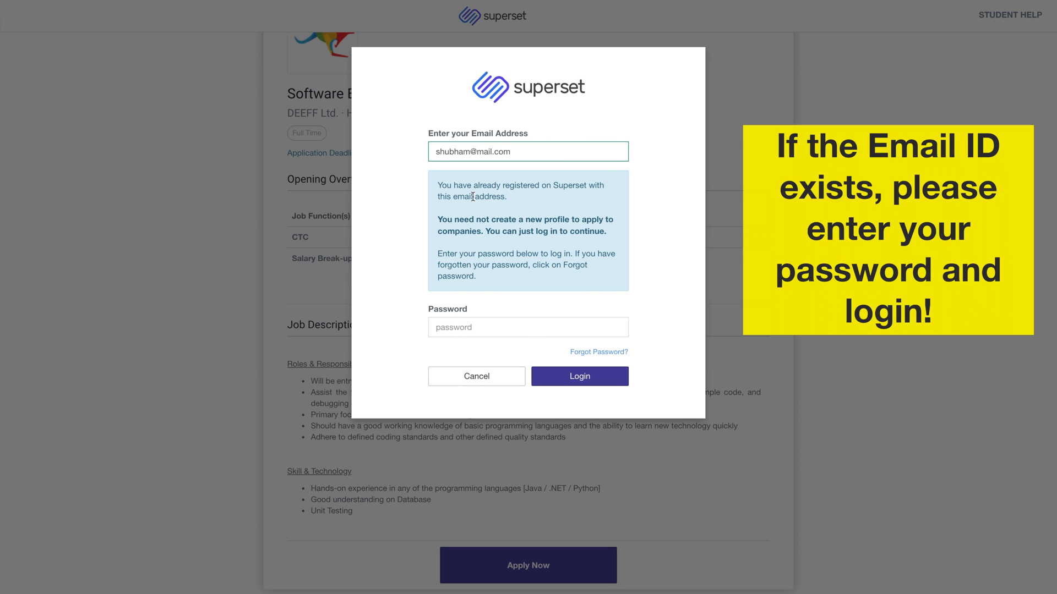
mouse_move(463, 216)
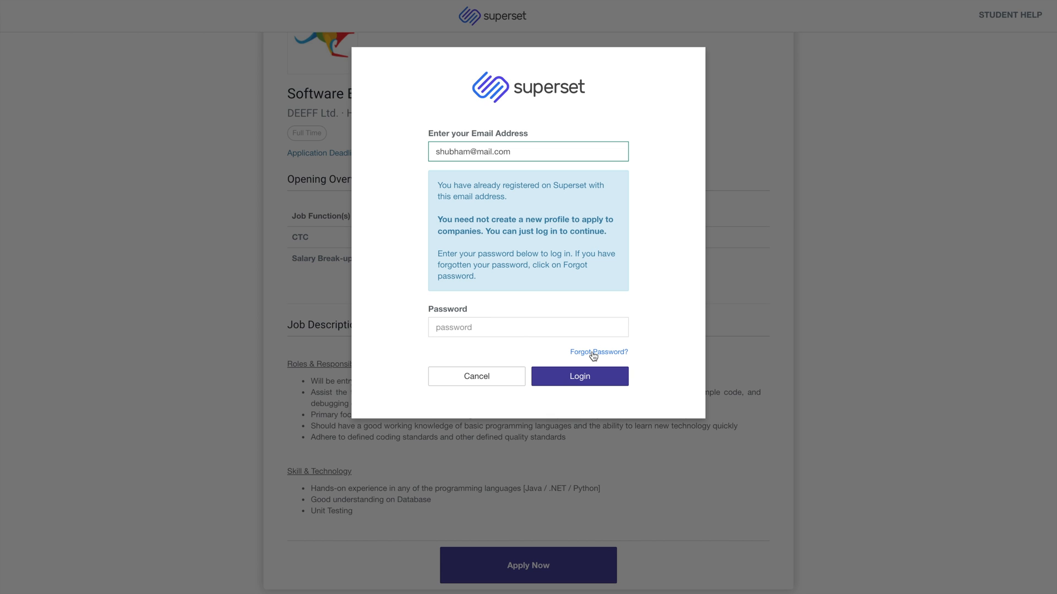
click(598, 352)
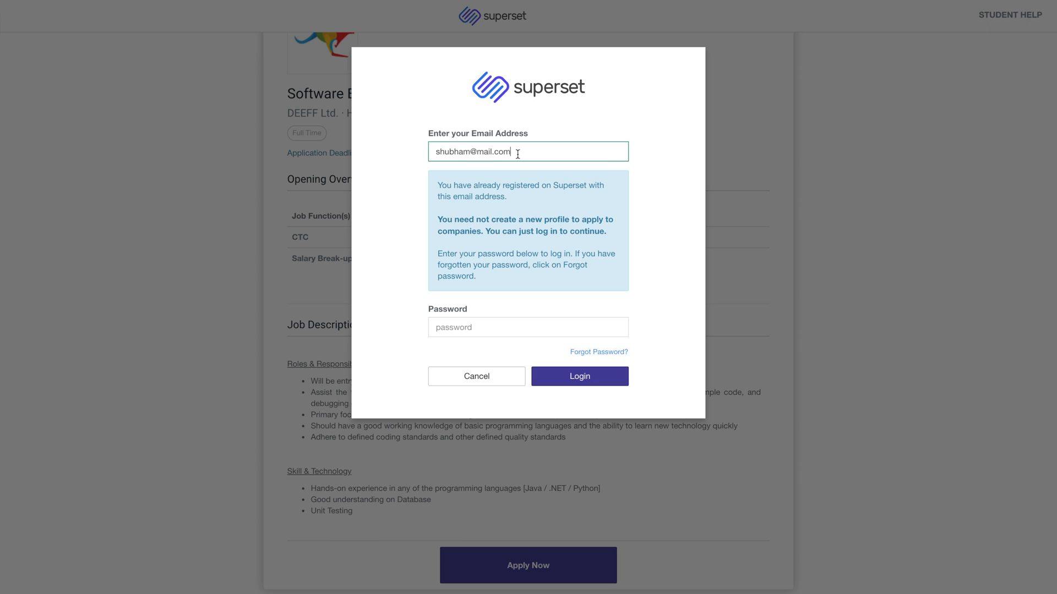
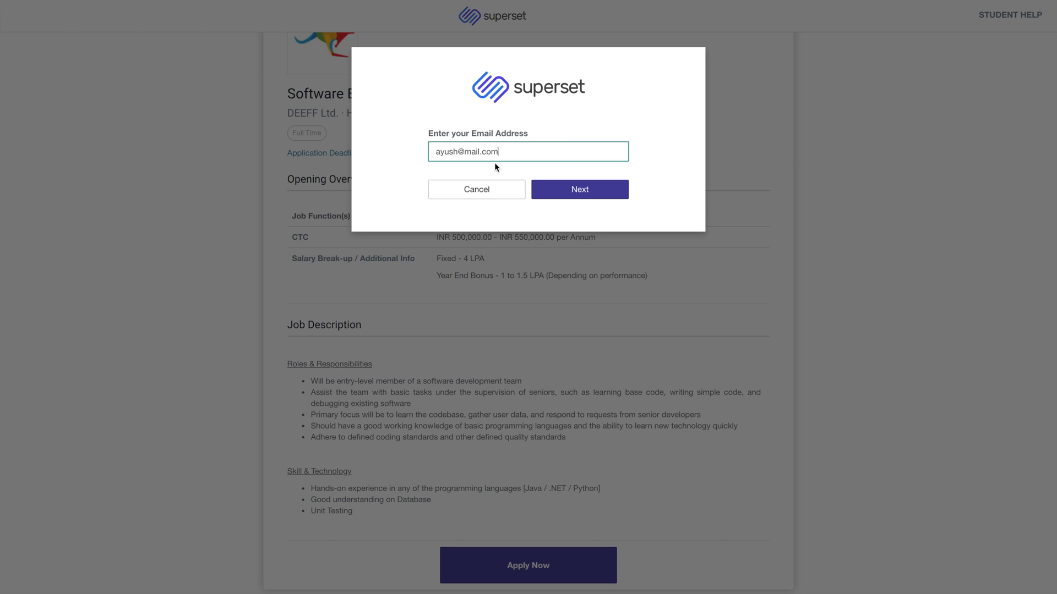
click(578, 189)
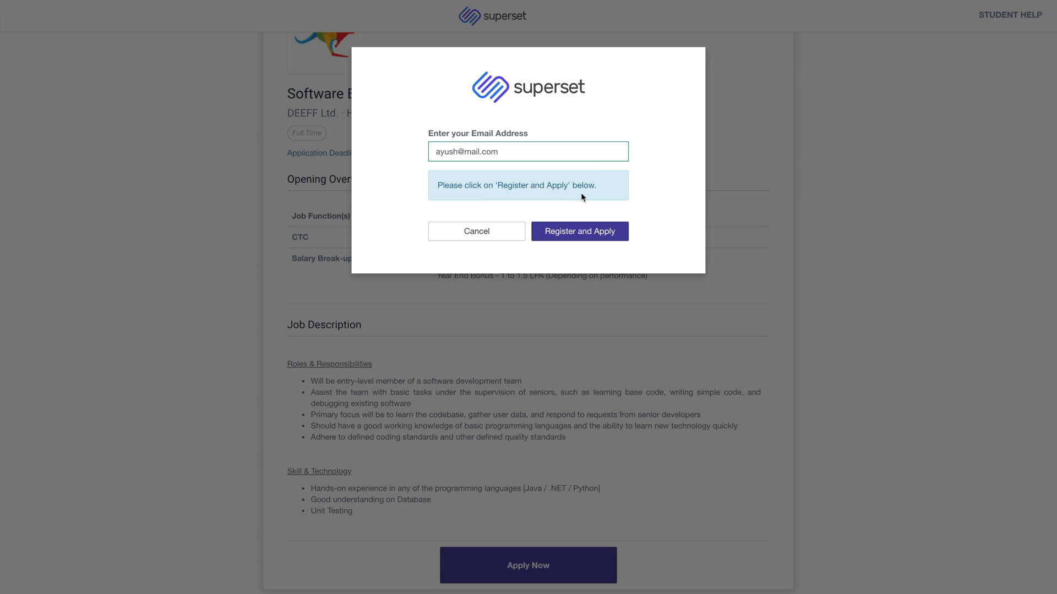
click(578, 230)
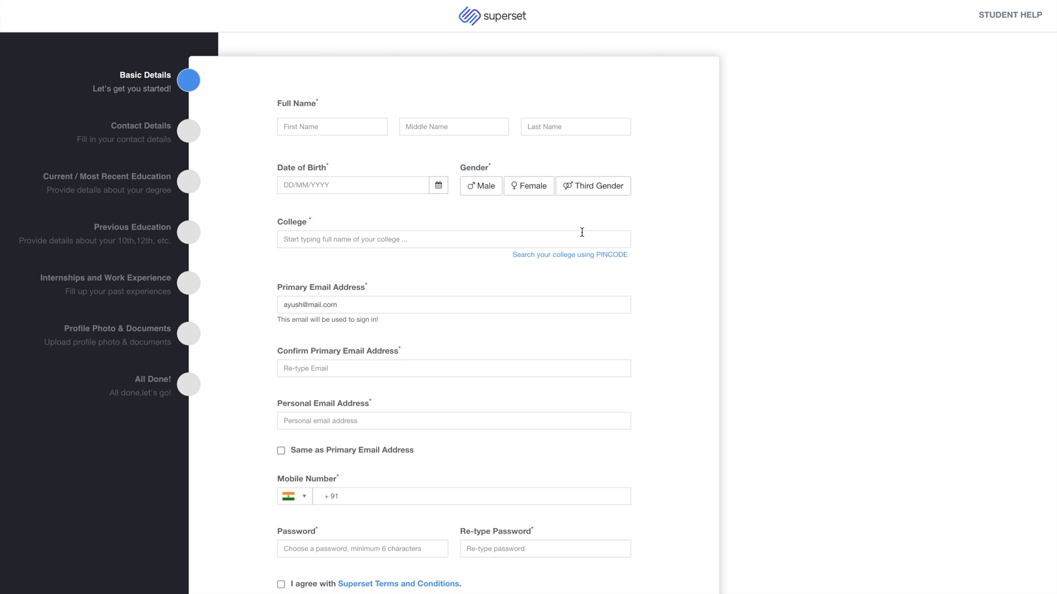
click(331, 127)
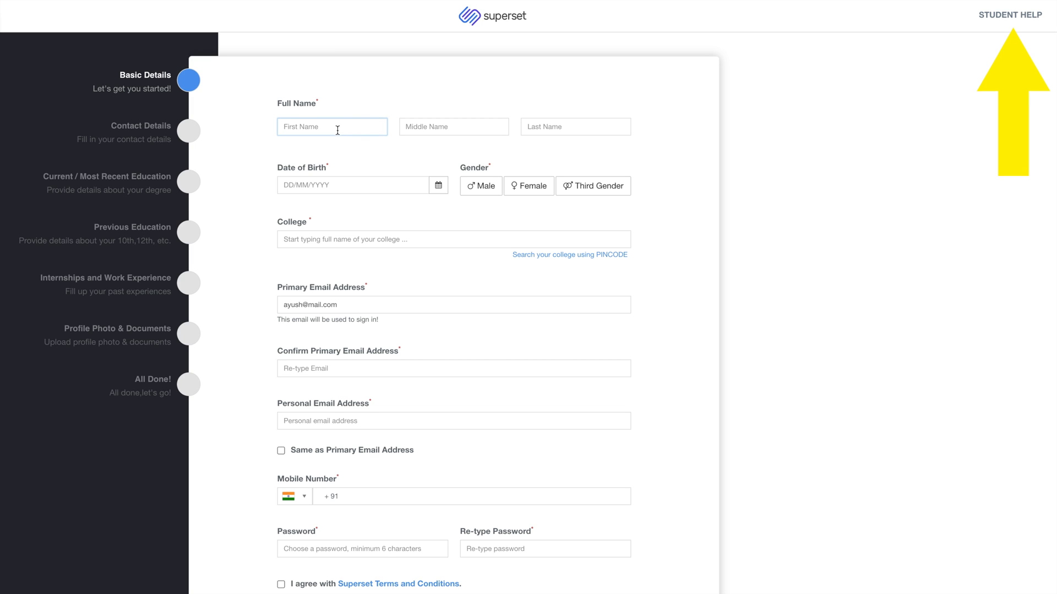
mouse_move(1001, 18)
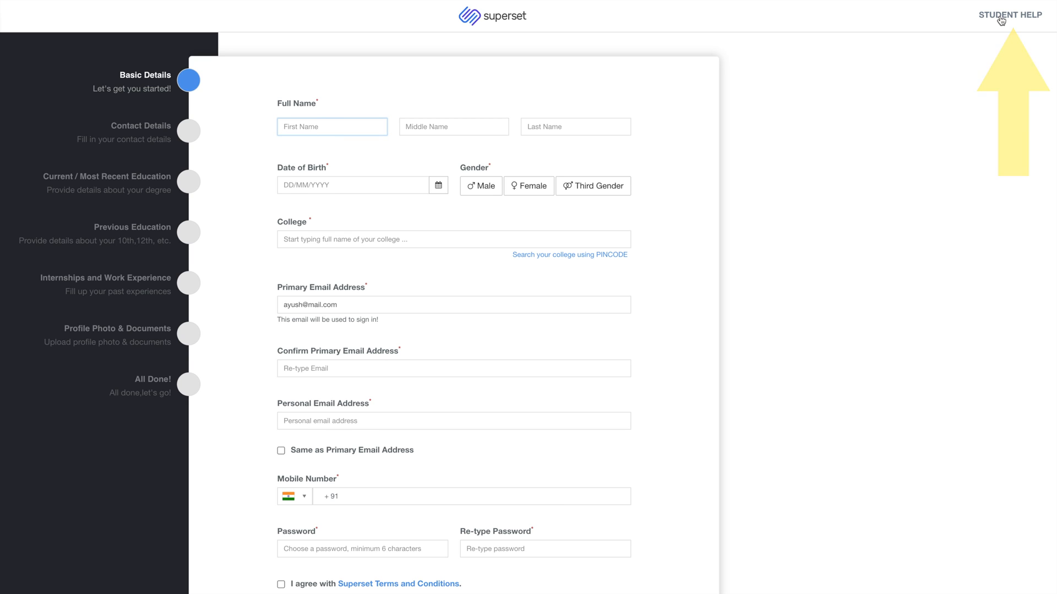
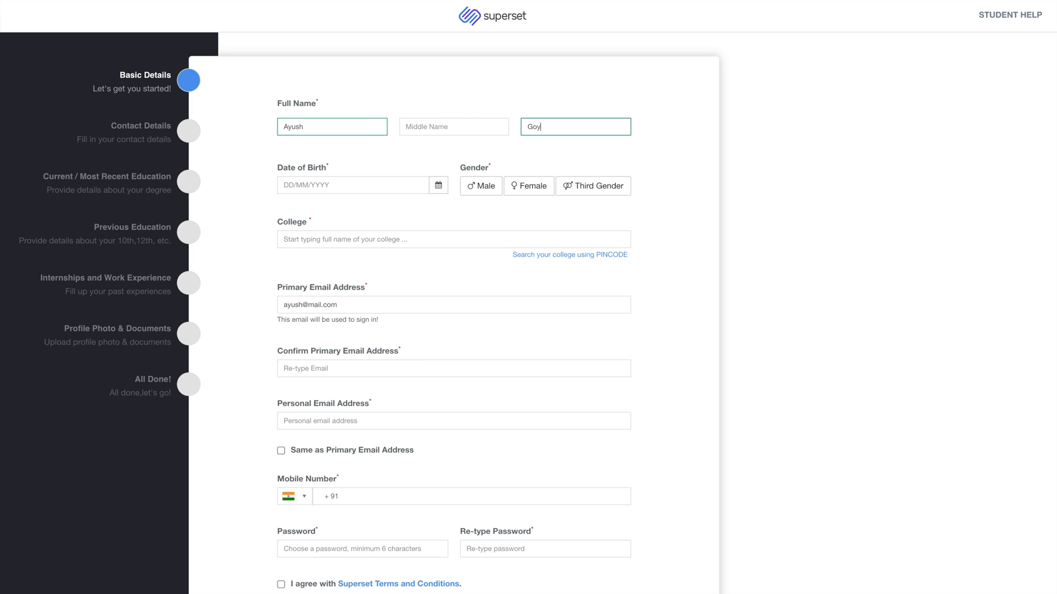
Enter the date of birth, set gender to Male and begin typing the college name 'weblength'
click(350, 185)
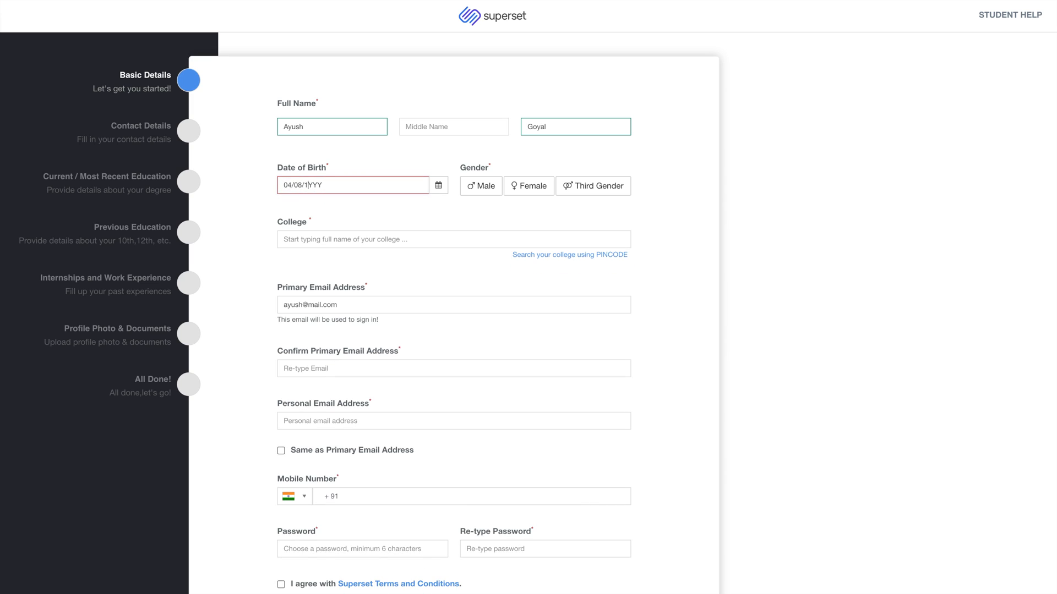
click(481, 185)
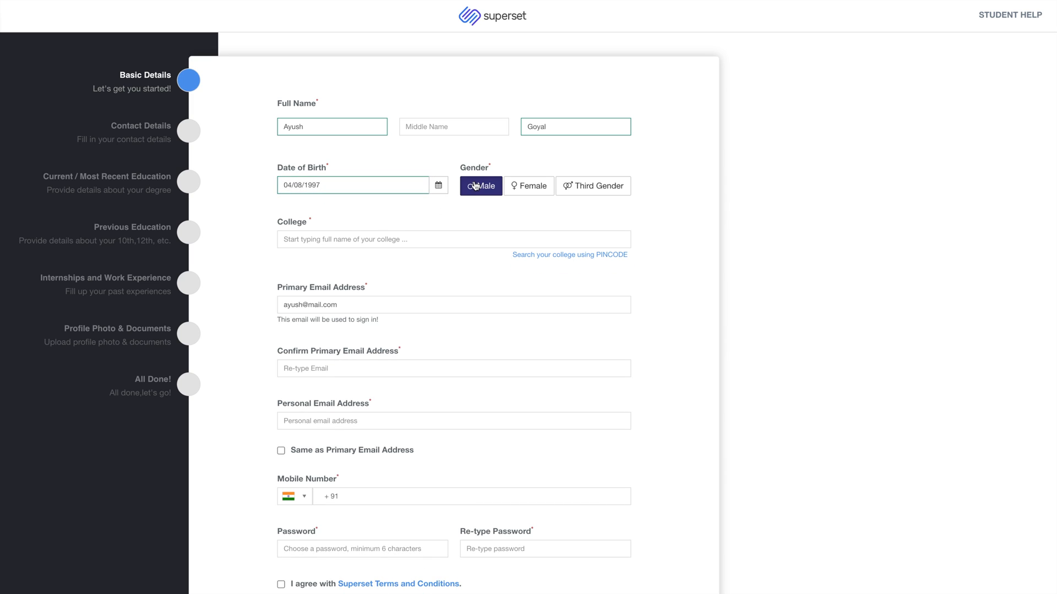
text(w)
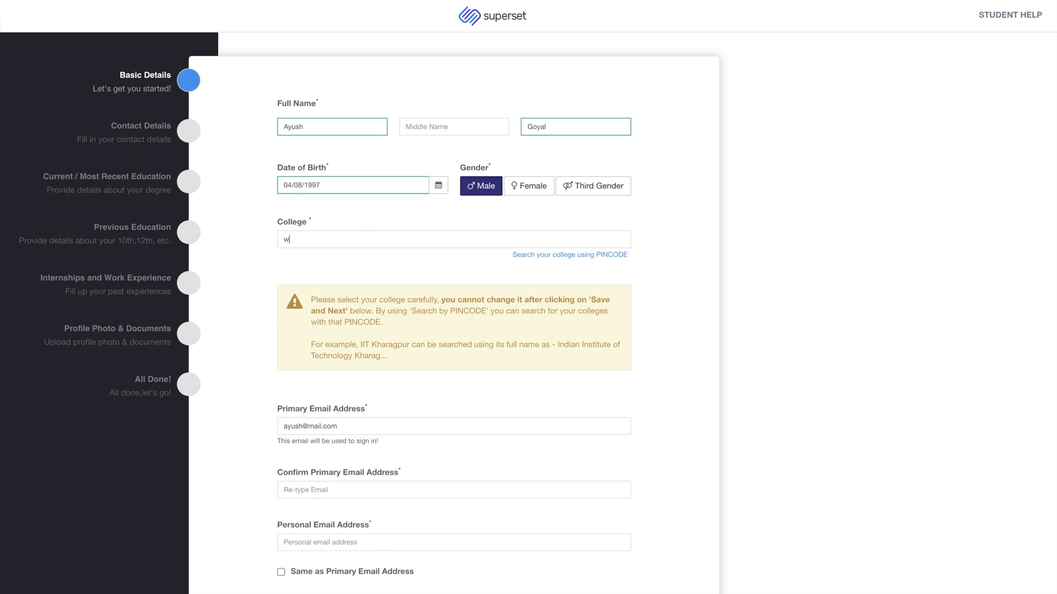
text(eblength)
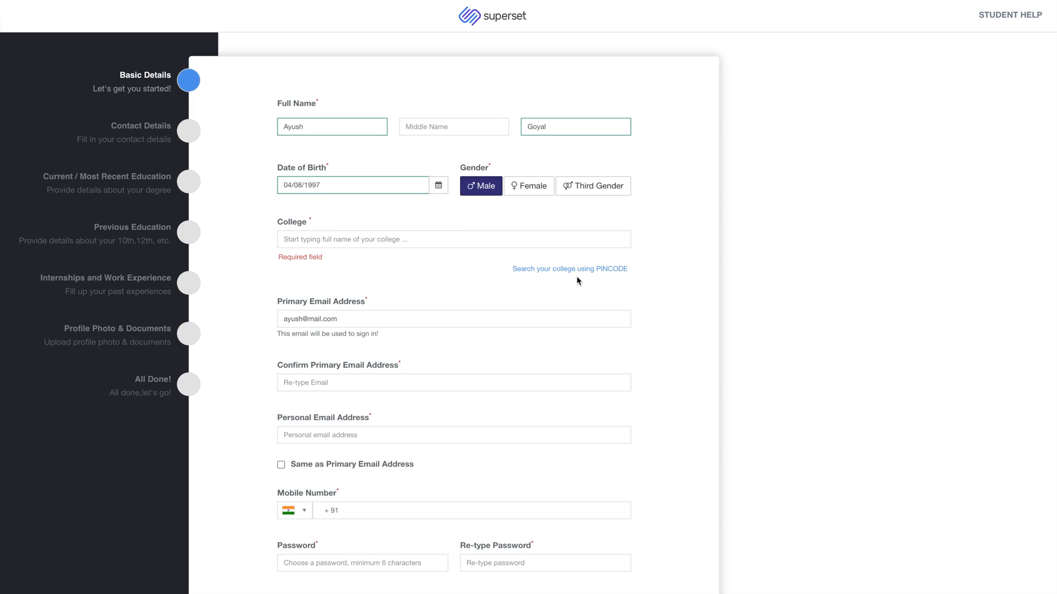
Find the college by pincode 560102 (Bangalore) and select Weblength Insitute of Technology
click(569, 269)
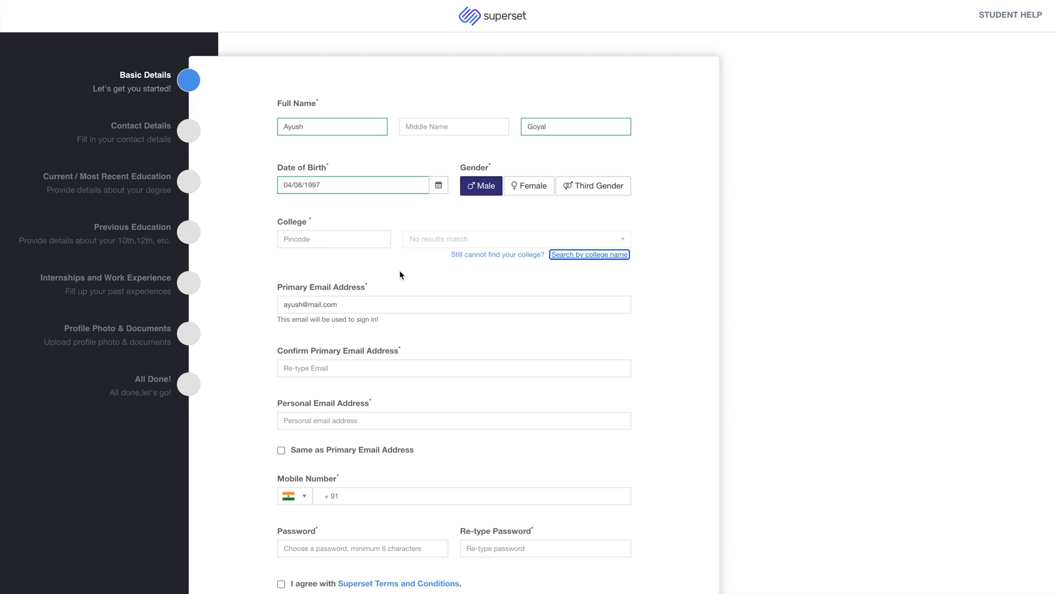
text(560)
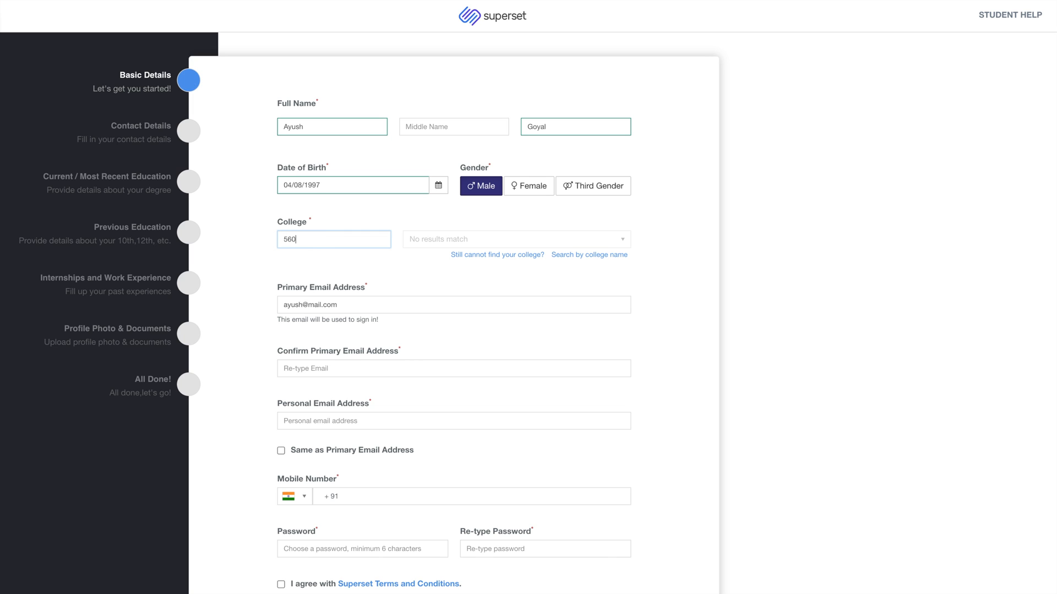
text(102)
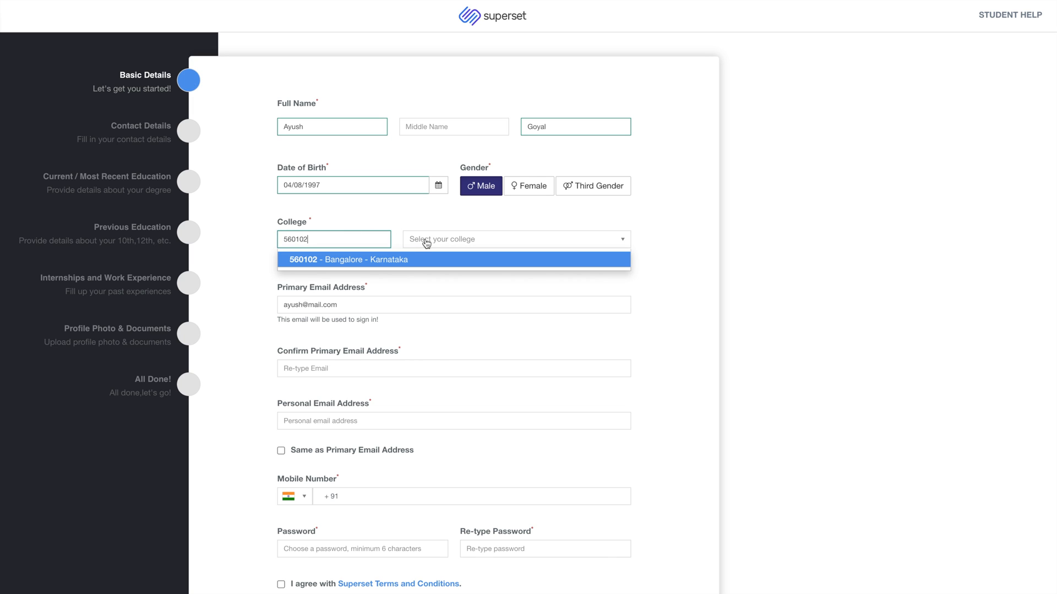
click(514, 238)
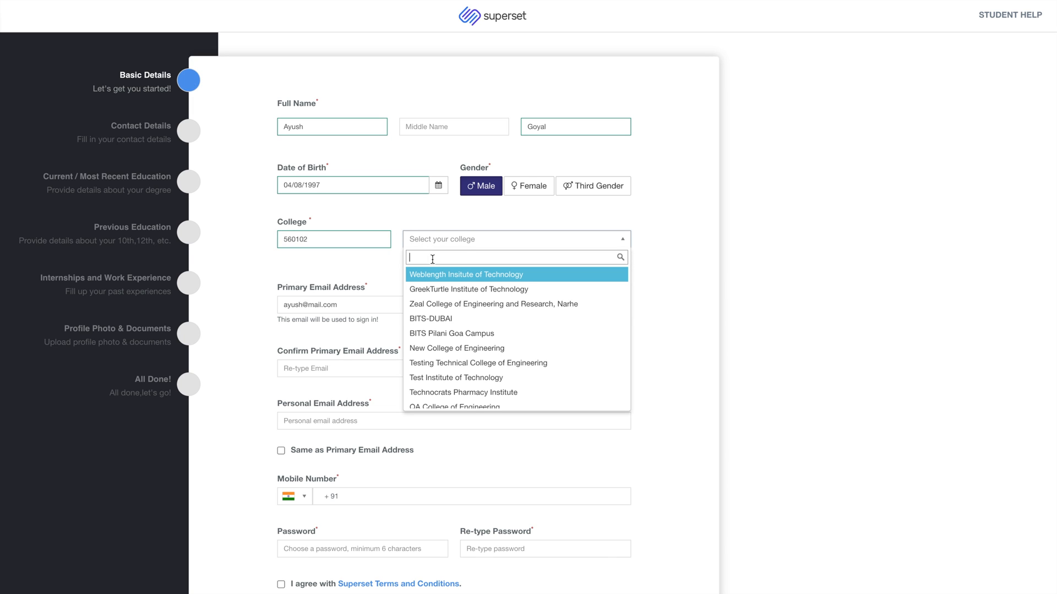
click(466, 274)
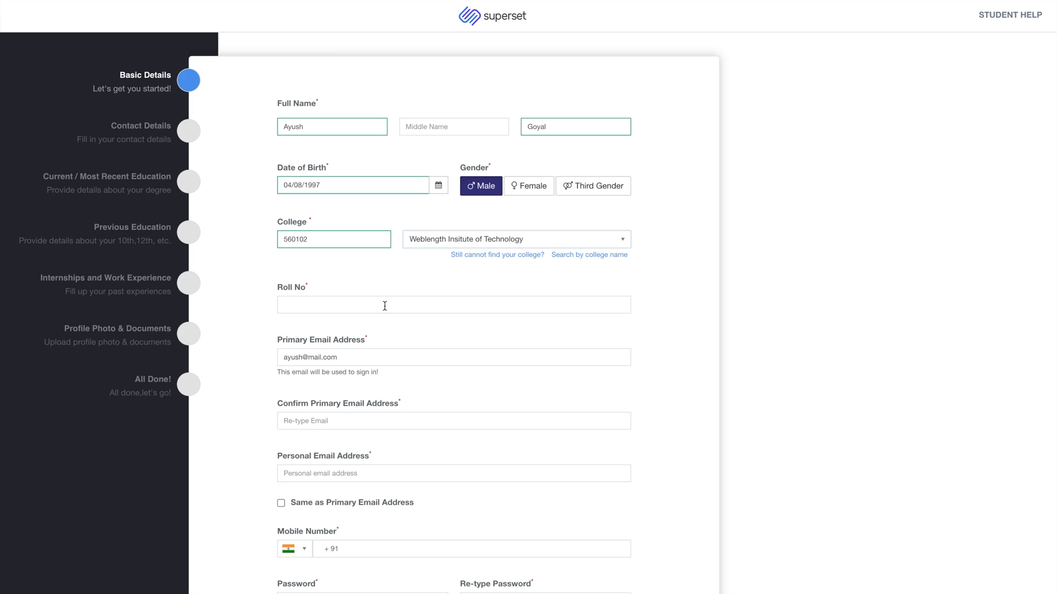
click(453, 304)
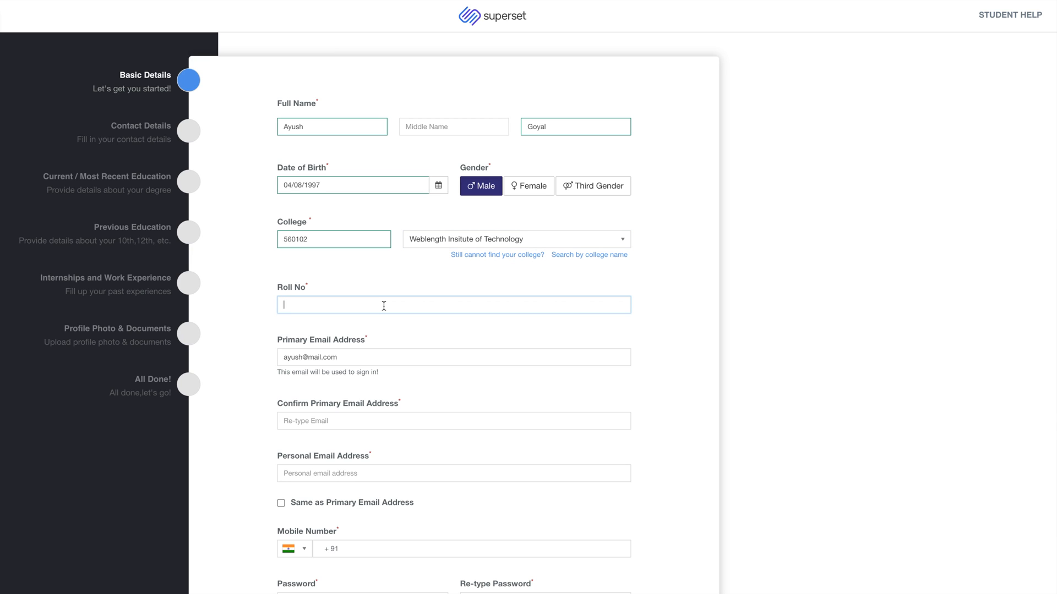
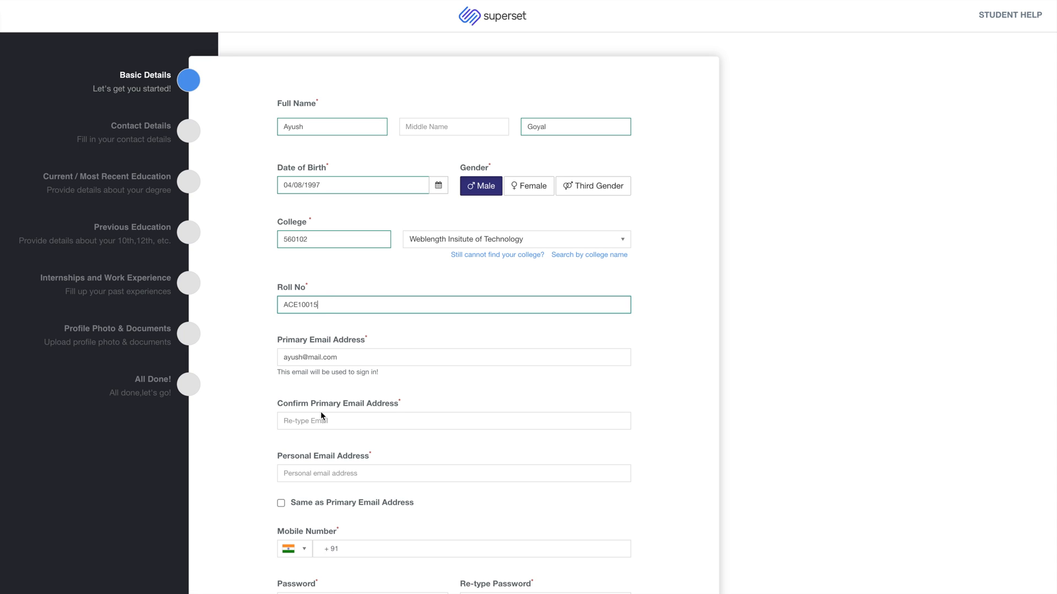
click(453, 421)
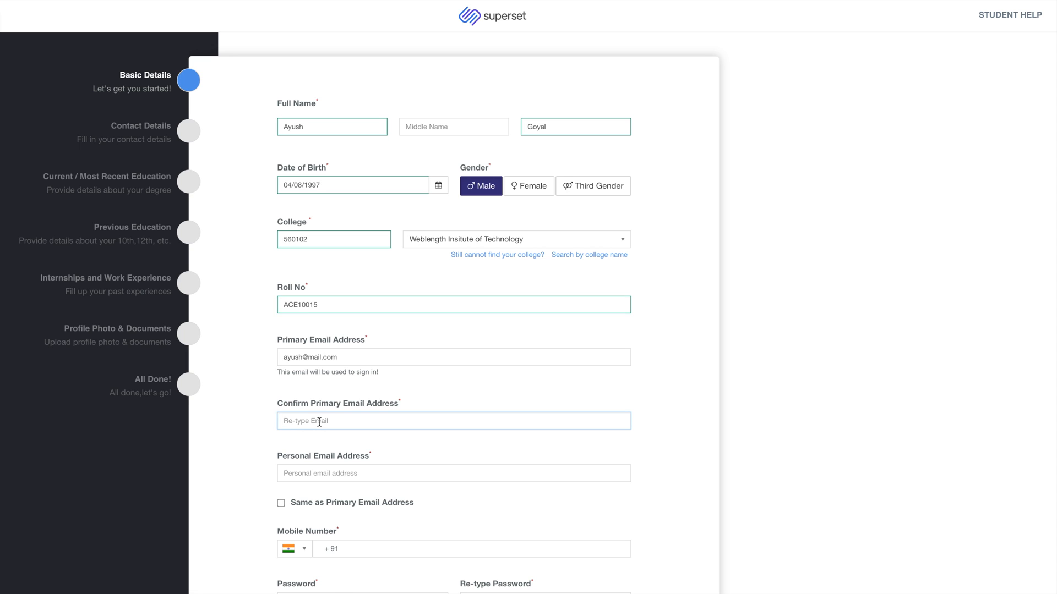
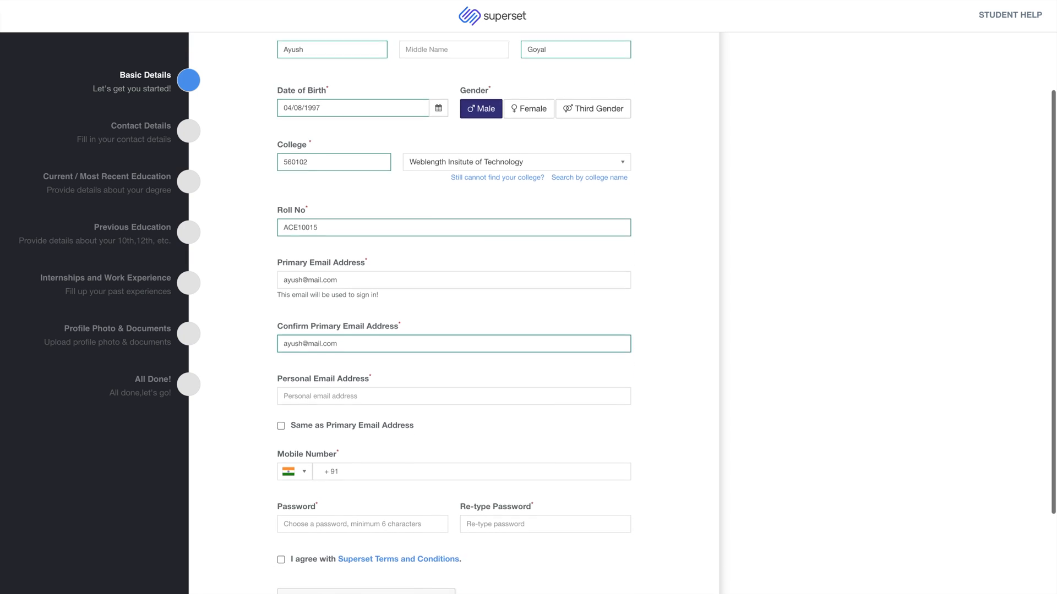
scroll(down, 3)
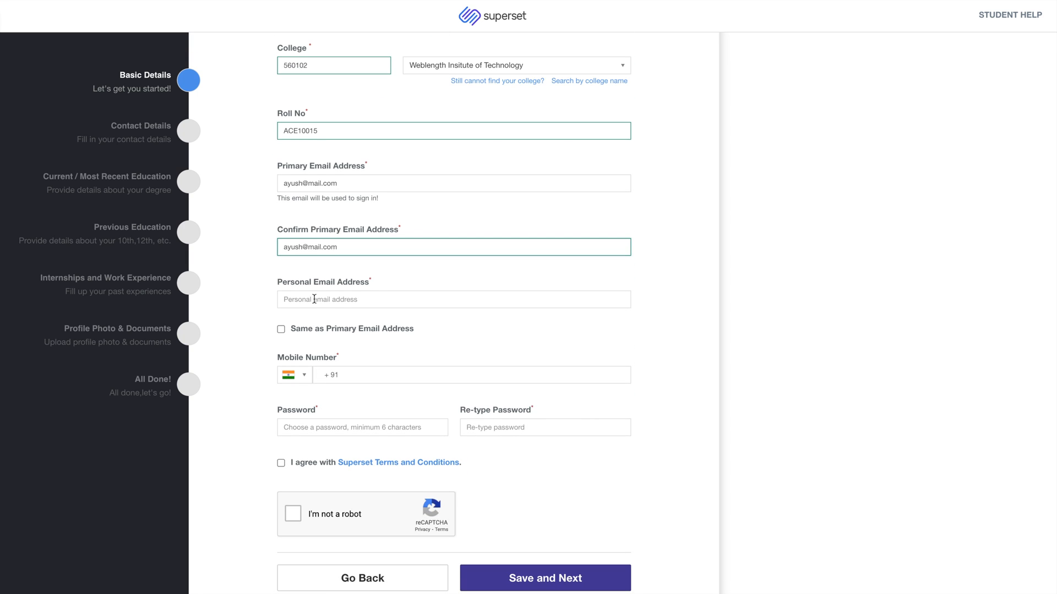
click(281, 329)
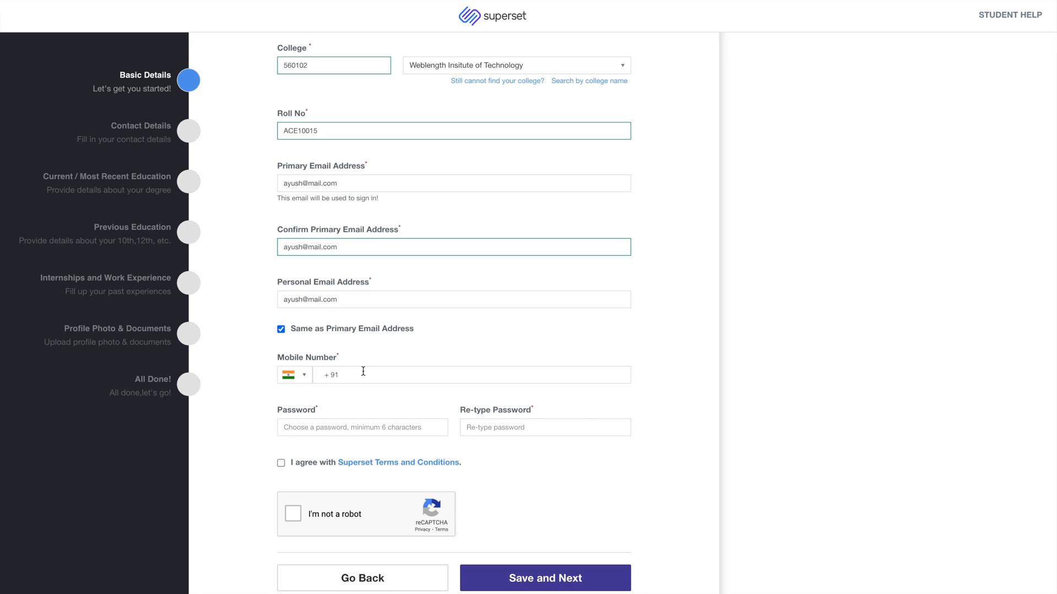
Enter mobile number 9999999…, accept the Superset terms and pass the reCAPTCHA
text(9999999999)
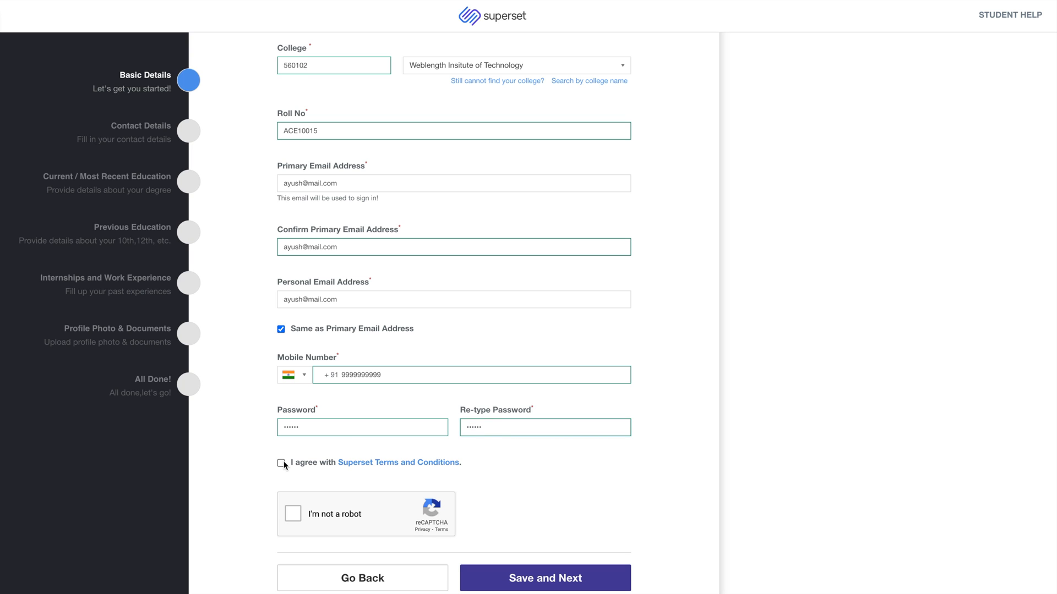
click(280, 463)
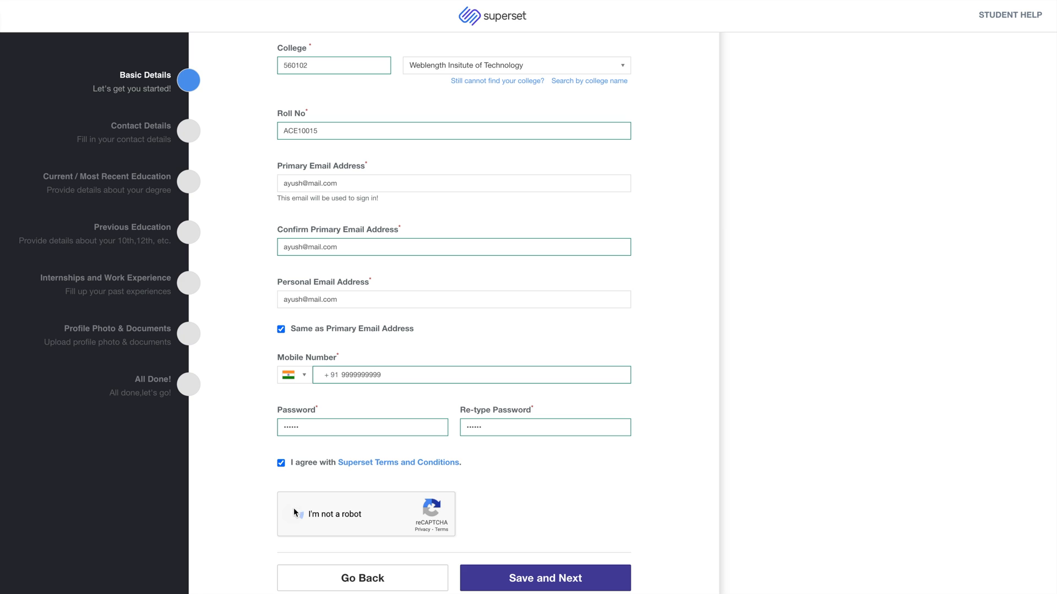
click(295, 515)
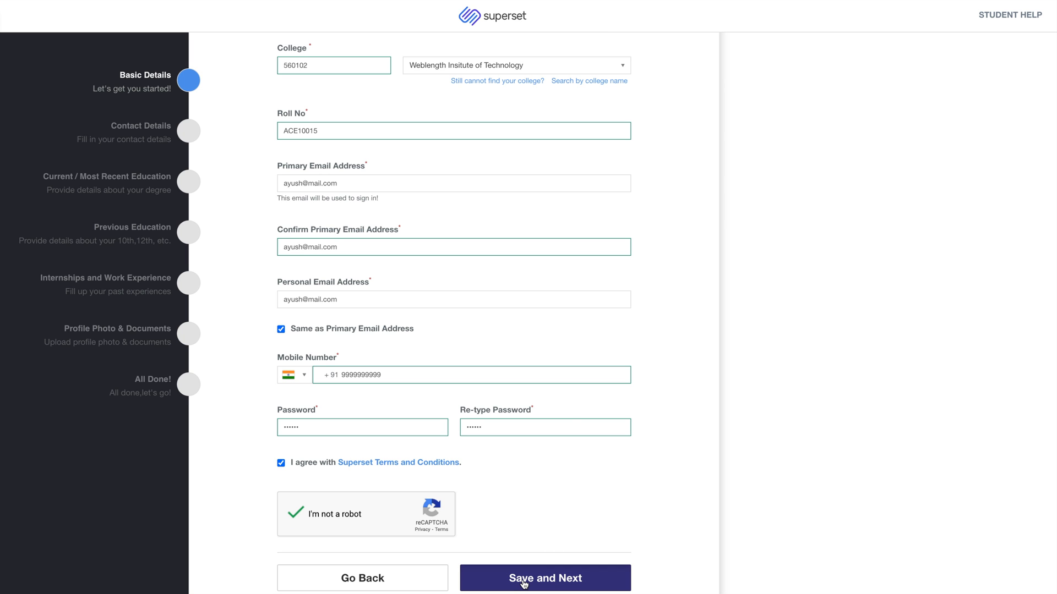
Save and Next, confirm the 'Please verify your details' popup, and request an OTP for the primary email
click(544, 577)
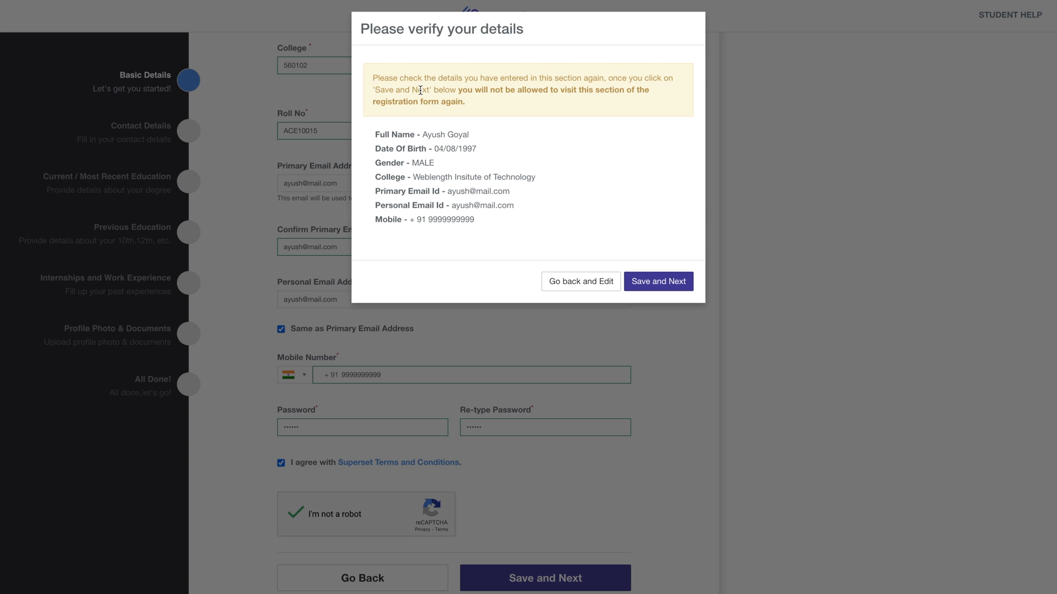
mouse_move(634, 153)
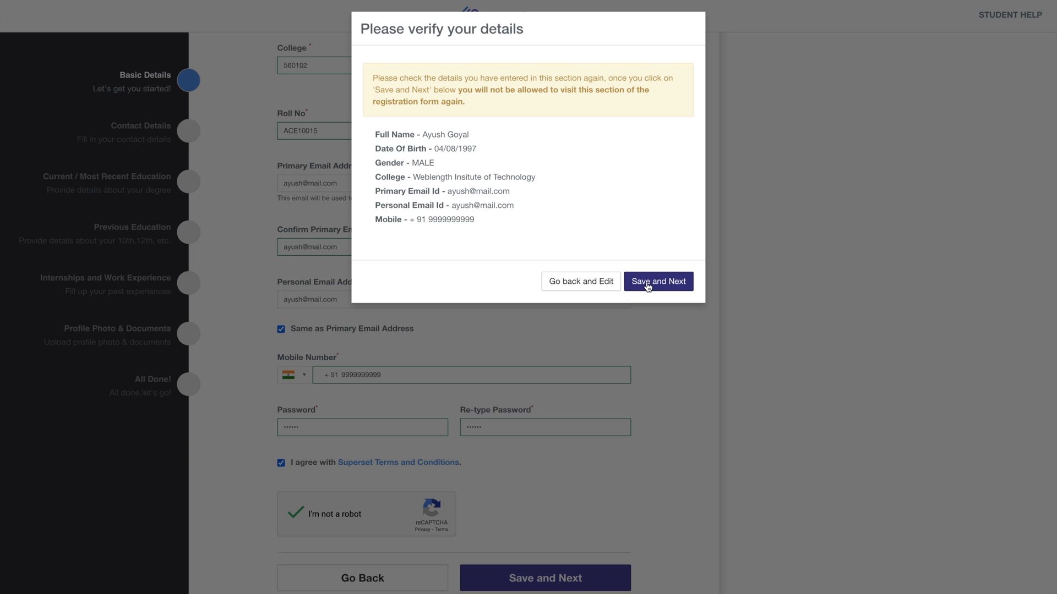
click(658, 281)
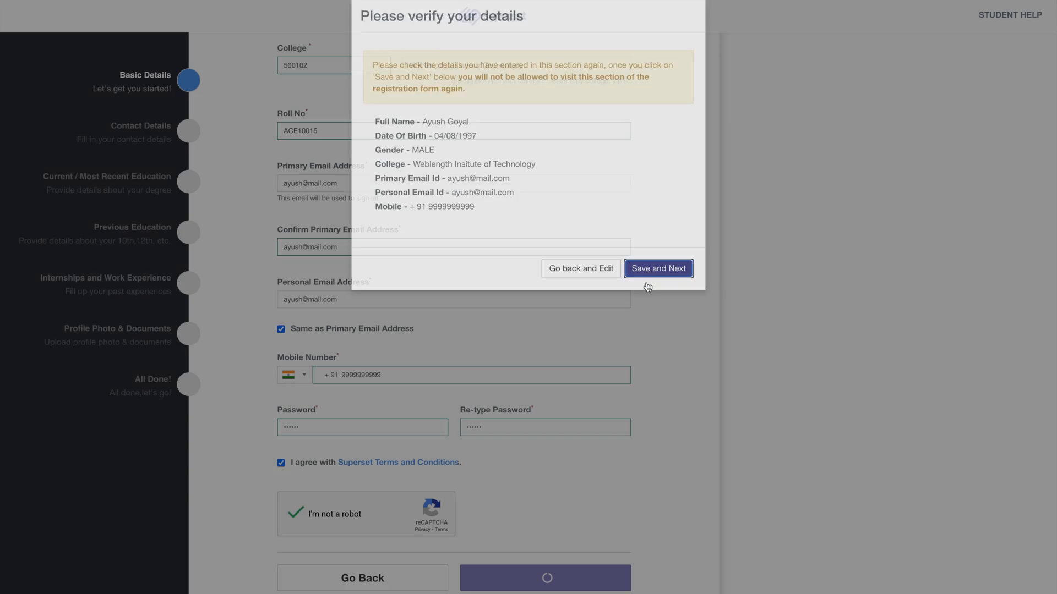
click(657, 269)
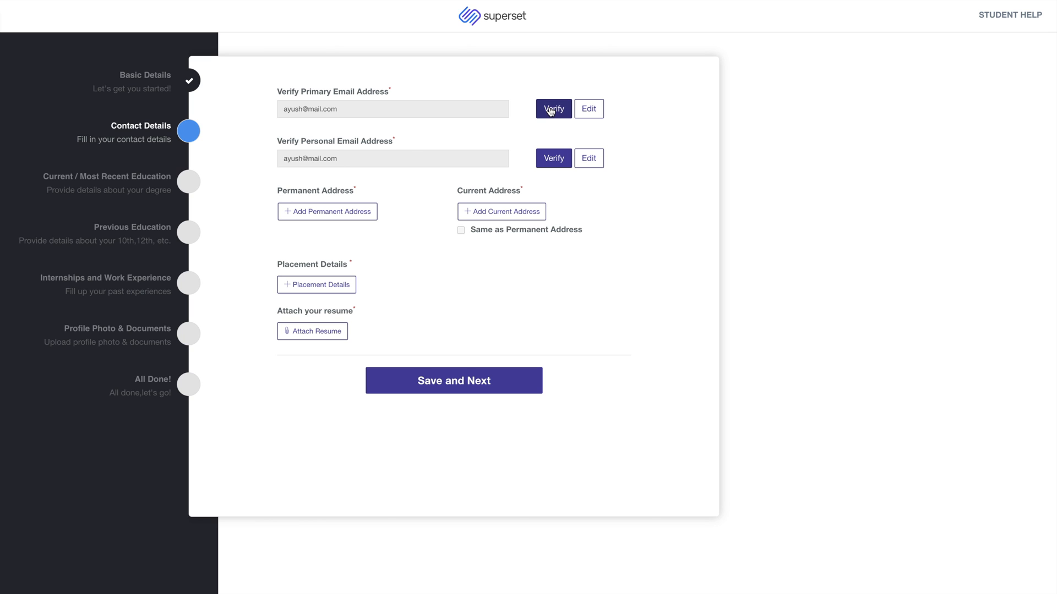
click(551, 109)
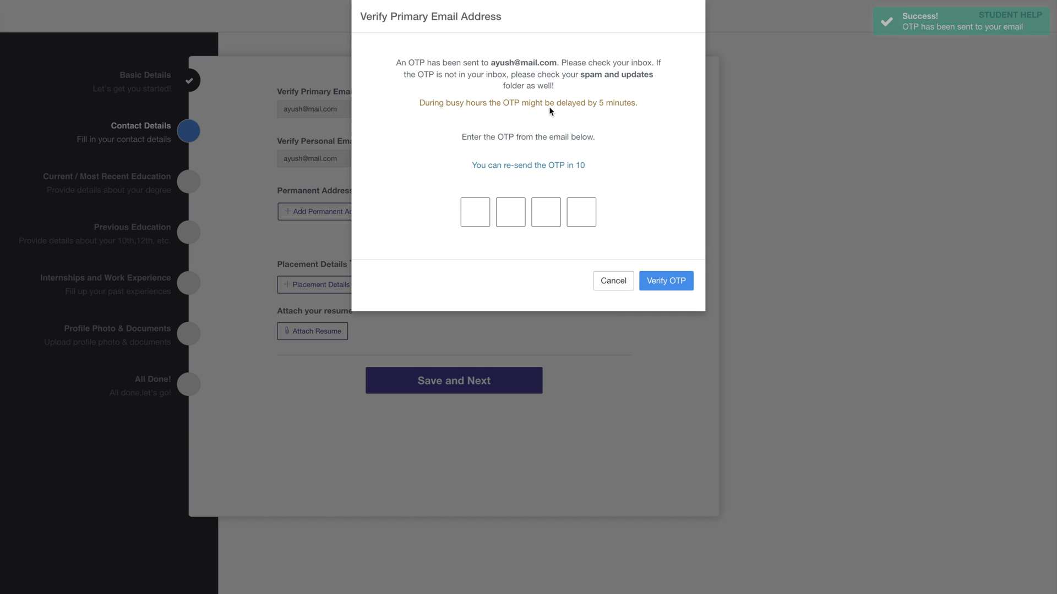
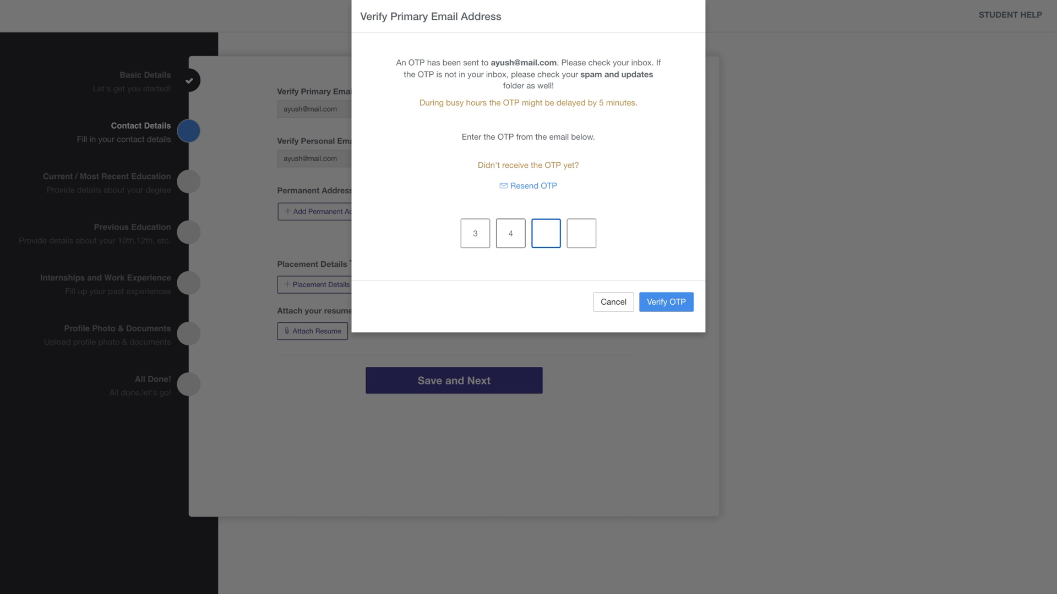
Enter the 4-digit OTP and verify the primary email address
click(665, 301)
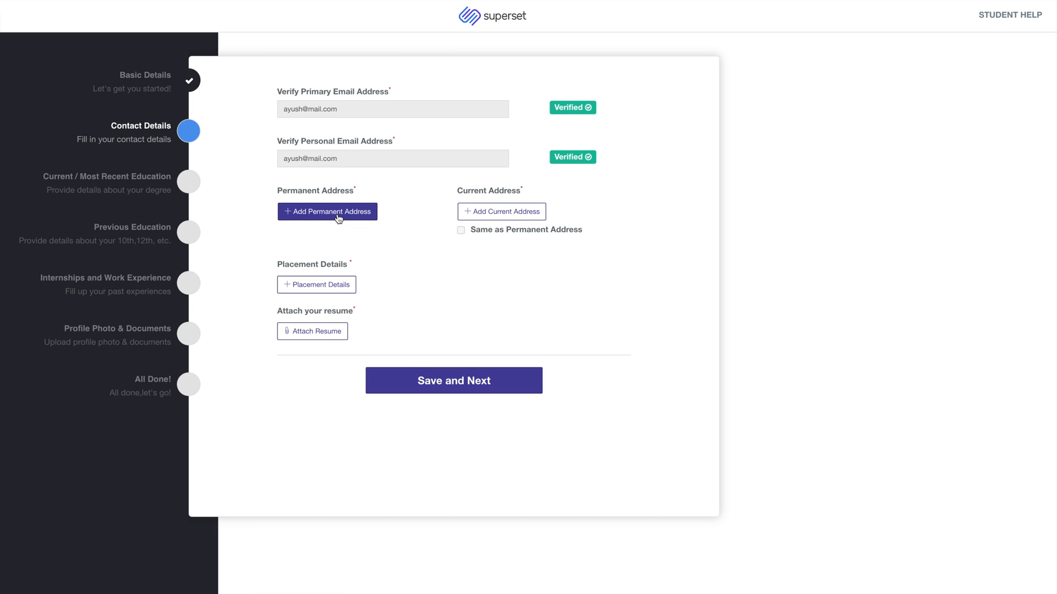
Add a permanent address with pincode 560102 and line 'Lane 31, HSR Layout' and save it
click(327, 211)
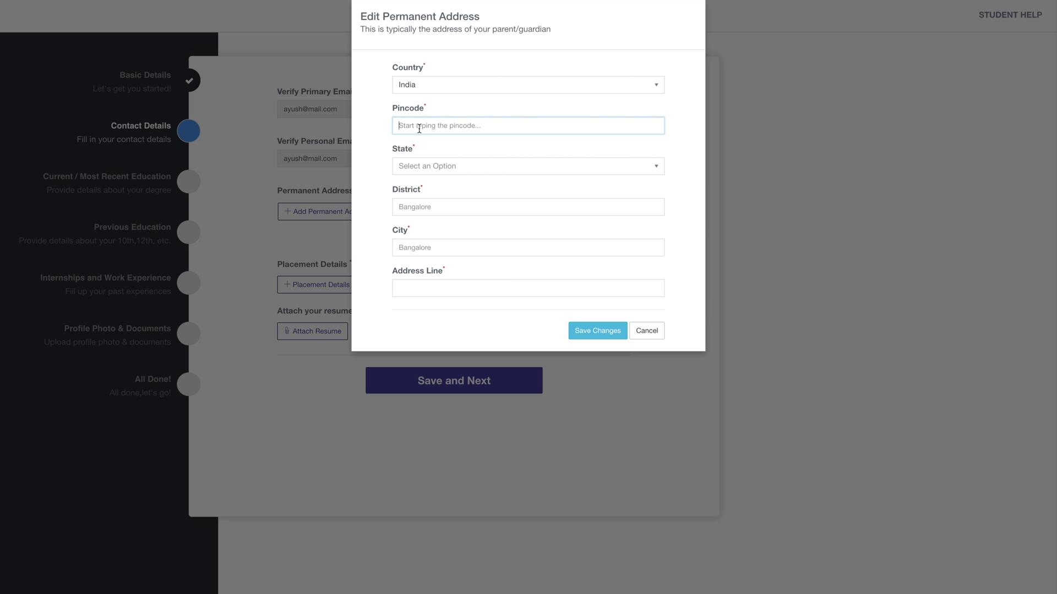
text(560102)
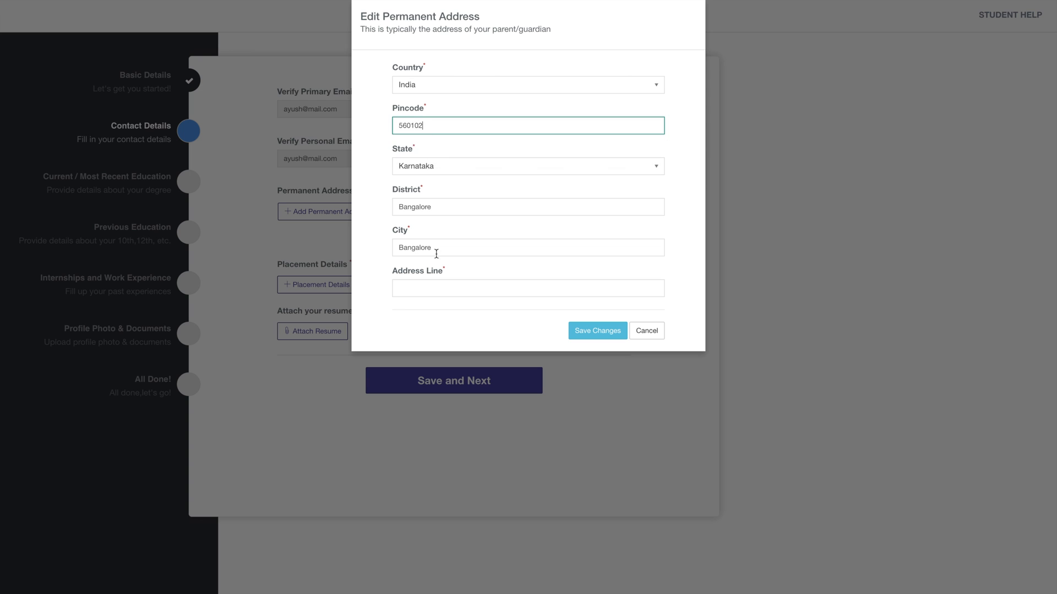
text(LA)
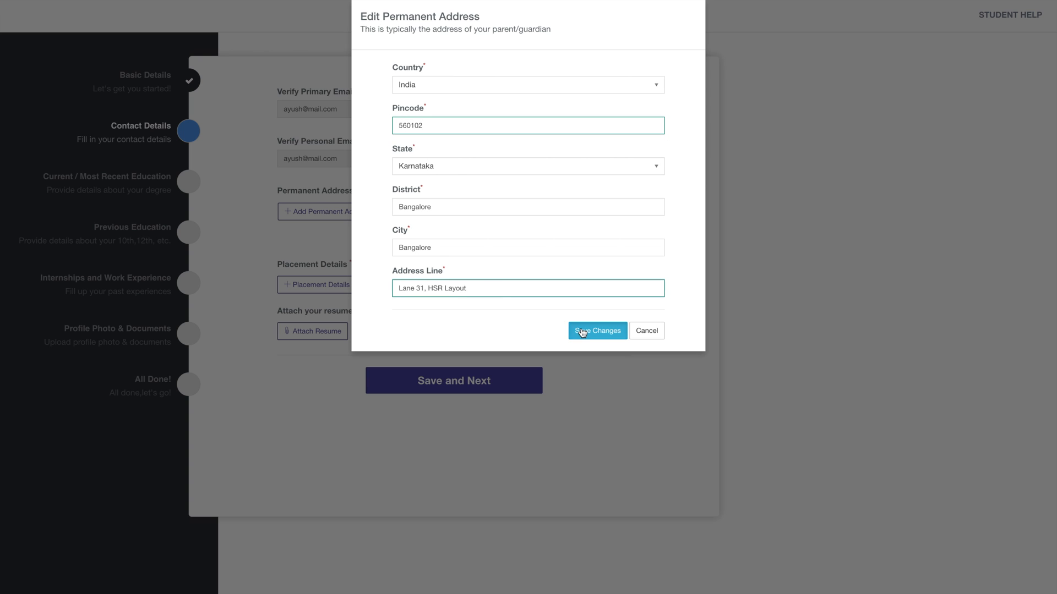
click(597, 331)
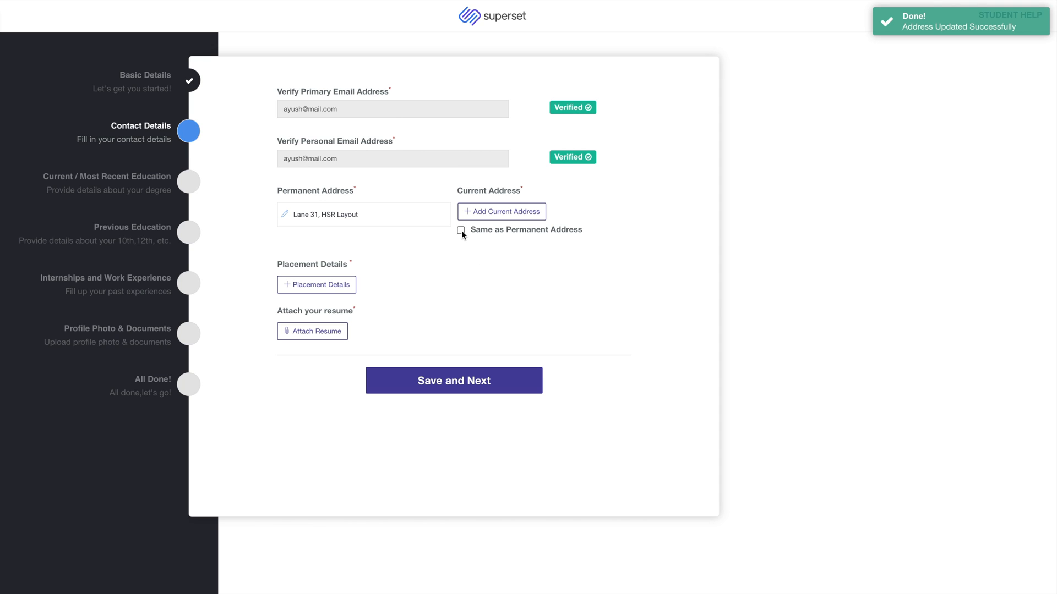
Mark current address same as permanent and save placement details as 'Plan to apply off-campus' in Software
click(461, 235)
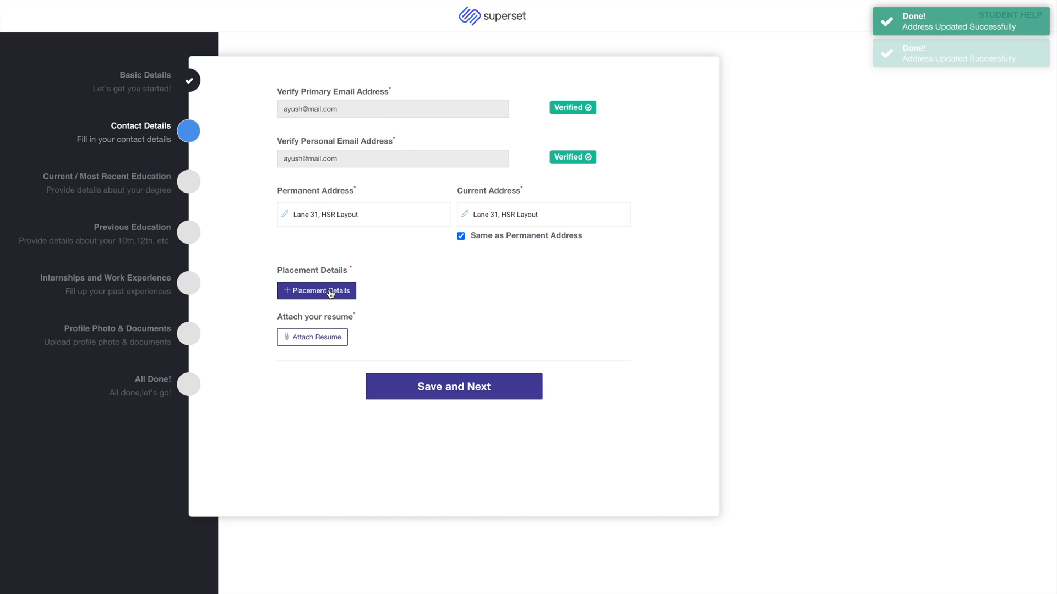
click(316, 291)
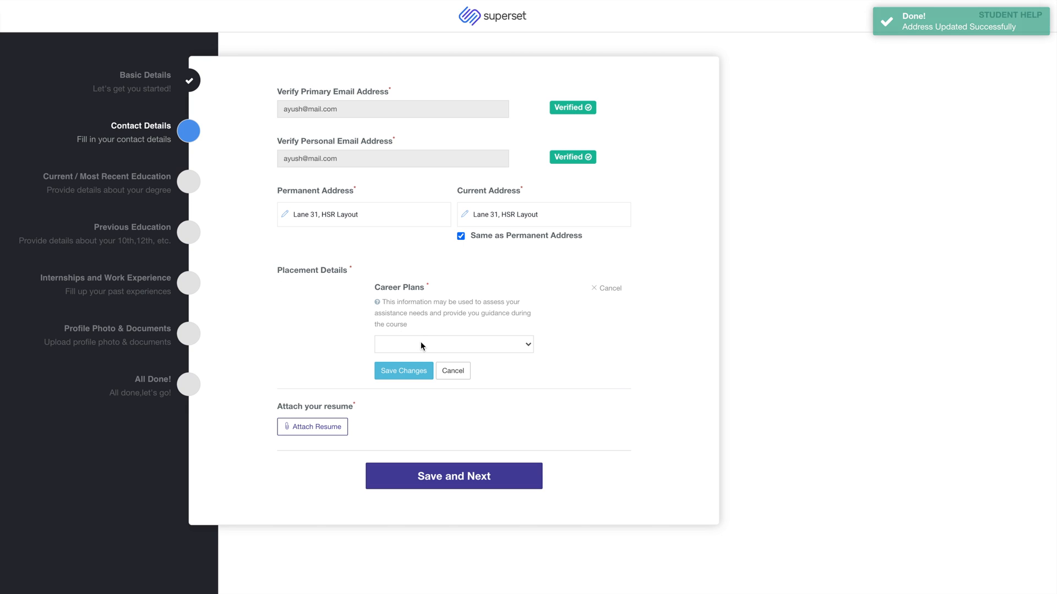
click(454, 343)
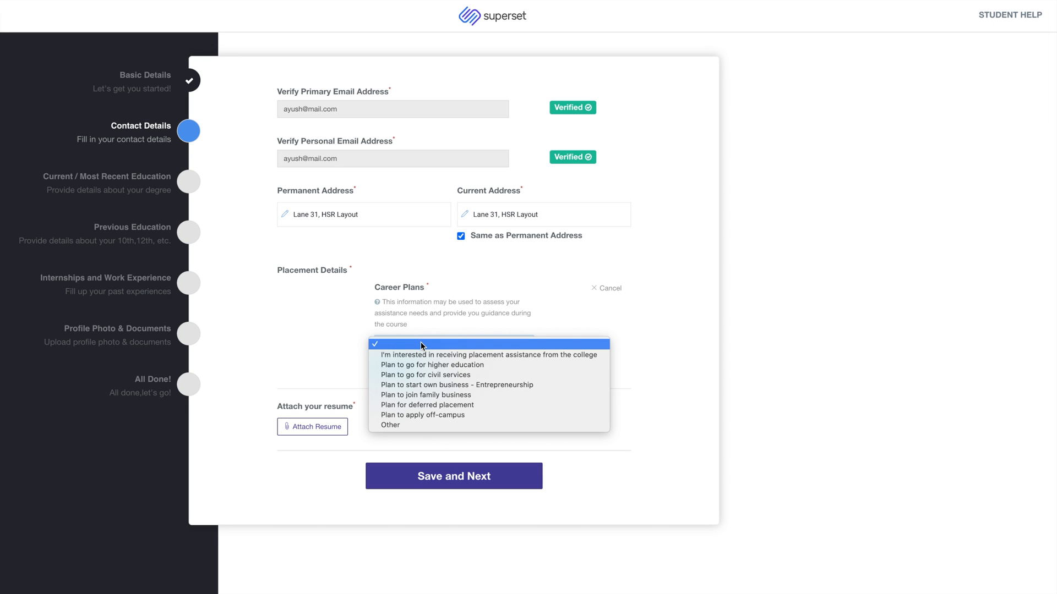
click(422, 415)
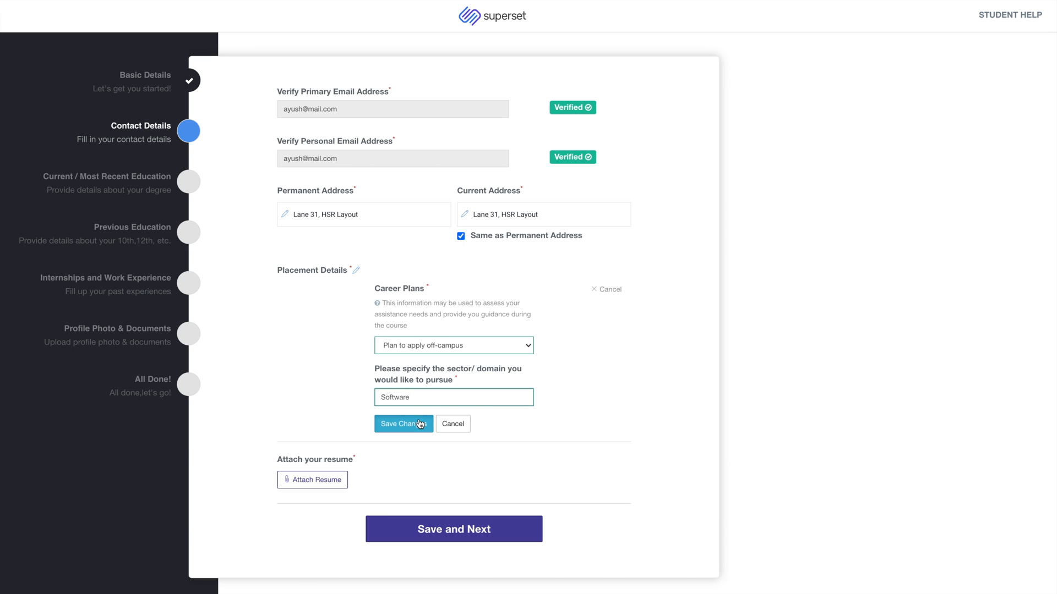
click(403, 423)
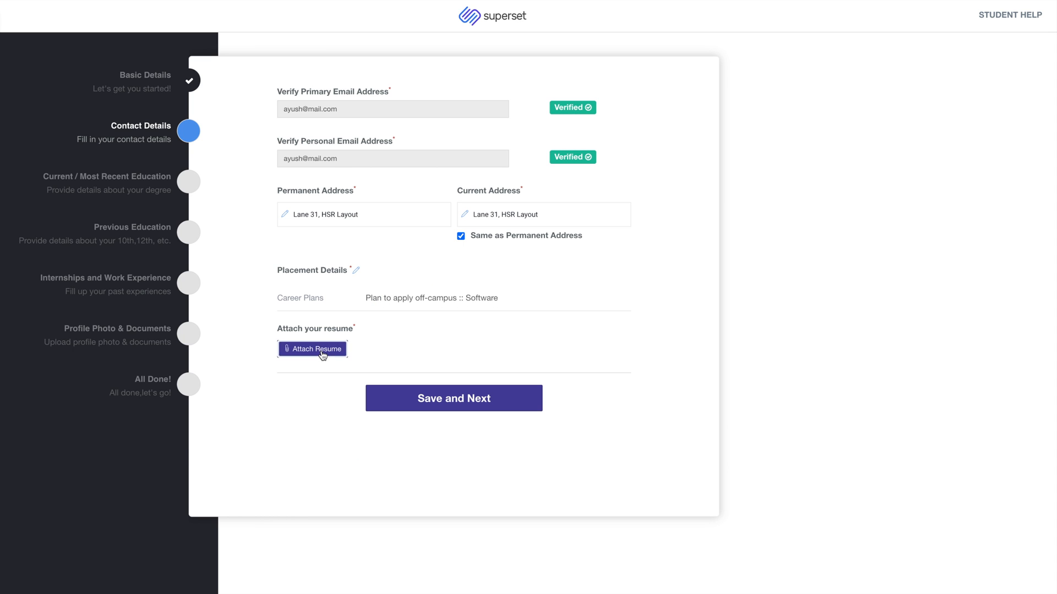
Upload Resume.pdf named Ayush_CV and submit the contact details with Save and Next
click(311, 349)
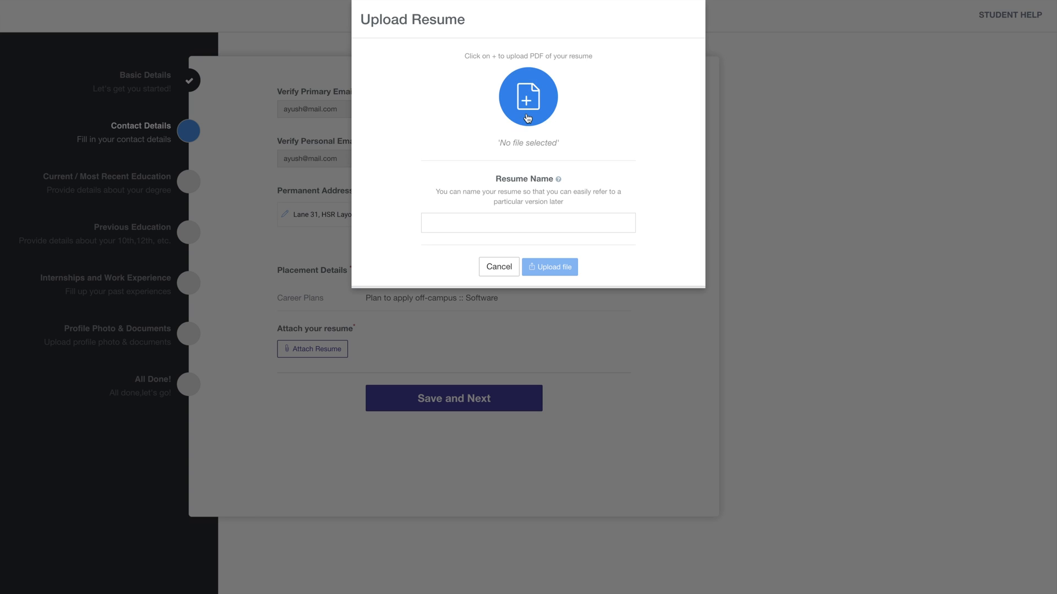
click(528, 96)
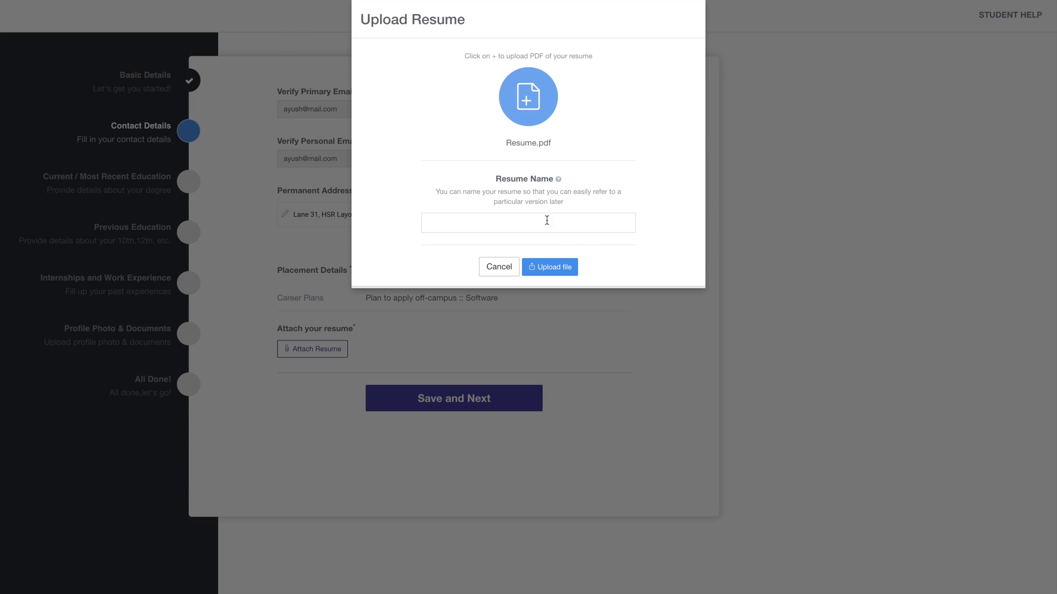
text(Ayush_CV)
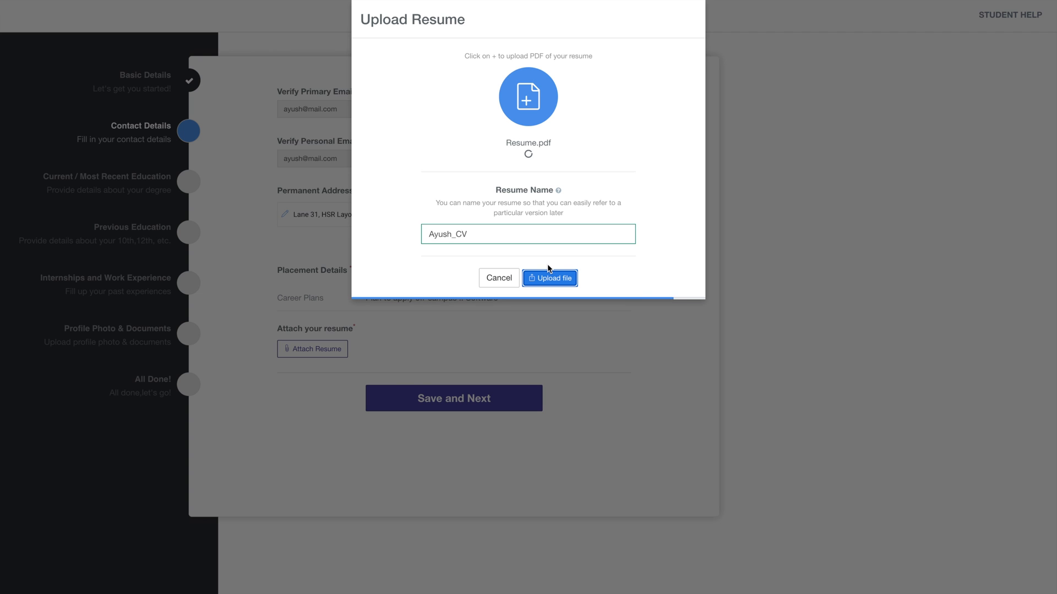
click(549, 278)
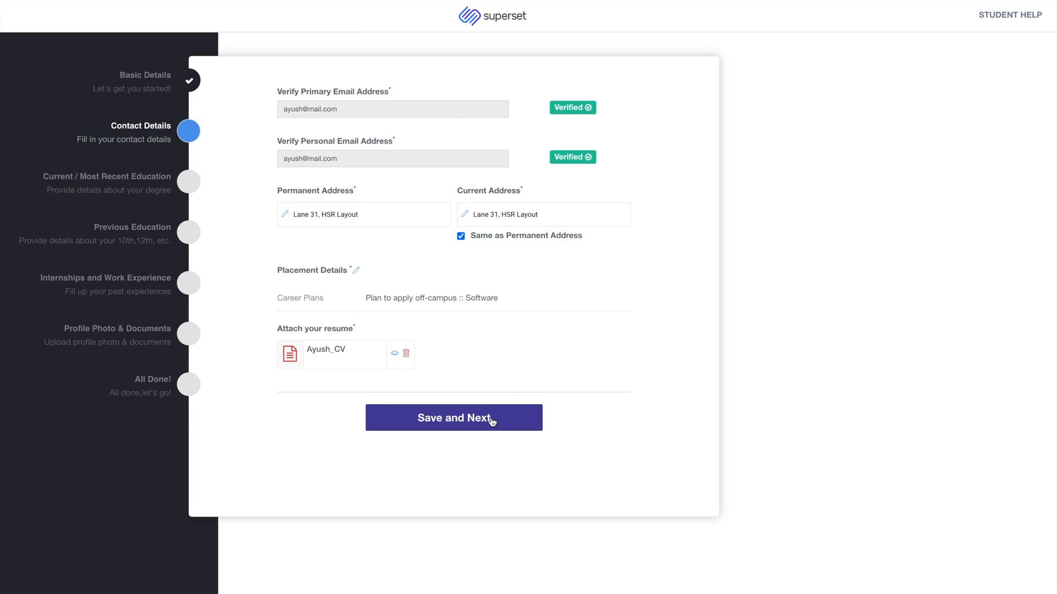
click(453, 417)
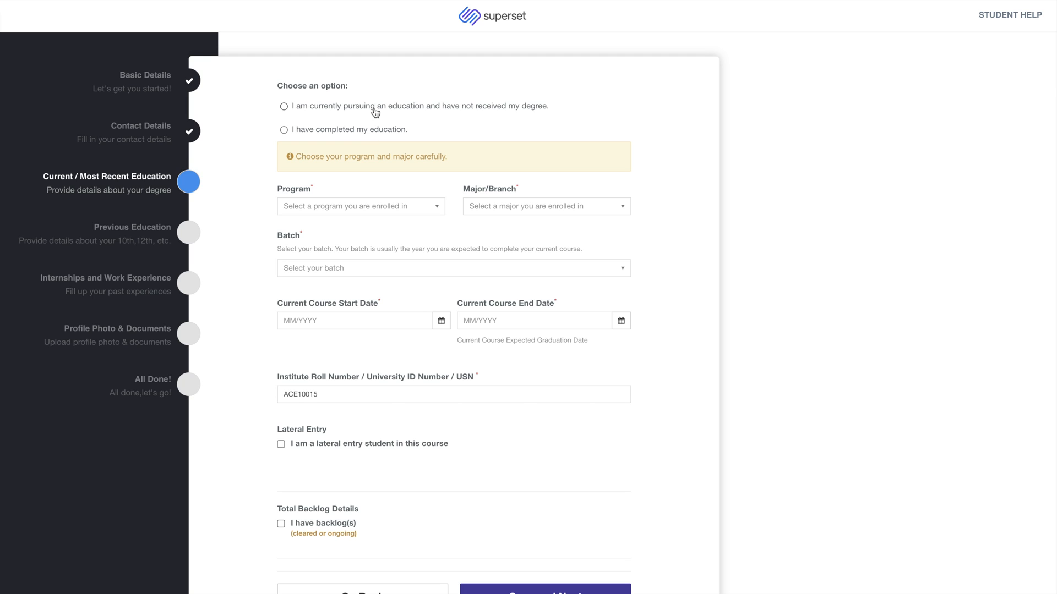
Record a currently pursued B.E. with Electrical Engineering as the major
click(361, 206)
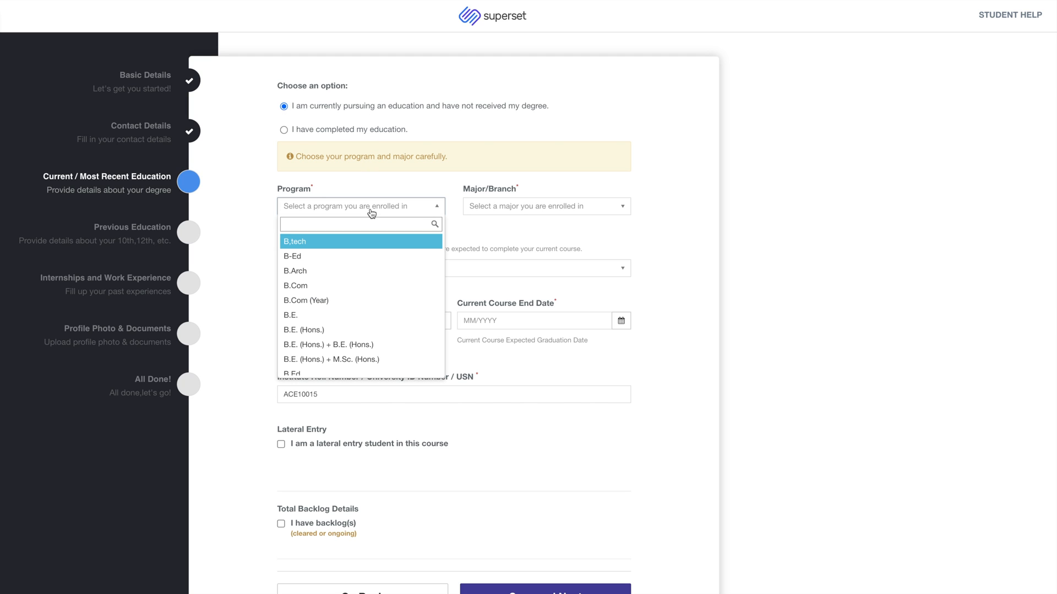
text(B.E.)
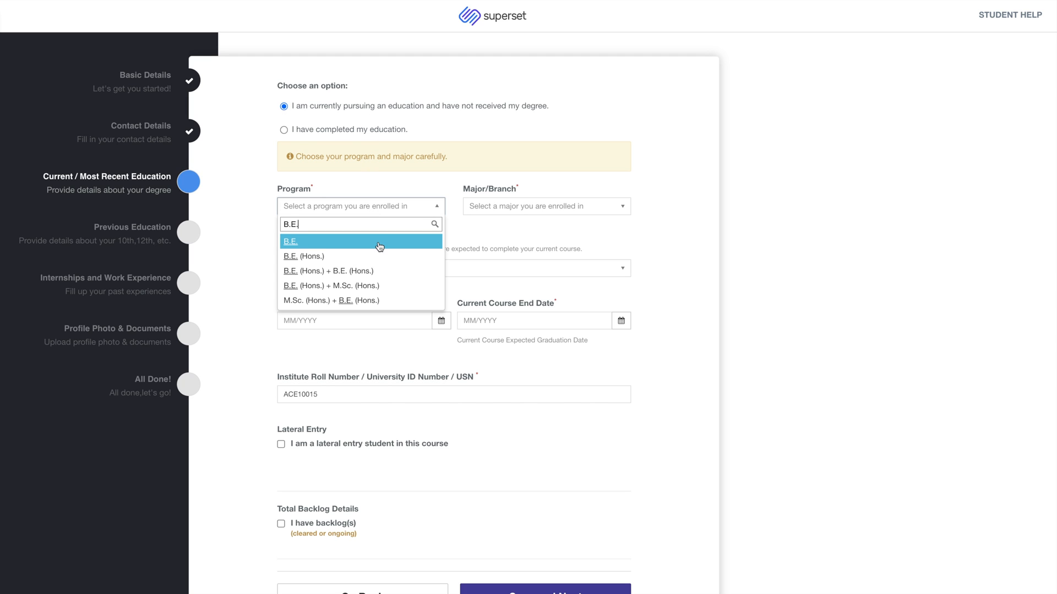
click(290, 241)
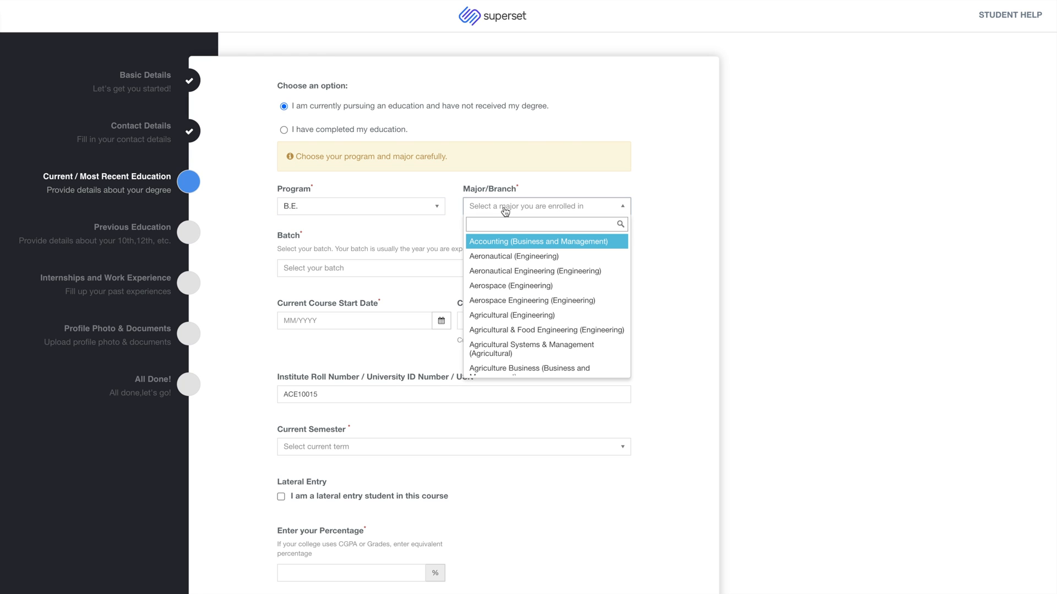
text(elec)
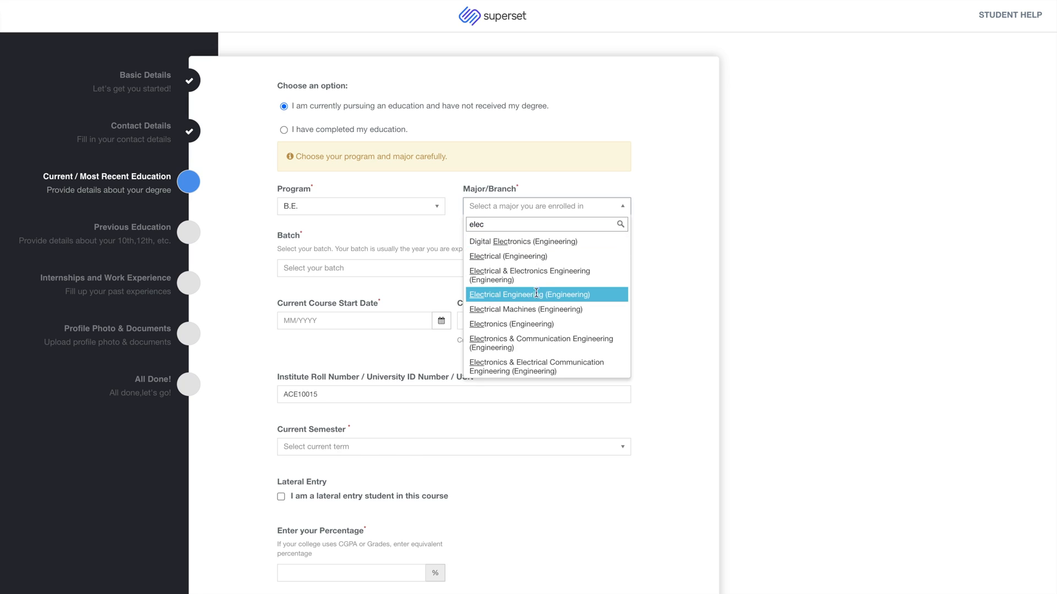
click(530, 295)
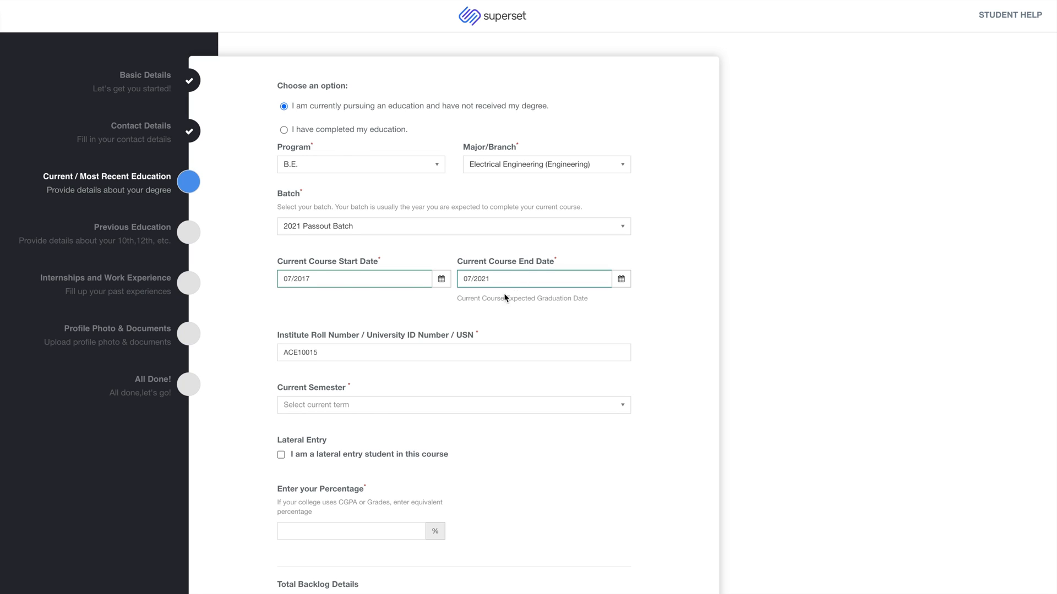
Set the current semester to 8
click(453, 404)
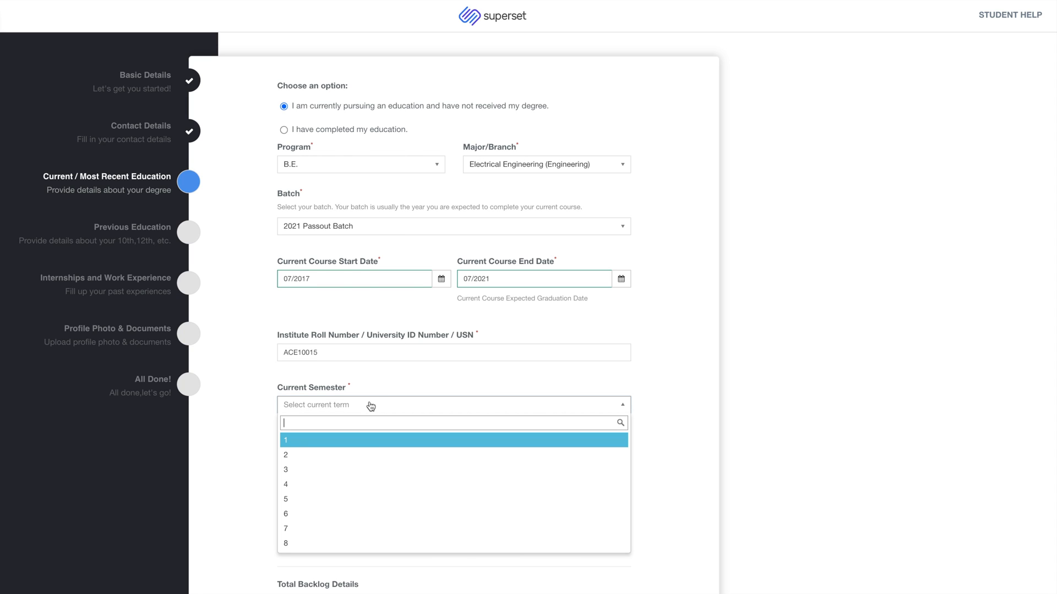
mouse_move(337, 542)
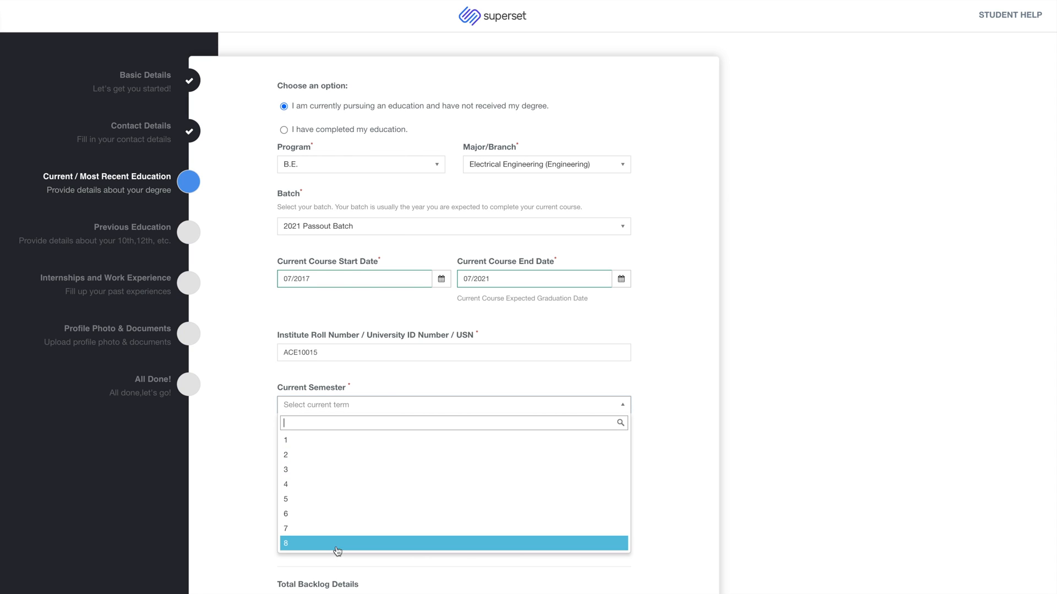
click(285, 543)
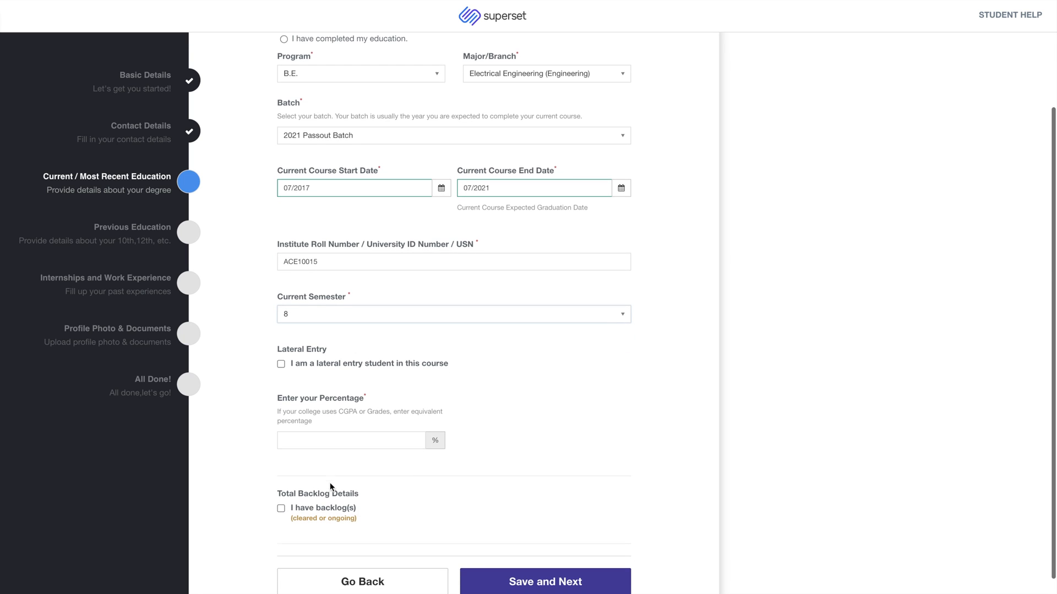
Enter a 90 percent score, set the backlog option, and save Current Education to continue
click(350, 440)
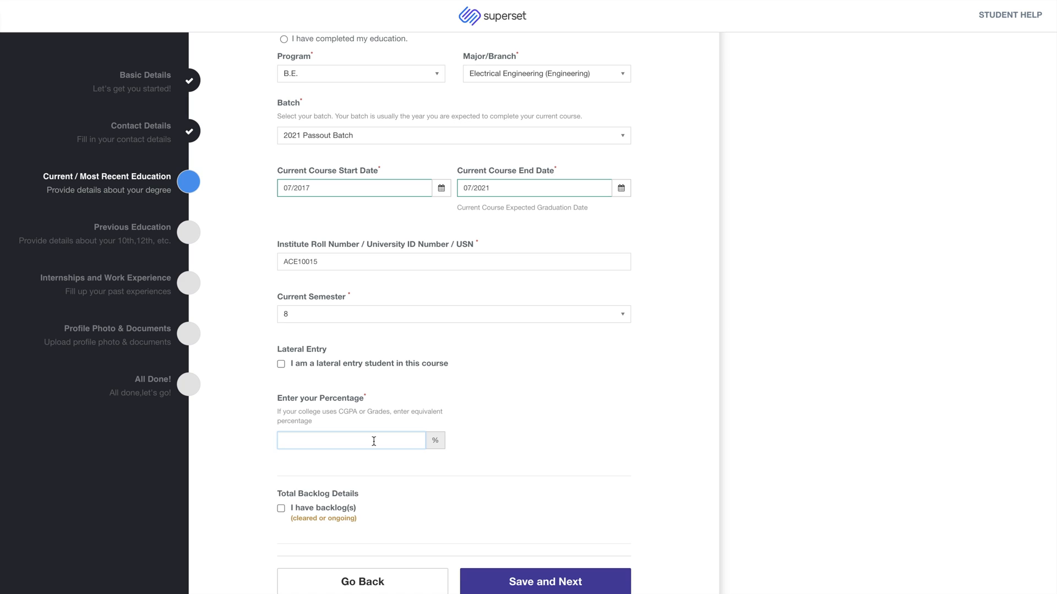
text(90)
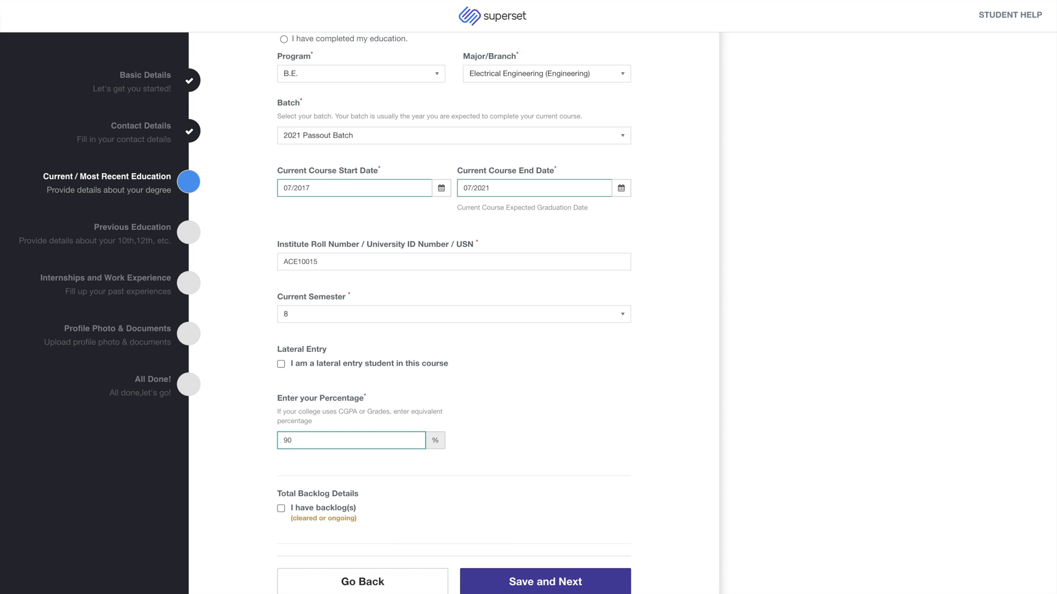
scroll(down, 3)
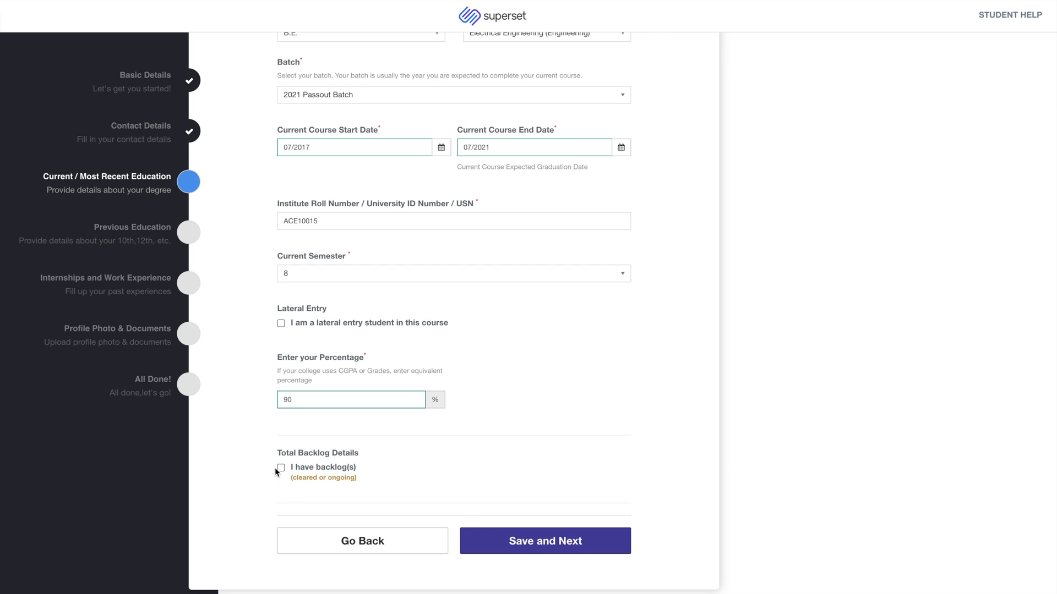
click(281, 467)
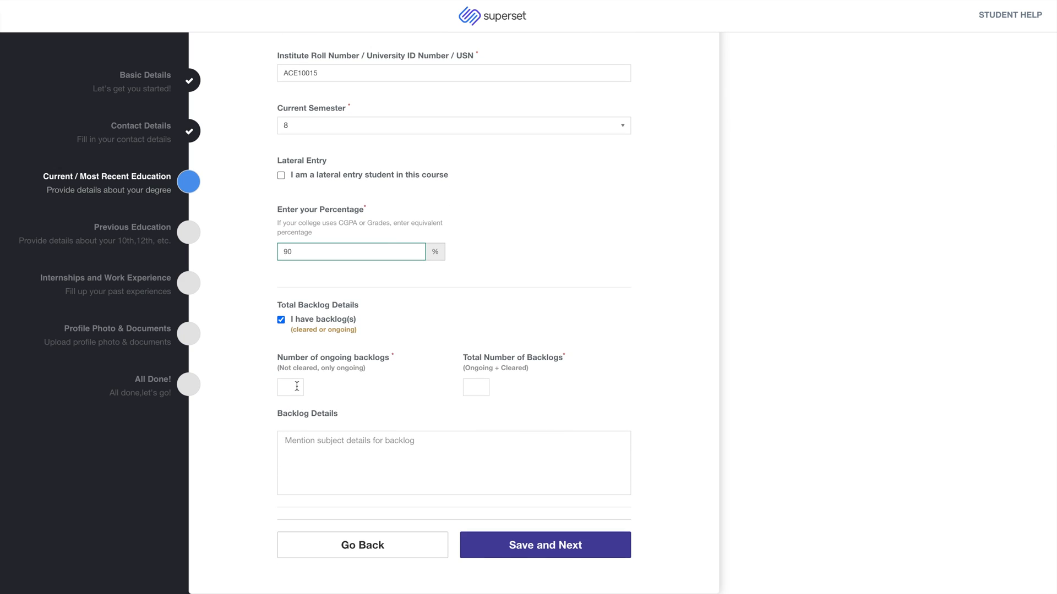
mouse_move(475, 387)
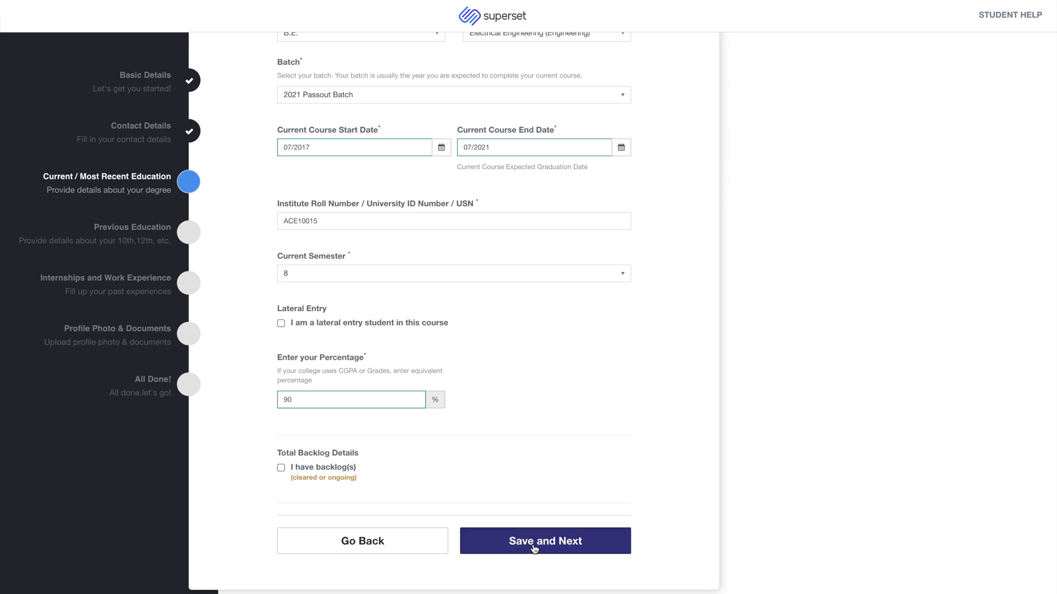
click(544, 541)
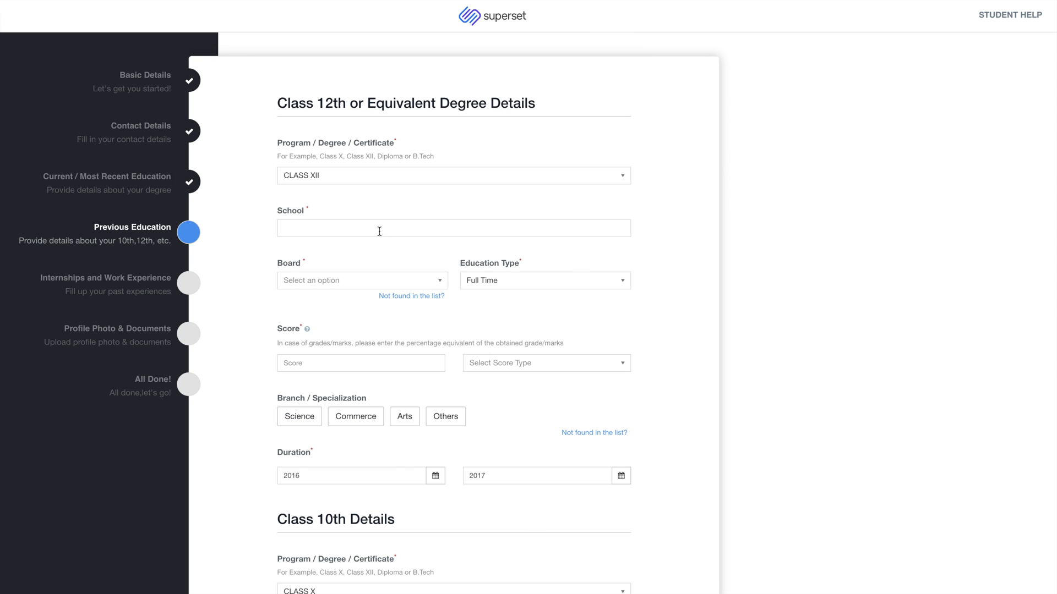
Fill Class 12th as ABCD School, KSEEB board, 86 percent, Science branch
text(A)
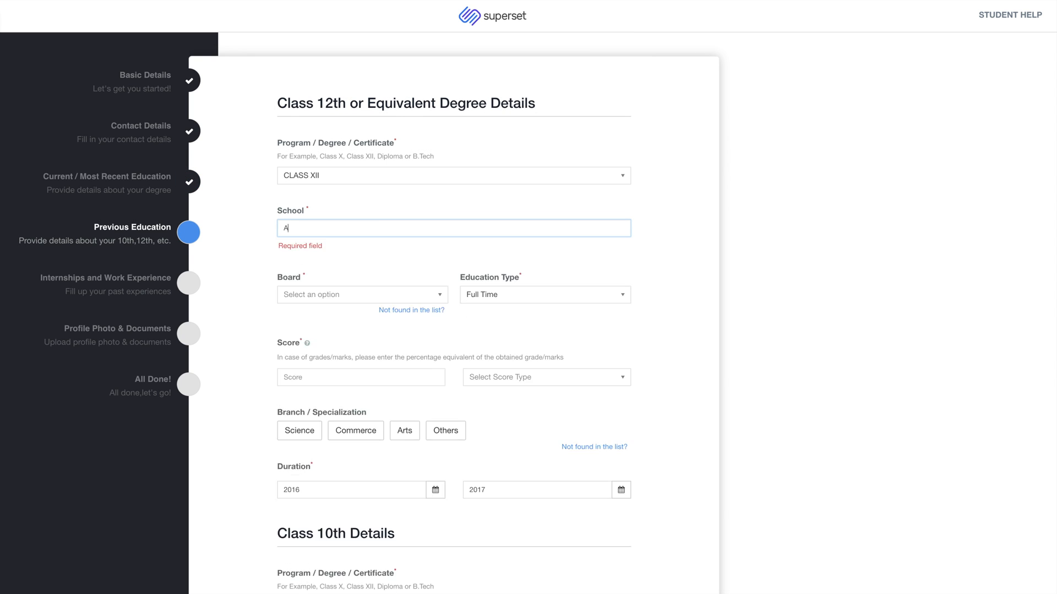
text(BCD School)
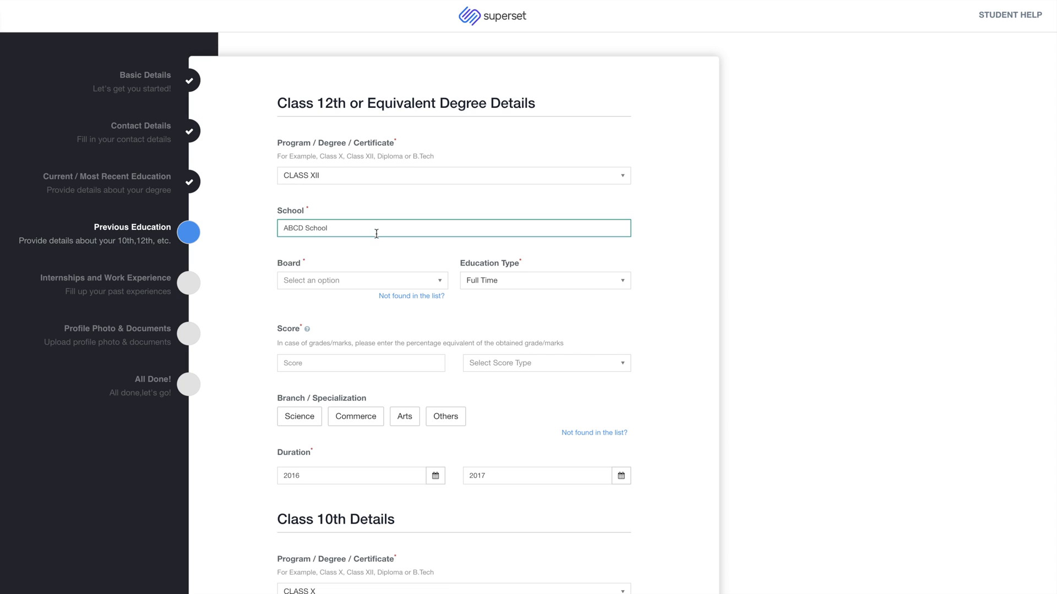
mouse_move(370, 284)
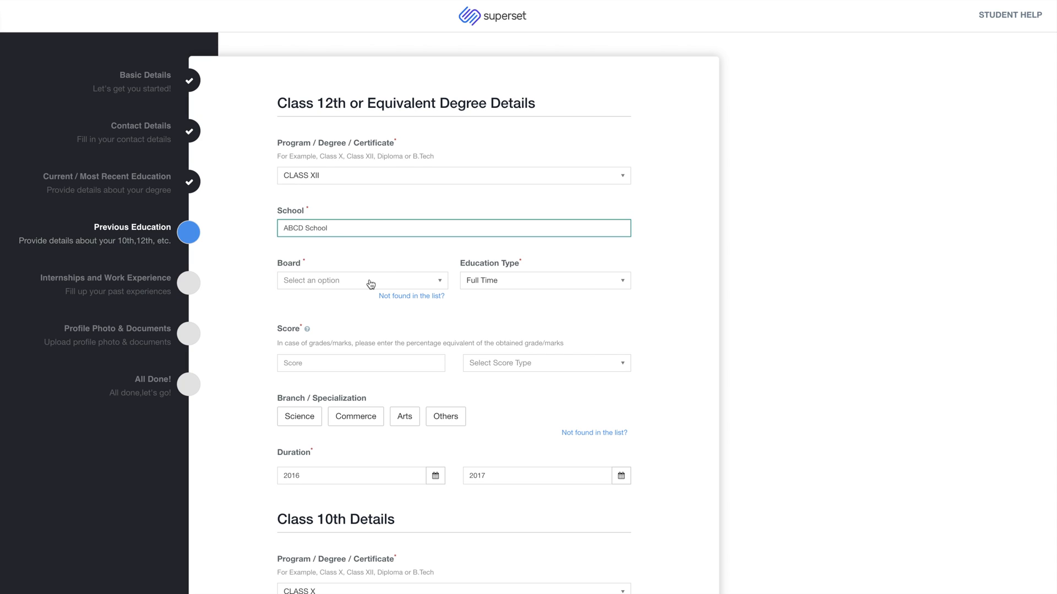
click(363, 281)
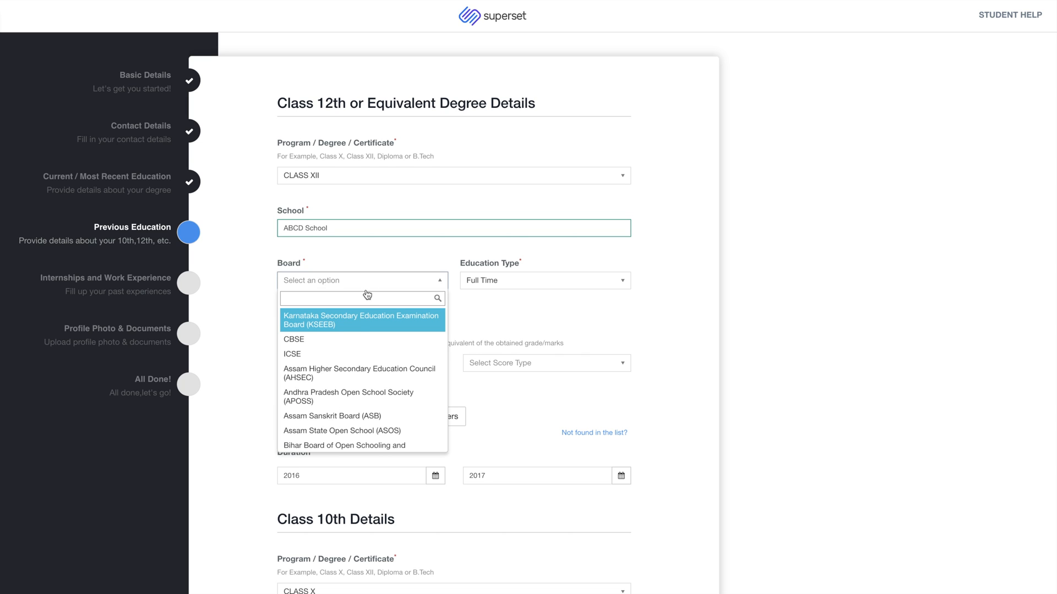
click(361, 320)
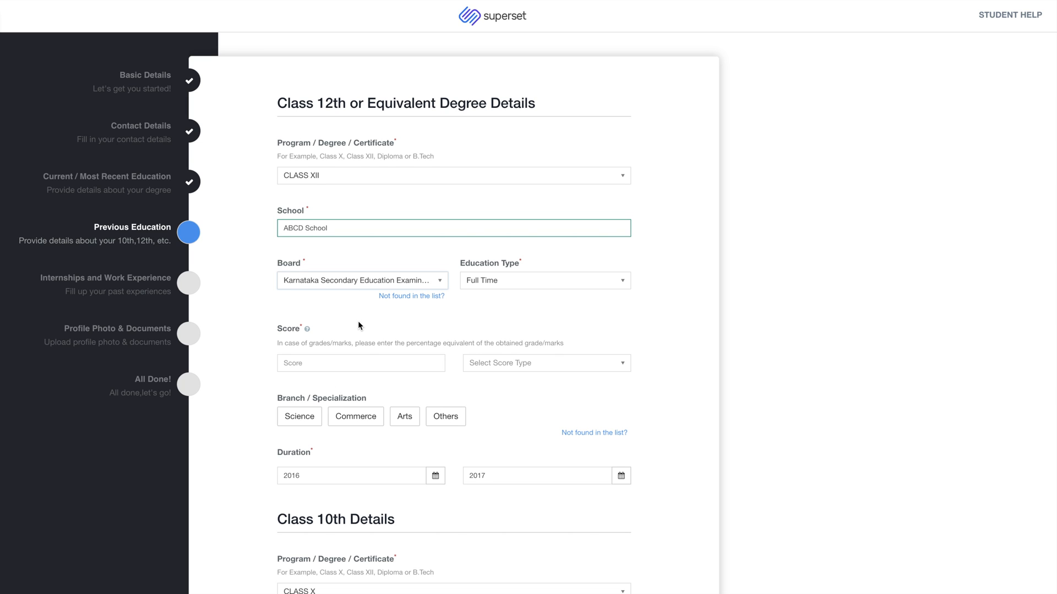
click(361, 362)
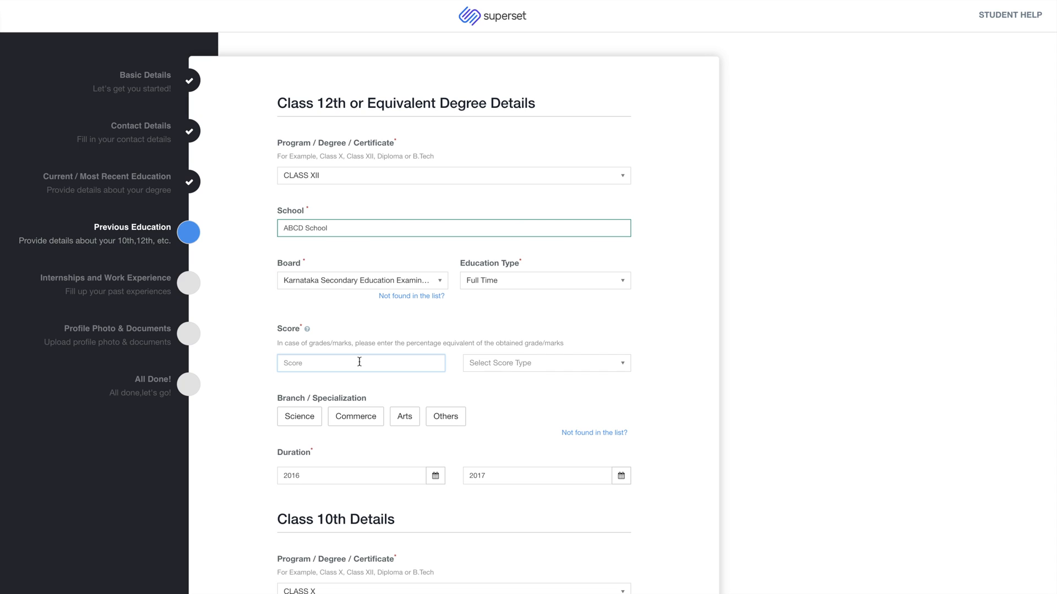
text(86)
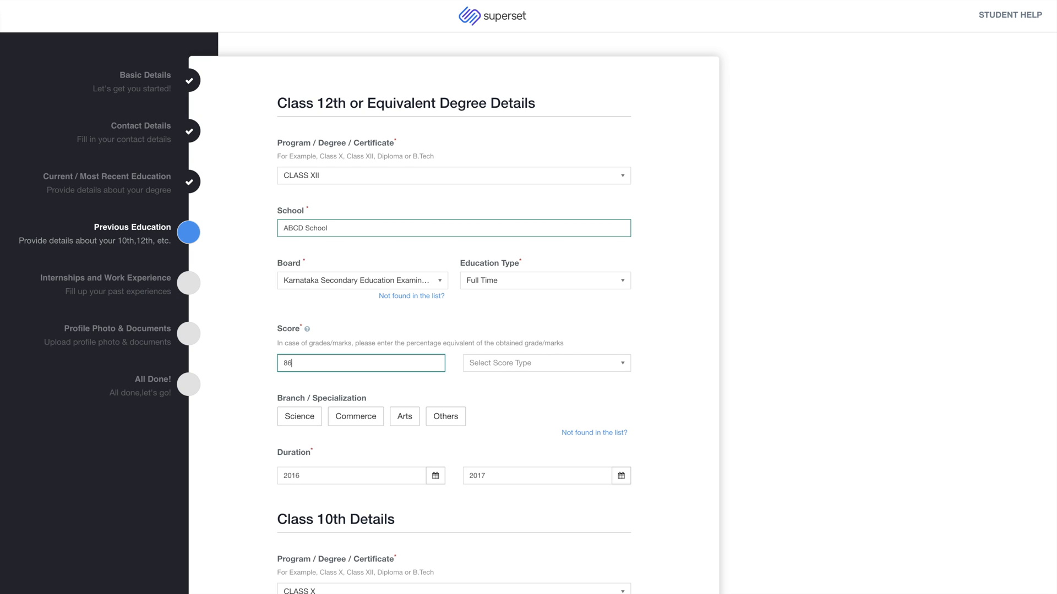
click(546, 363)
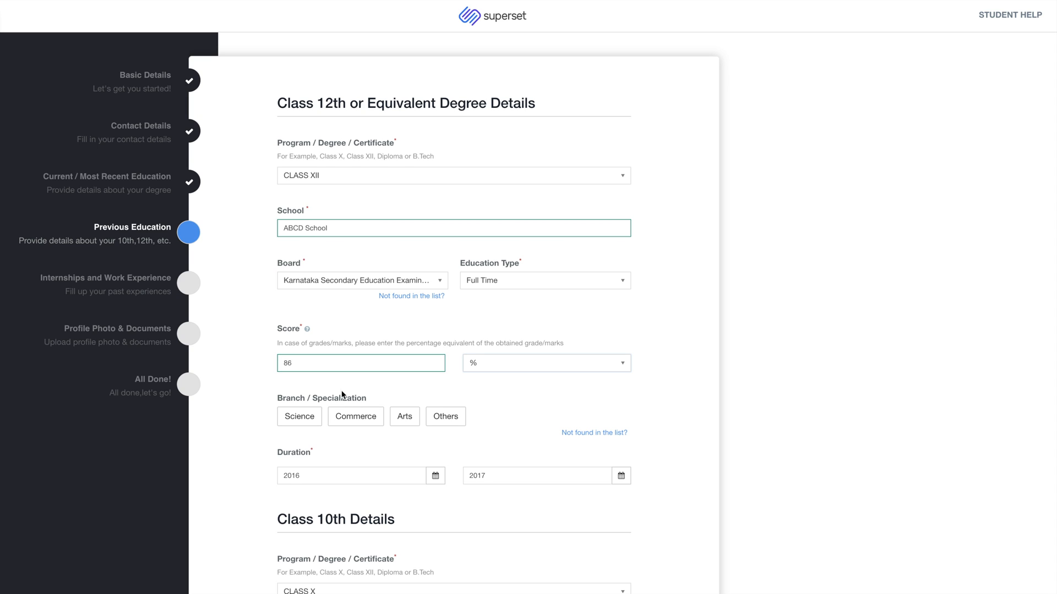
click(298, 416)
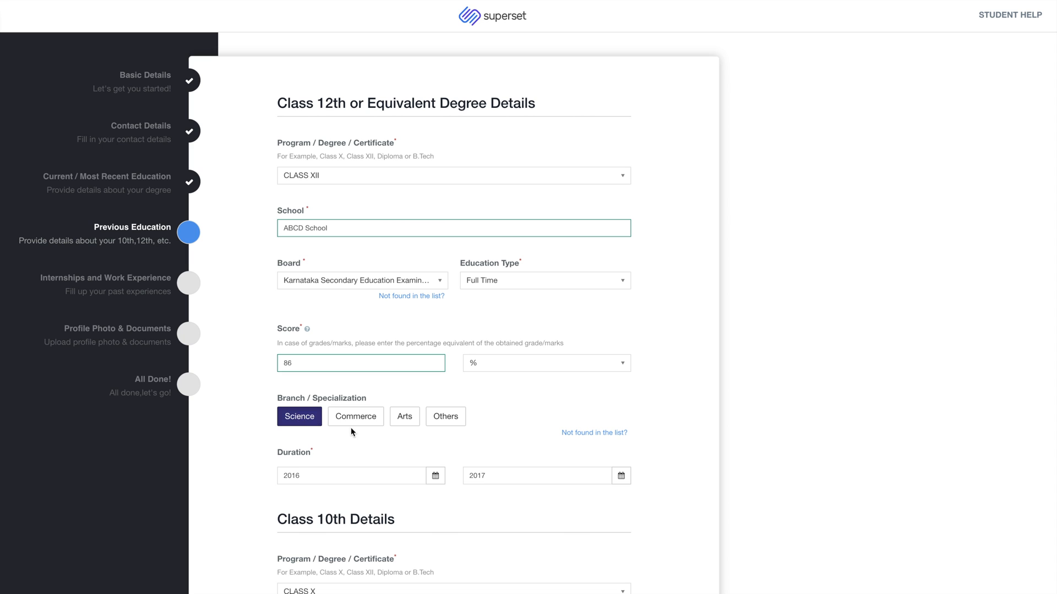
Fill Class 10th as EFGH School with its board and save Previous Education to continue
scroll(down, 3)
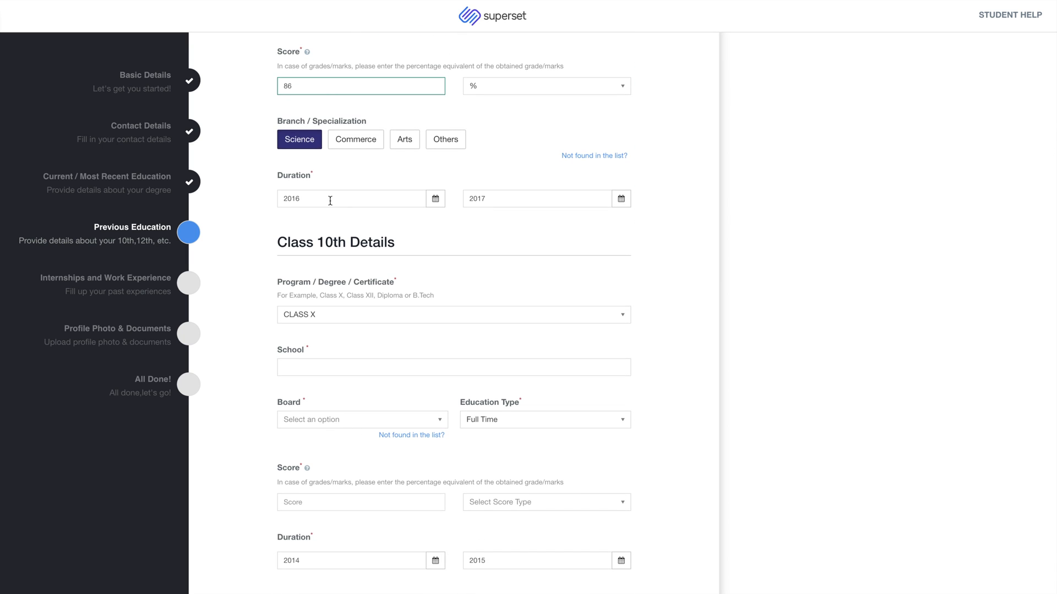
mouse_move(463, 350)
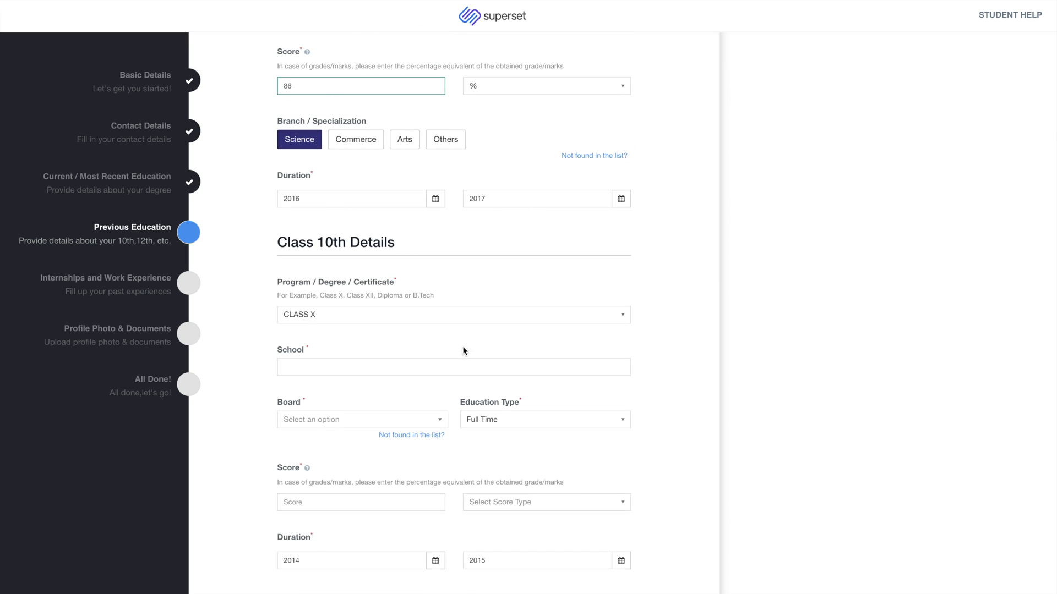
click(452, 366)
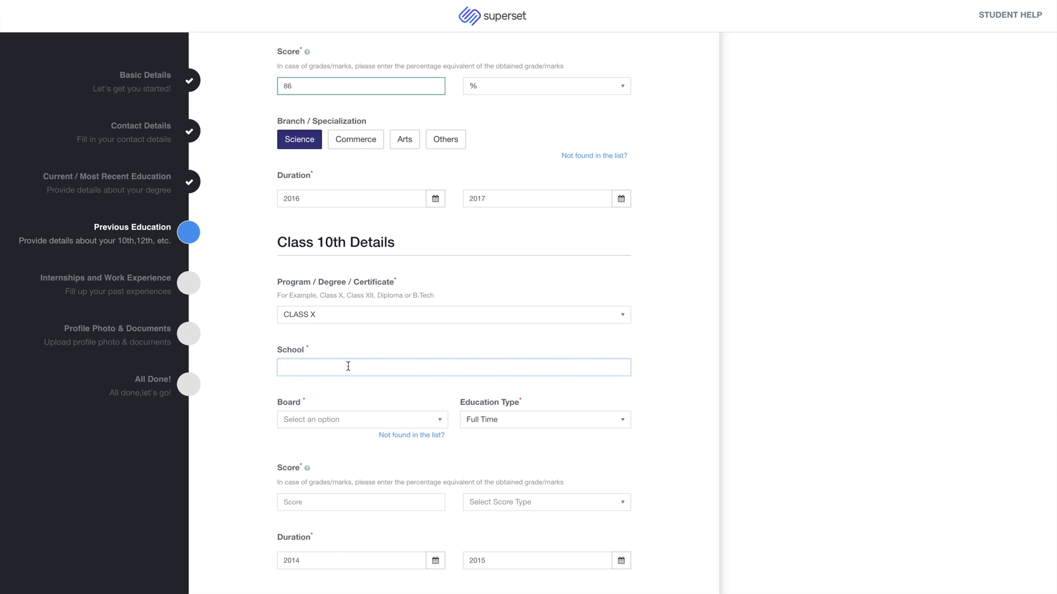
text(EFGH)
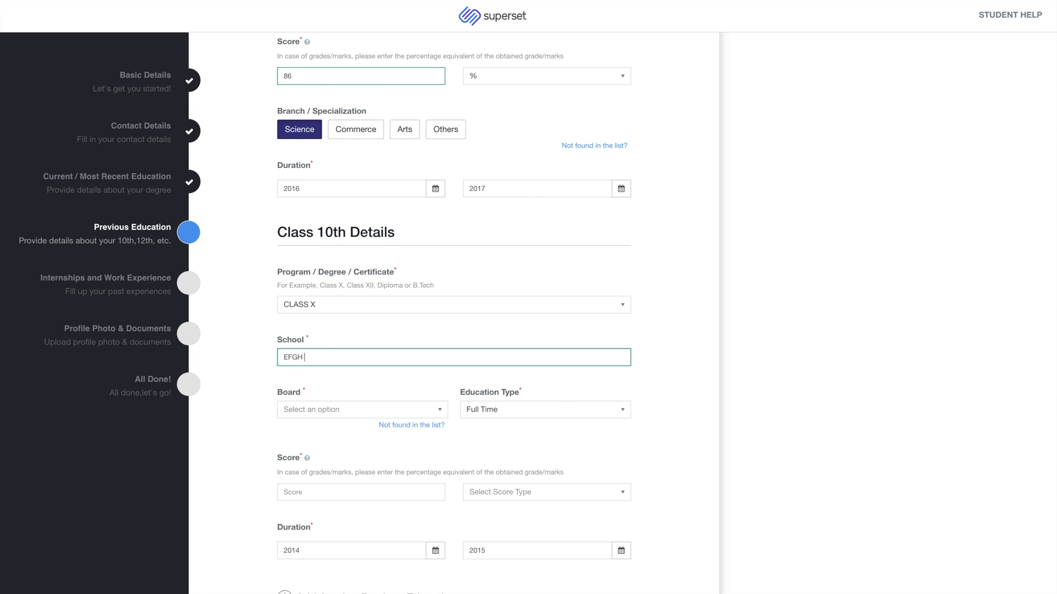
text(Sch)
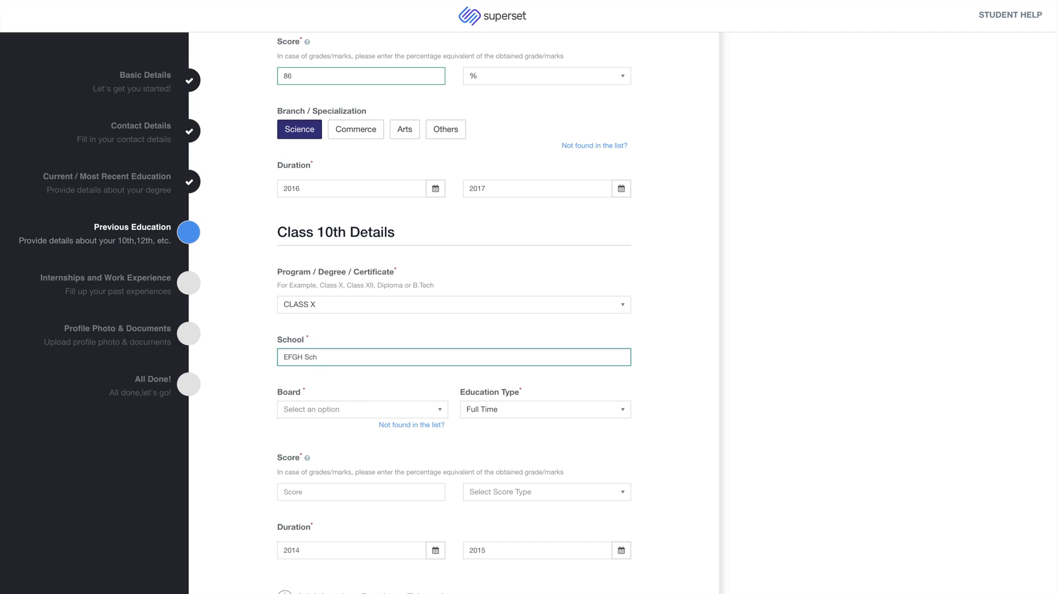
click(361, 410)
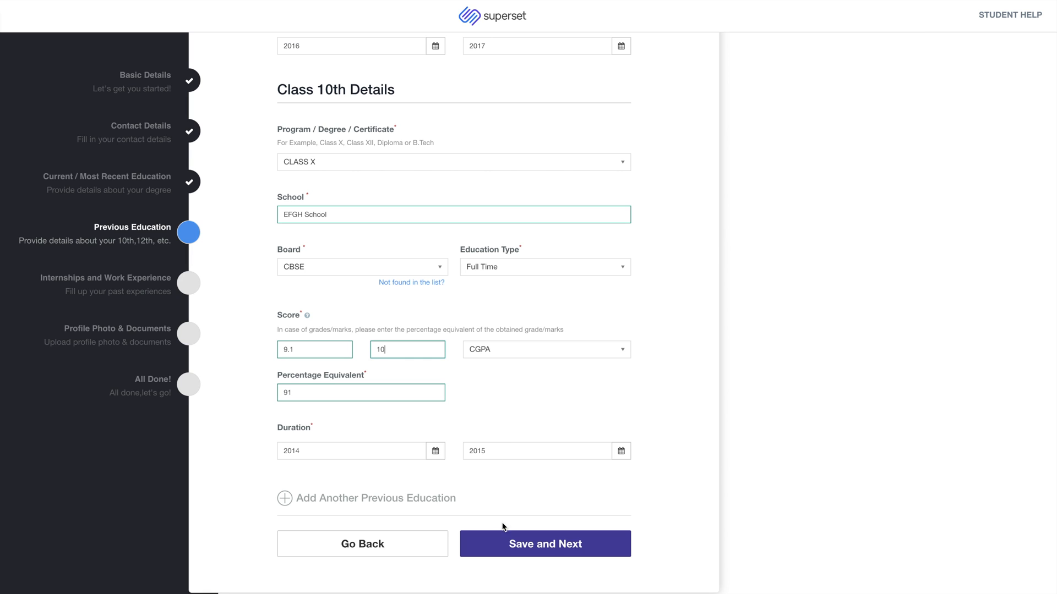
click(544, 544)
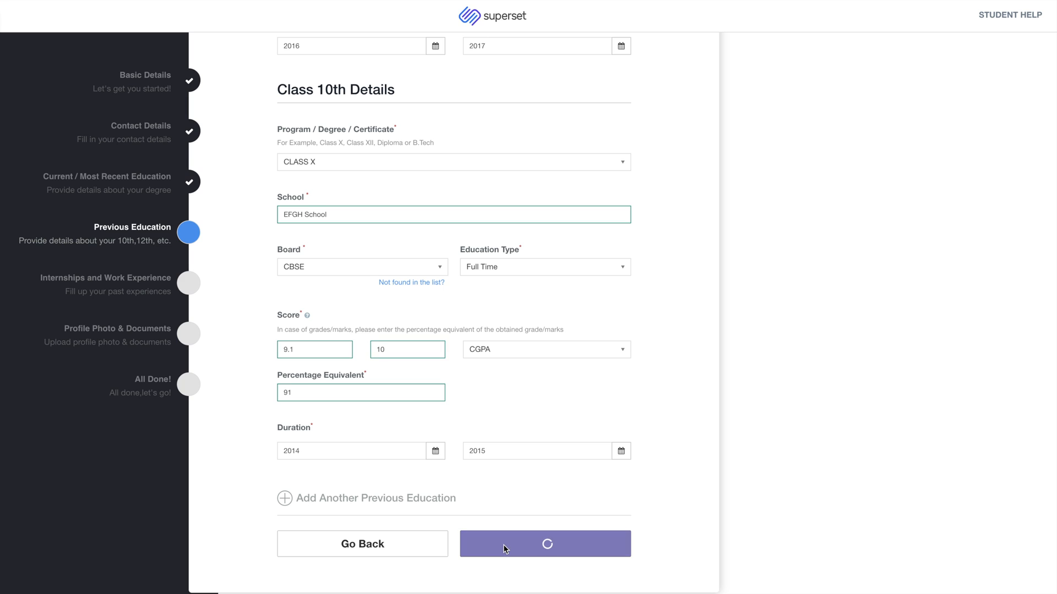
click(545, 544)
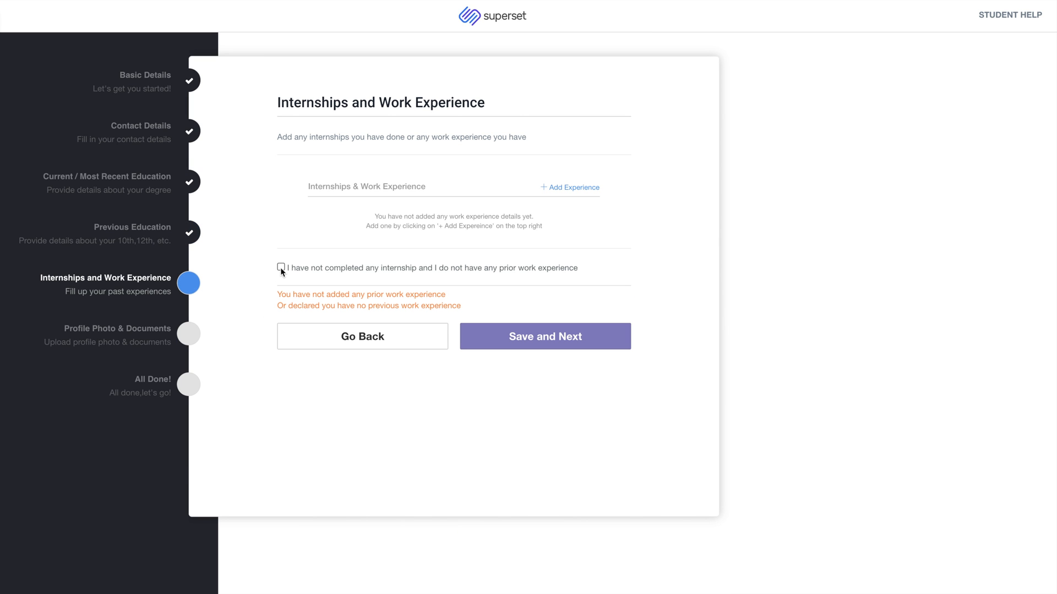
click(280, 267)
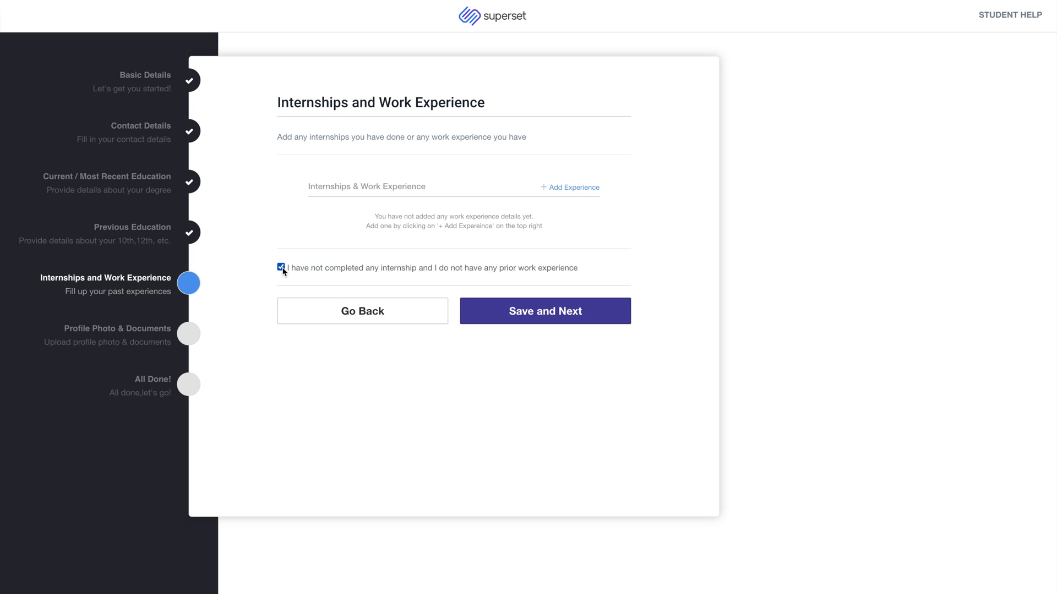
click(280, 268)
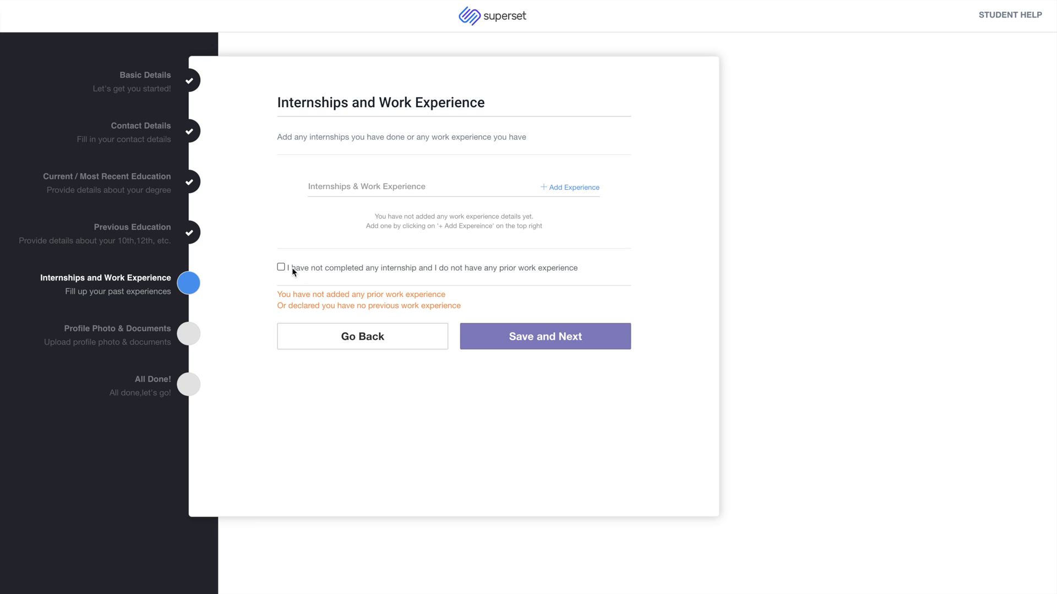
mouse_move(564, 193)
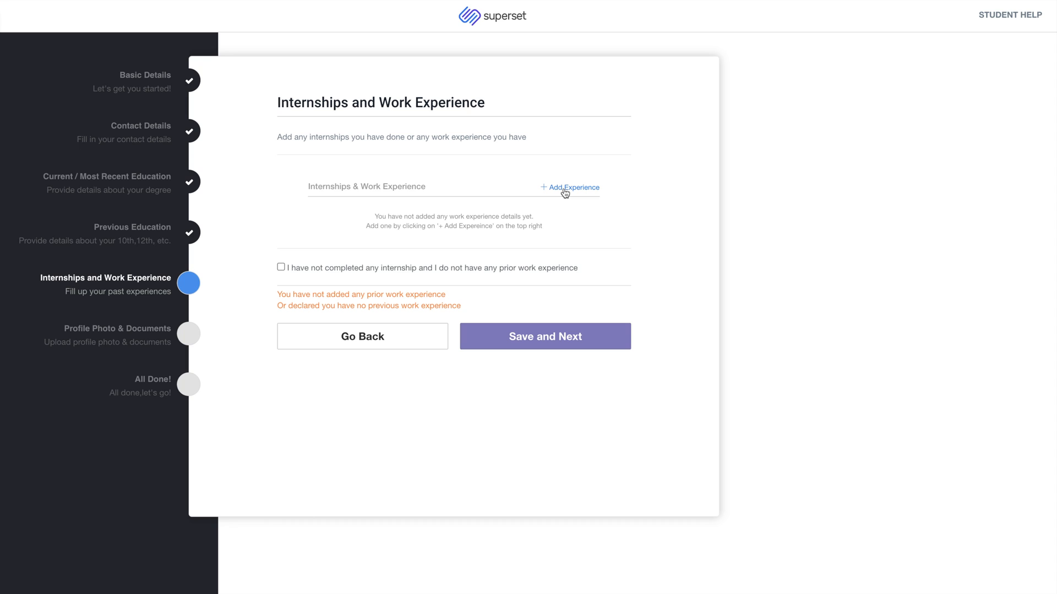
click(570, 187)
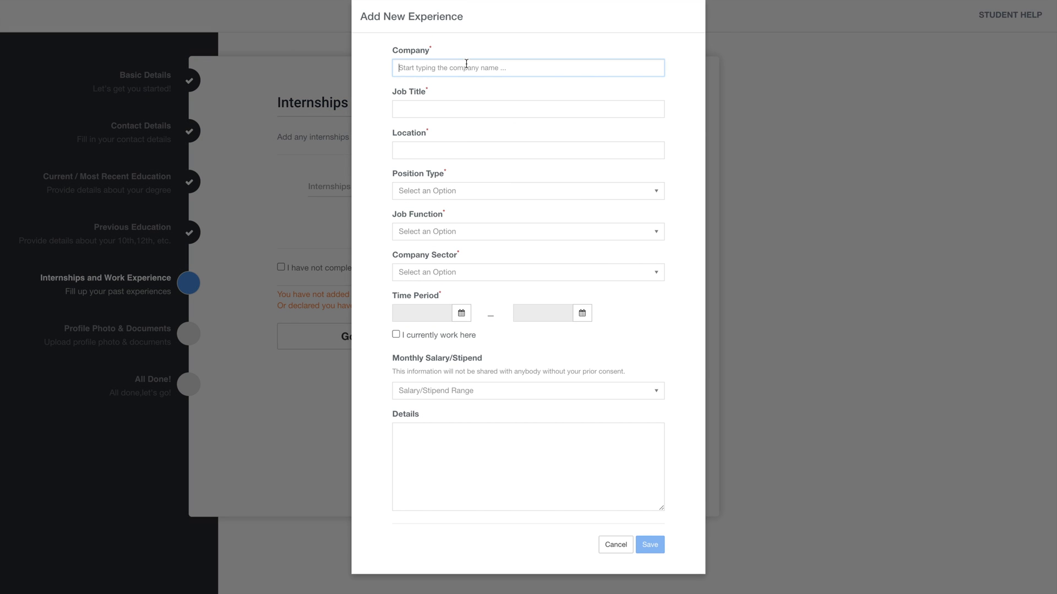
Enter SuperSet as company, Bangalore location, position type and Computer Science - Software - IT sector
text(Super)
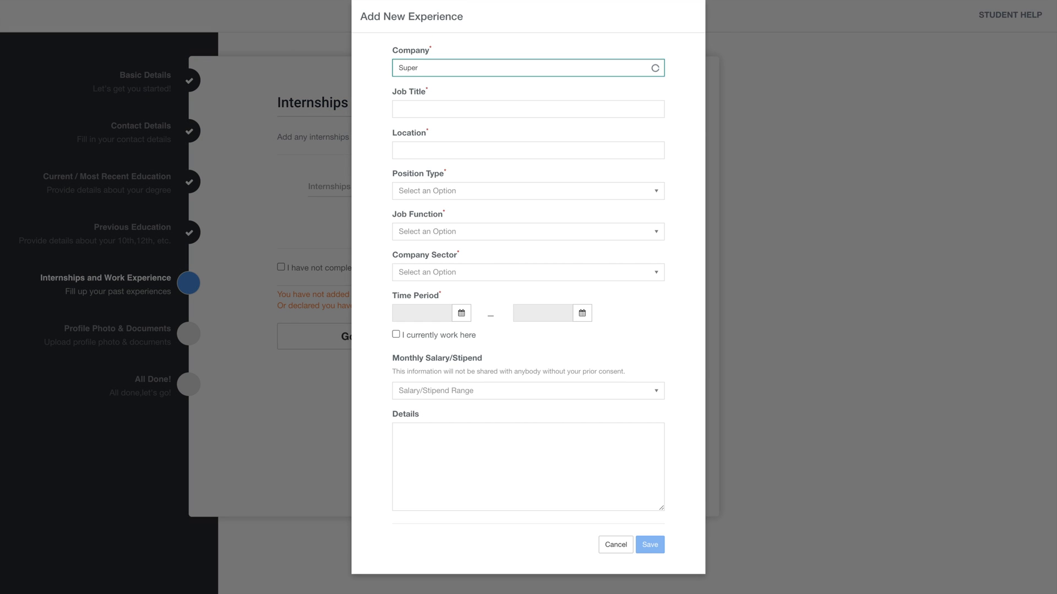
text(set)
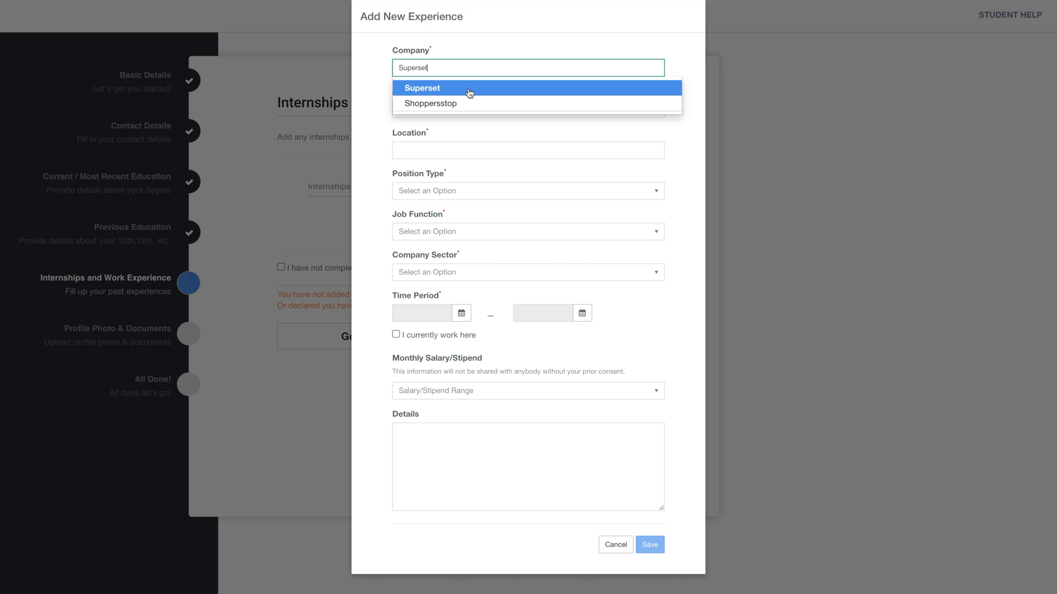
click(422, 88)
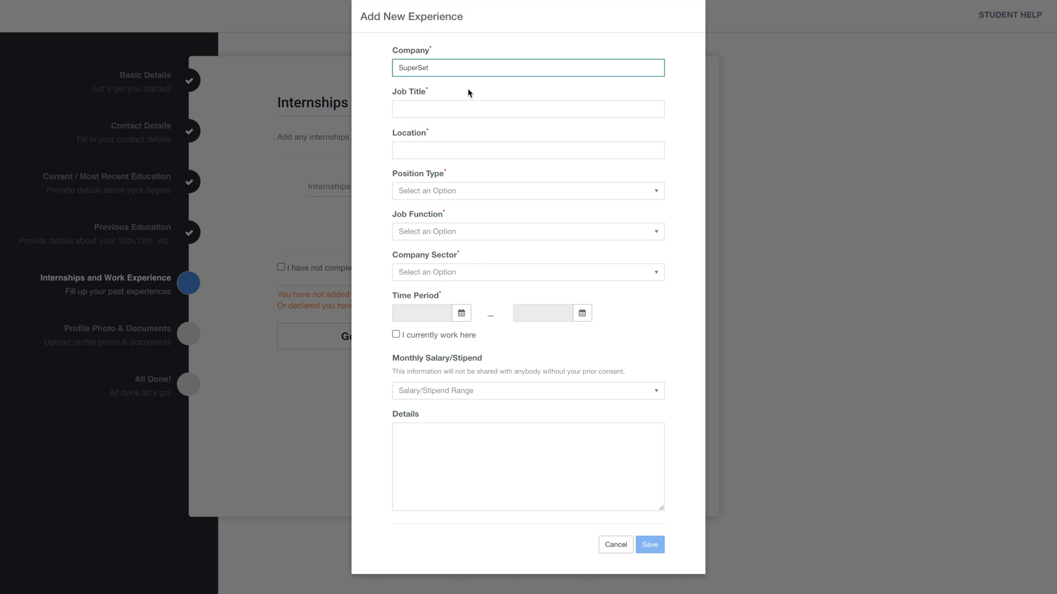
text(Bangalore)
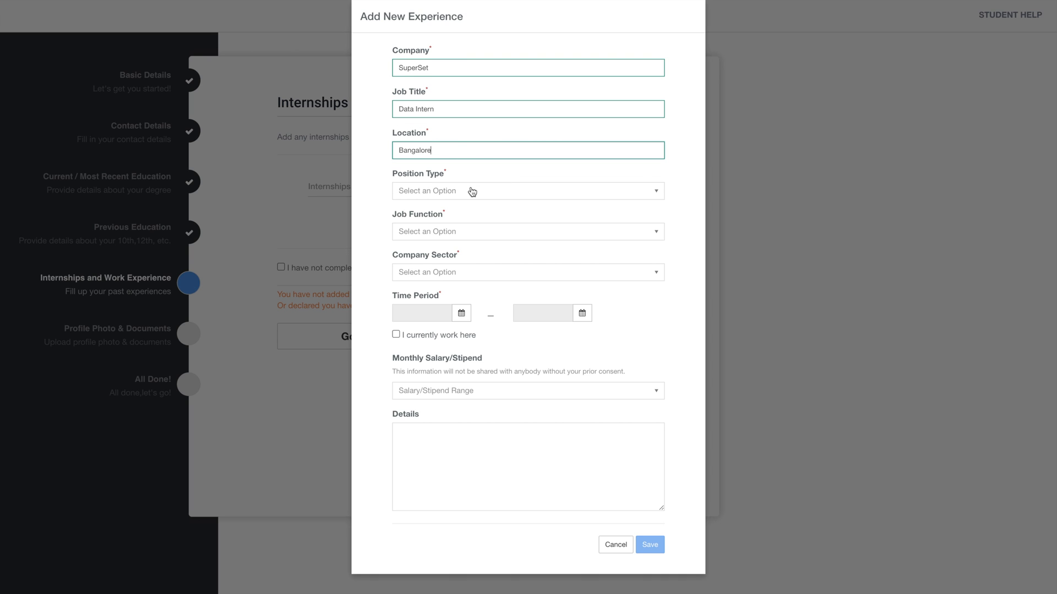
click(527, 190)
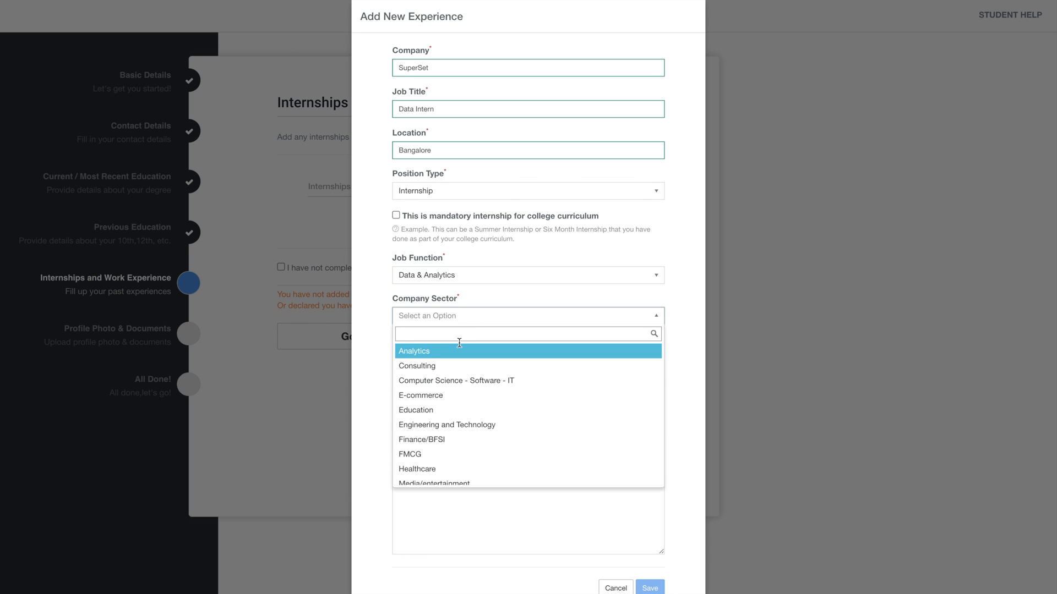
click(455, 380)
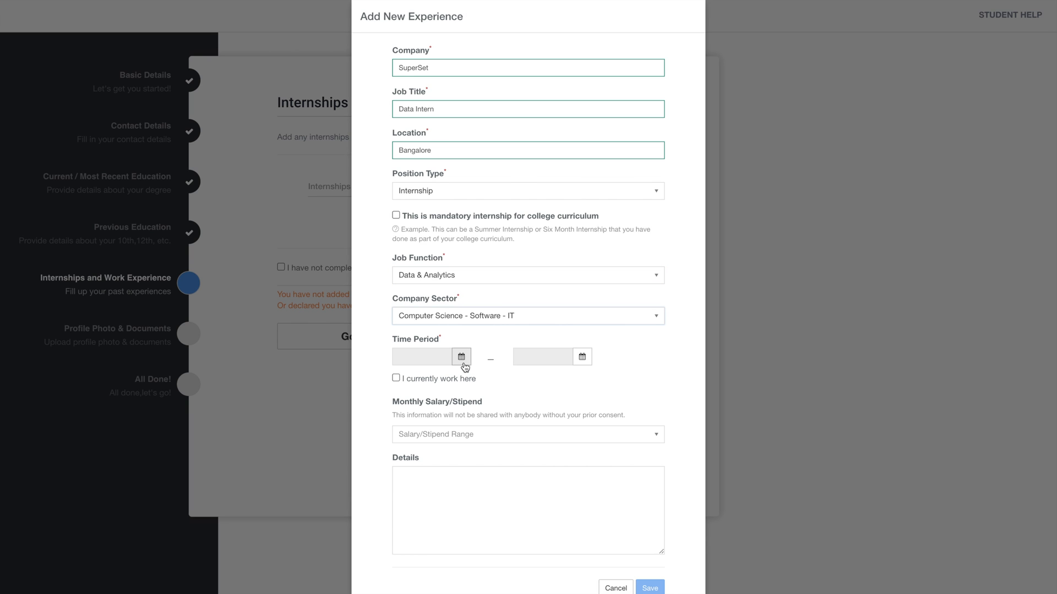
Set the start date, ₹10,000 - ₹25,000 stipend and '1. Worked on' details, then save the internship
click(461, 356)
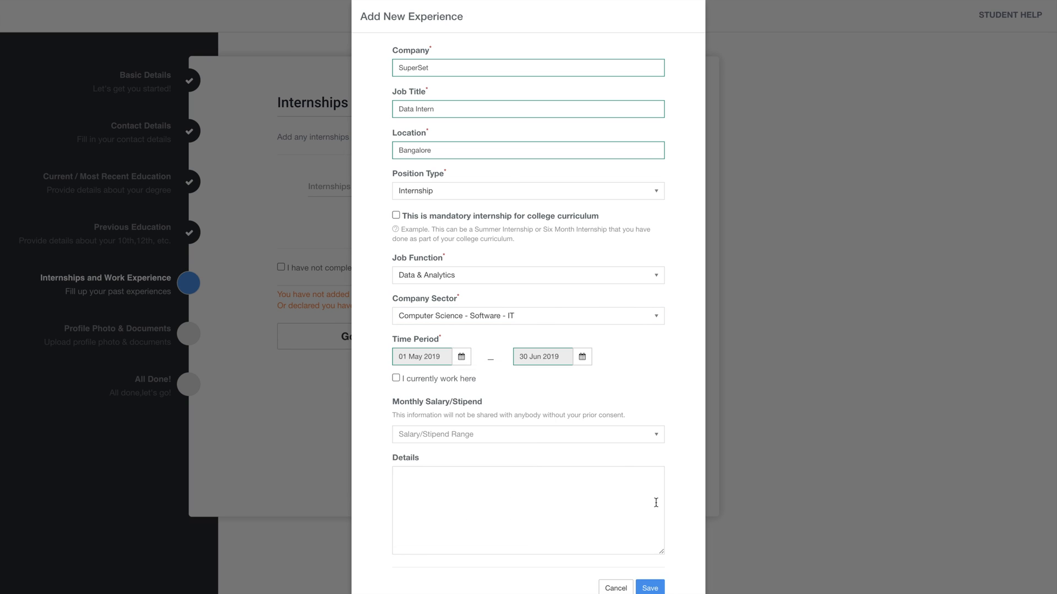
click(527, 434)
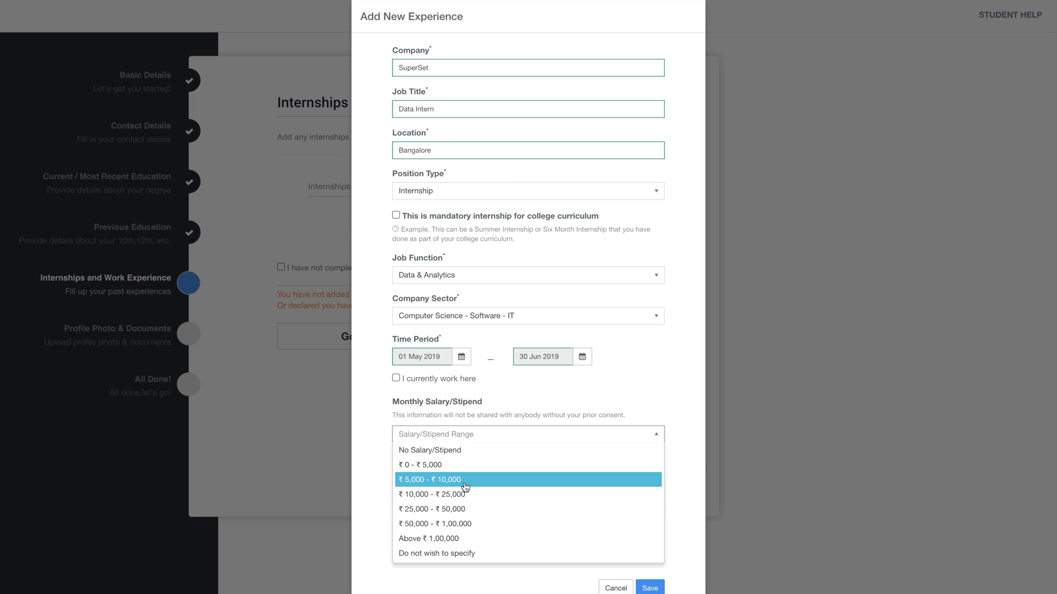
click(432, 495)
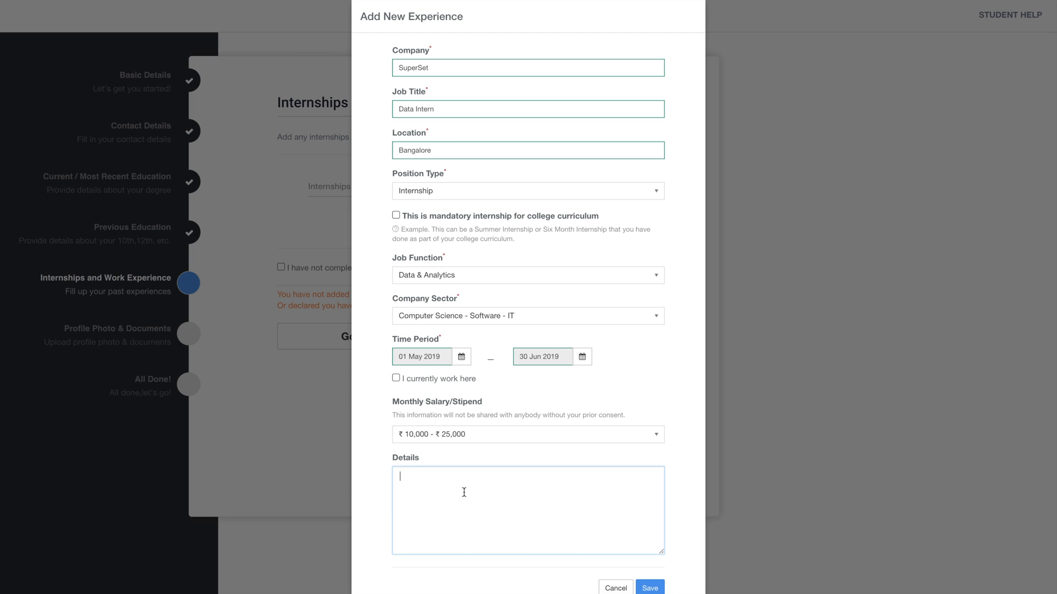
text(1. W)
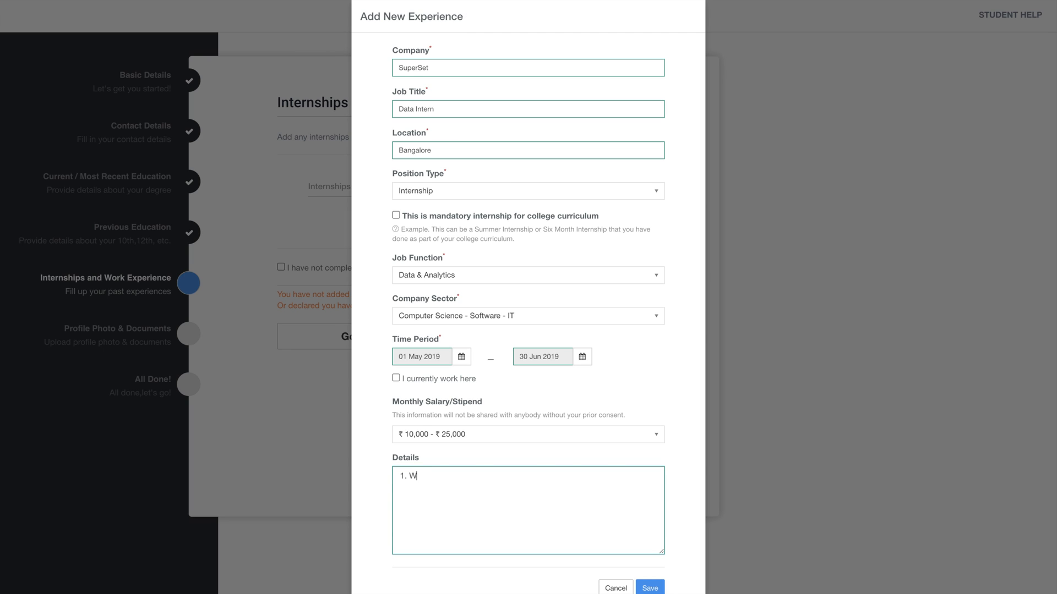
text(orked on)
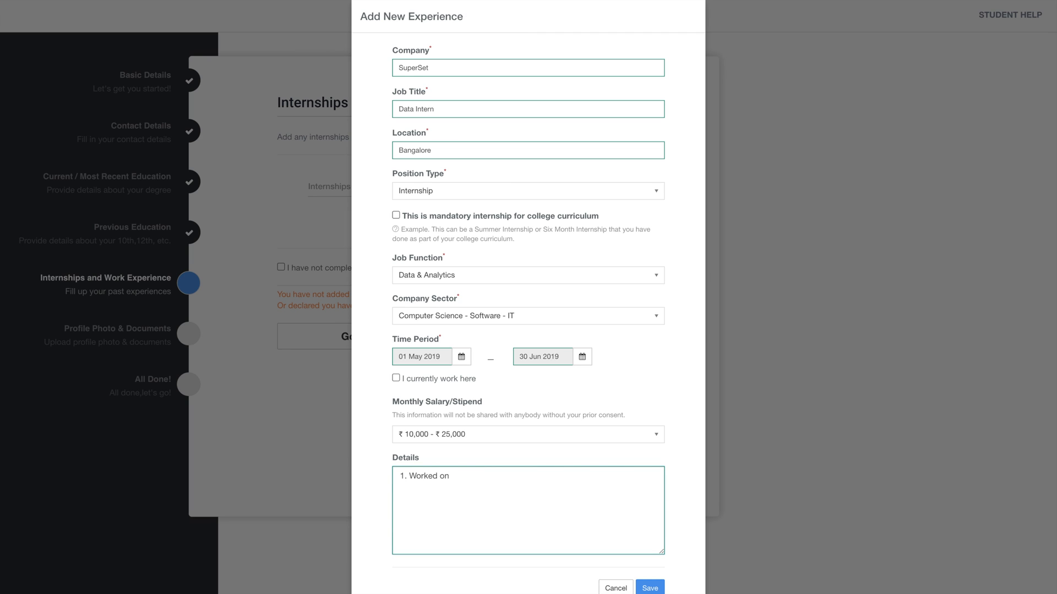
click(648, 588)
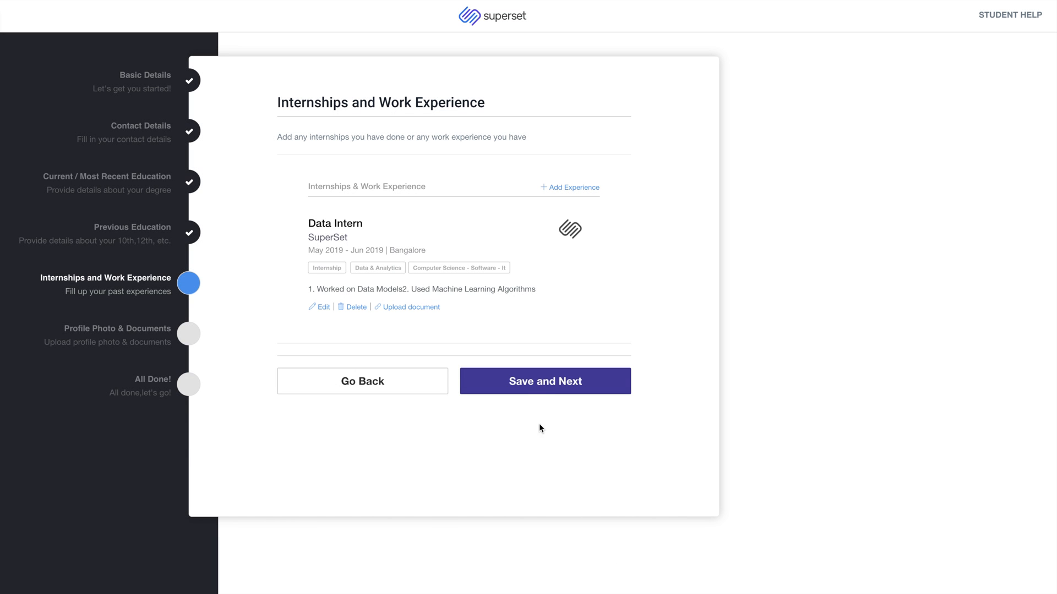
mouse_move(552, 184)
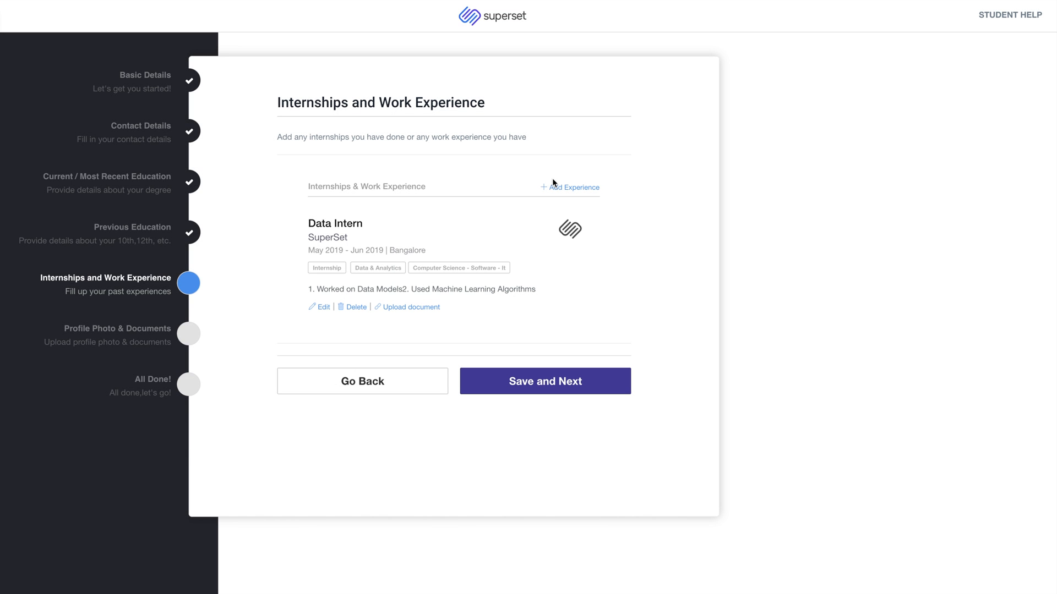
mouse_move(577, 366)
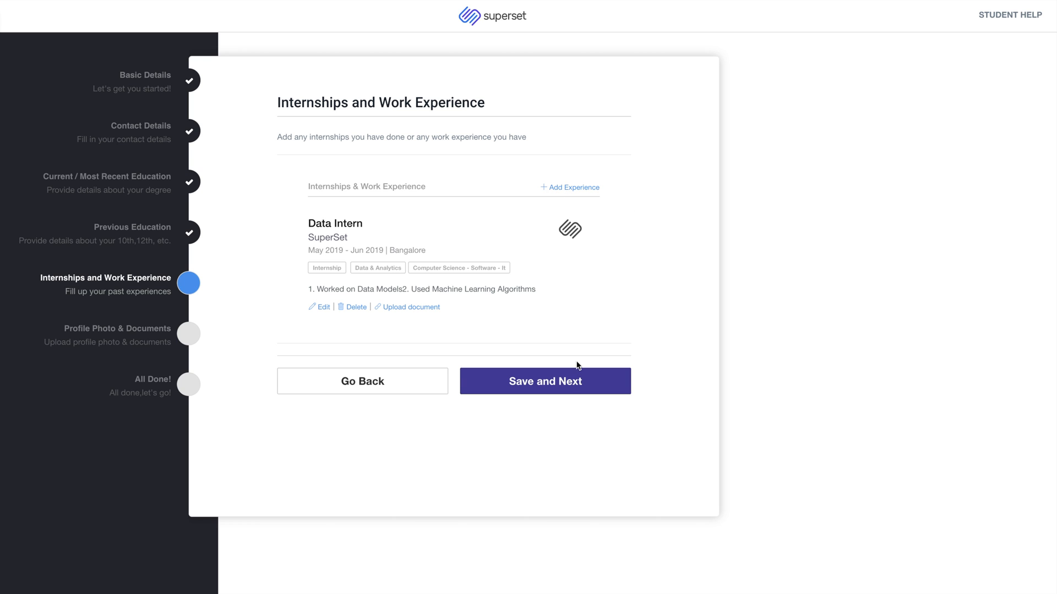
Save the Internships and Work Experience step and continue to Profile Photo & Documents
click(545, 381)
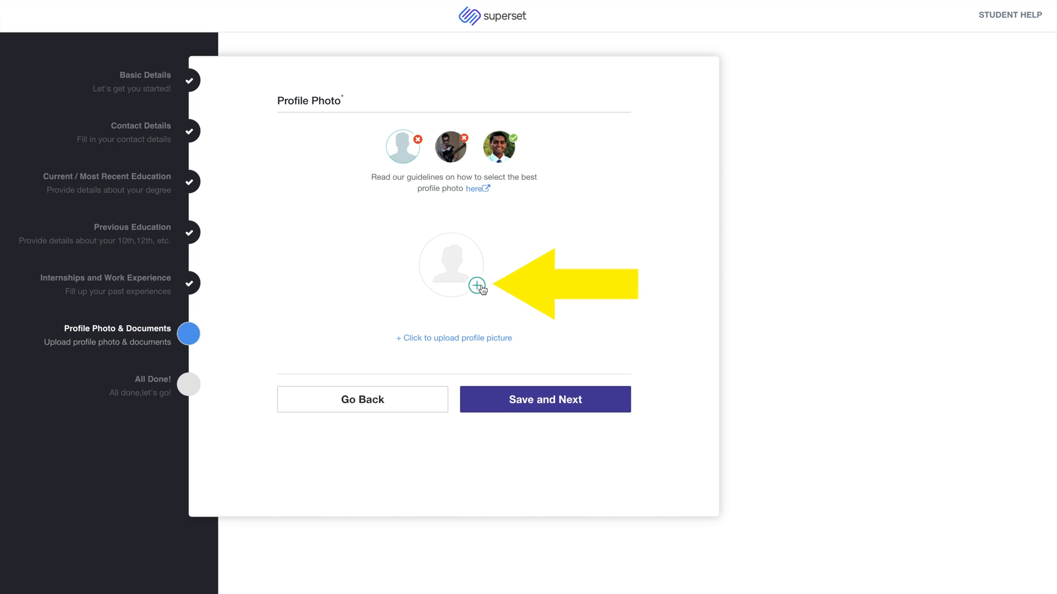
Upload a cropped profile photo and save the step to reach the final questions
click(479, 285)
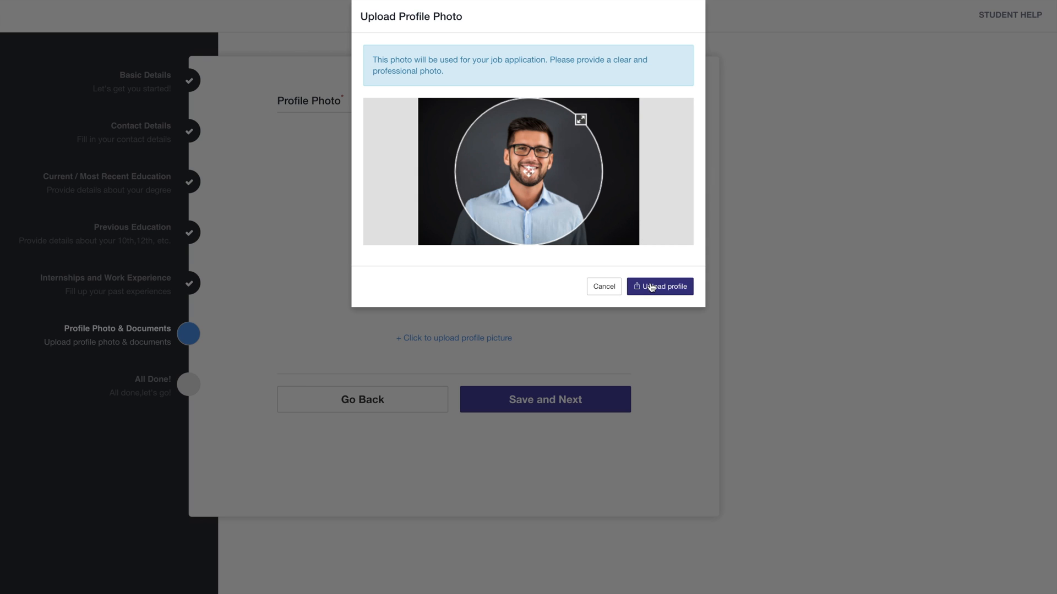
click(660, 286)
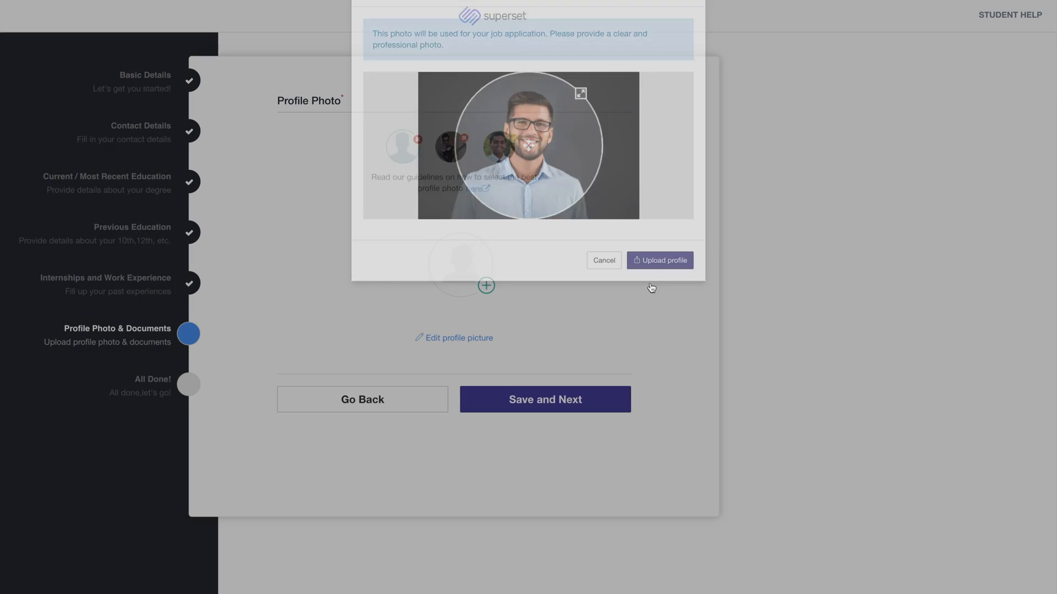
click(660, 260)
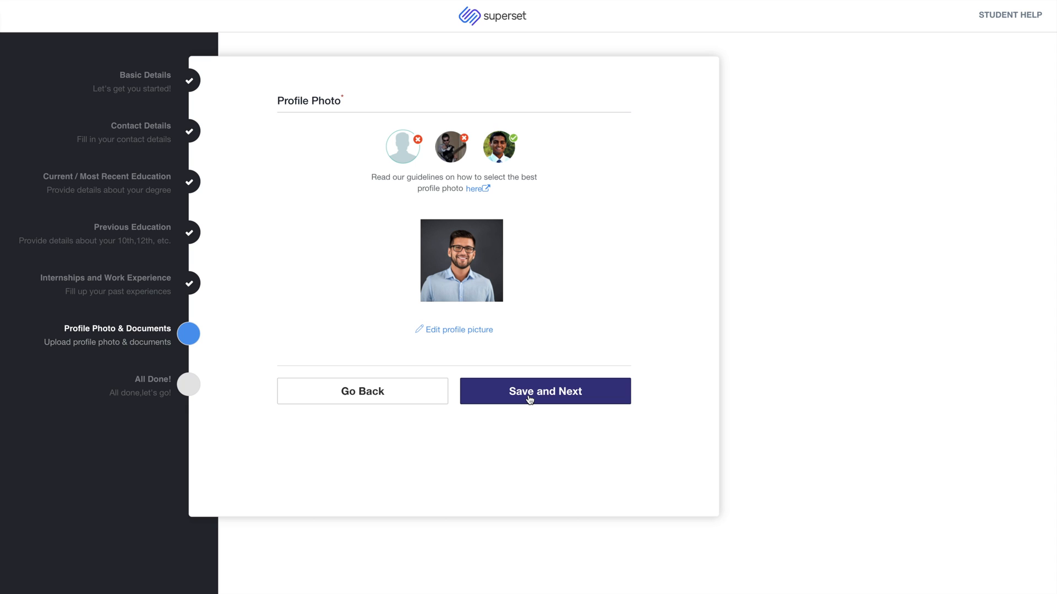
click(543, 392)
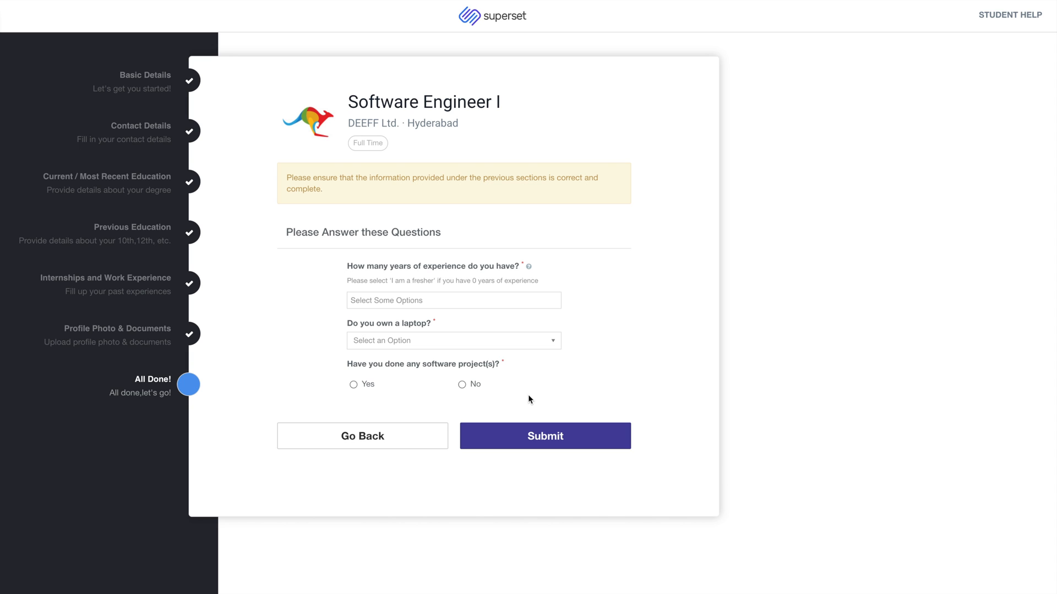
Answer the screening questions as fresher, Yes to laptop, No to software projects, and submit
click(452, 299)
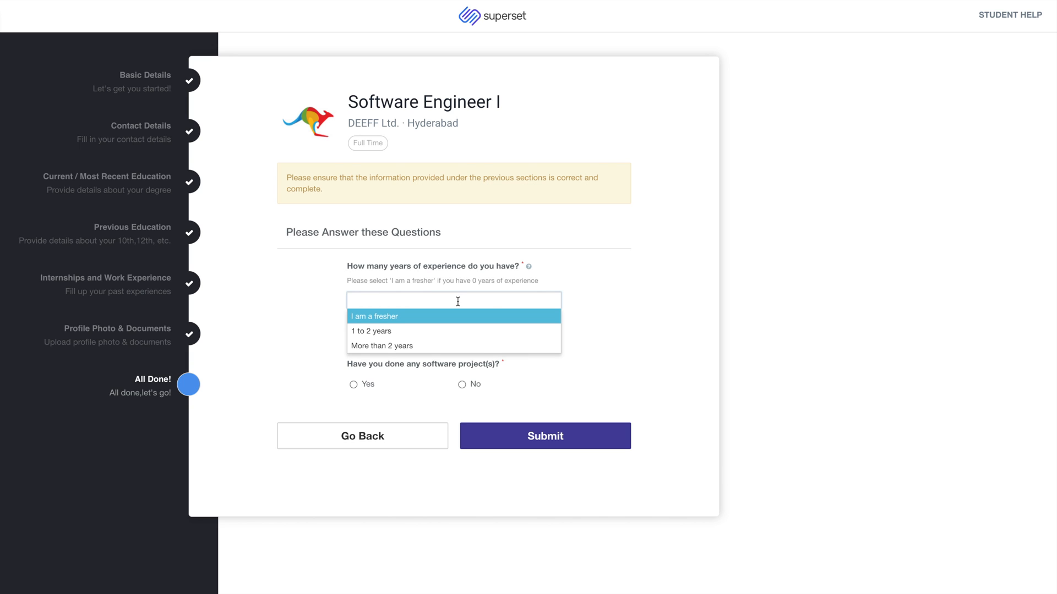
mouse_move(438, 317)
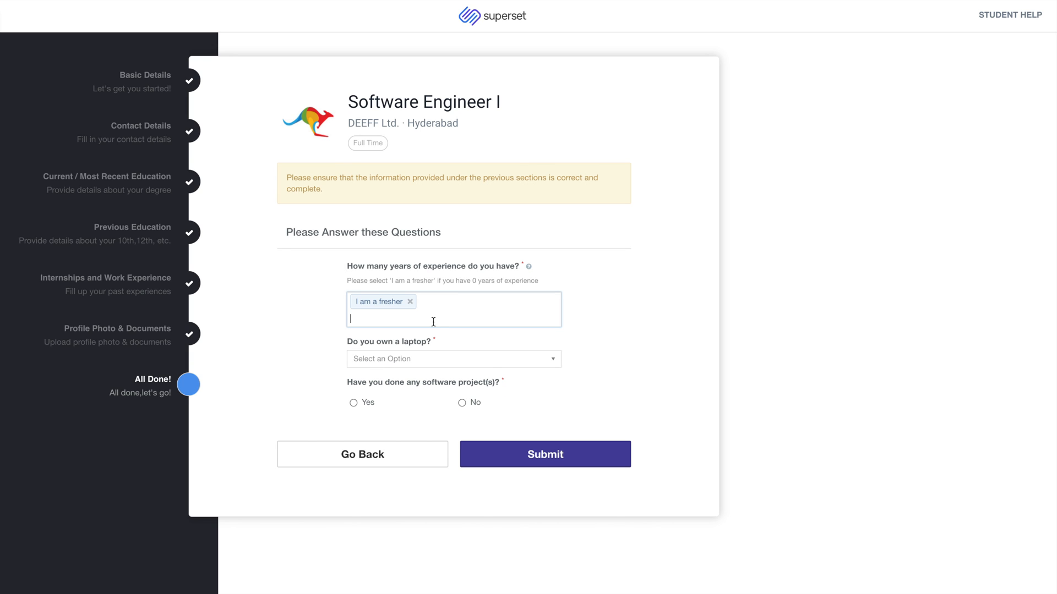
click(452, 358)
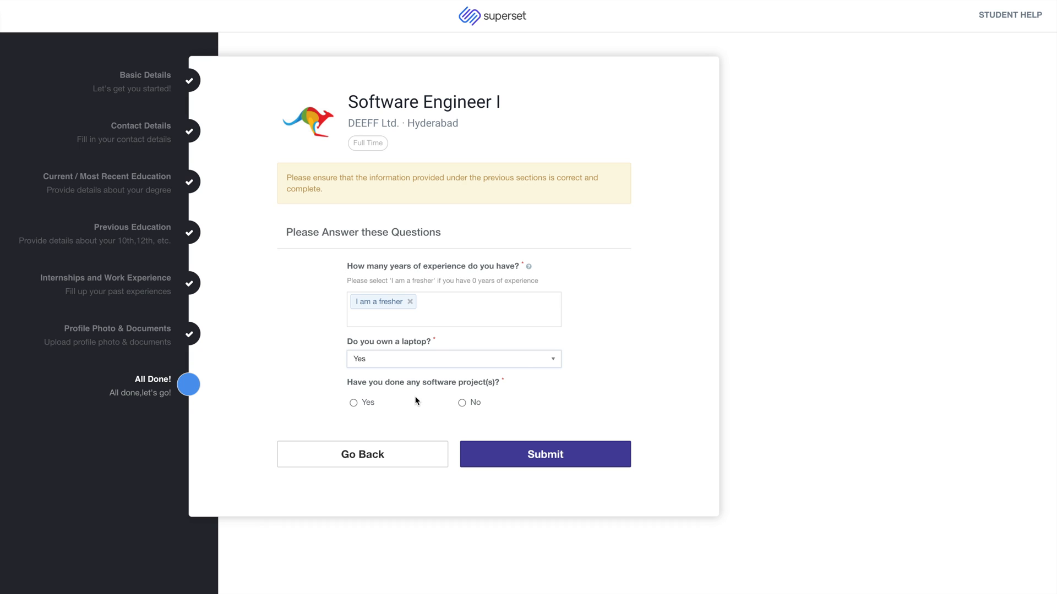
click(461, 403)
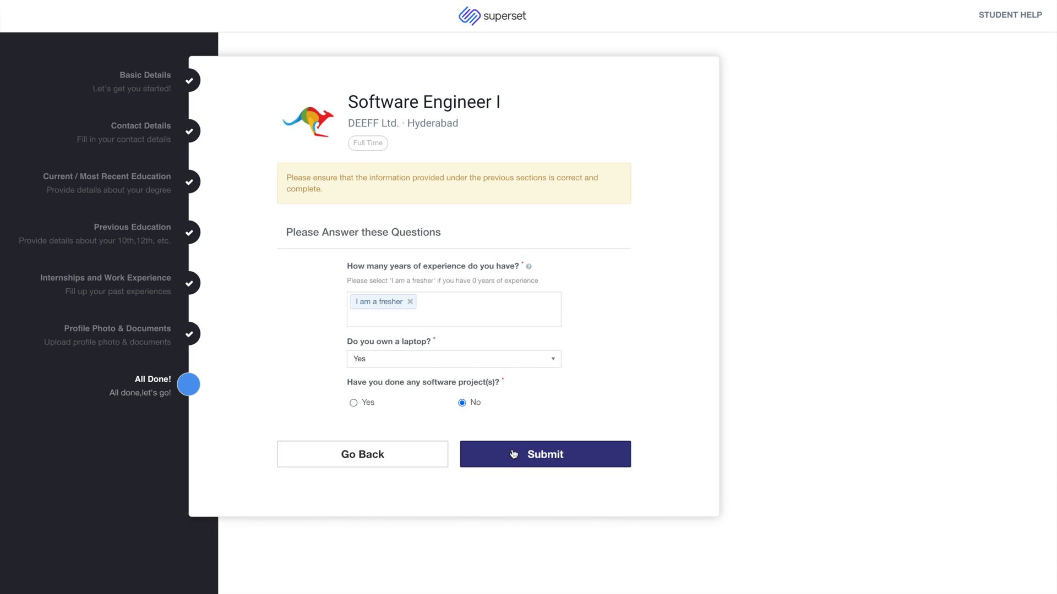
click(544, 453)
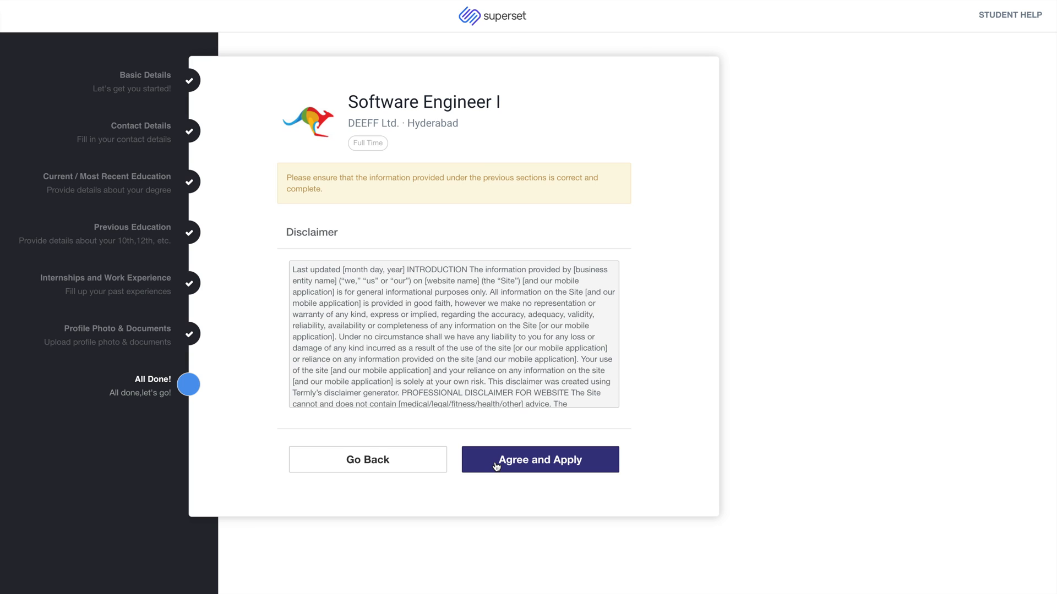
Agree to the disclaimer to apply, then go to My Profile from the success popup
click(540, 460)
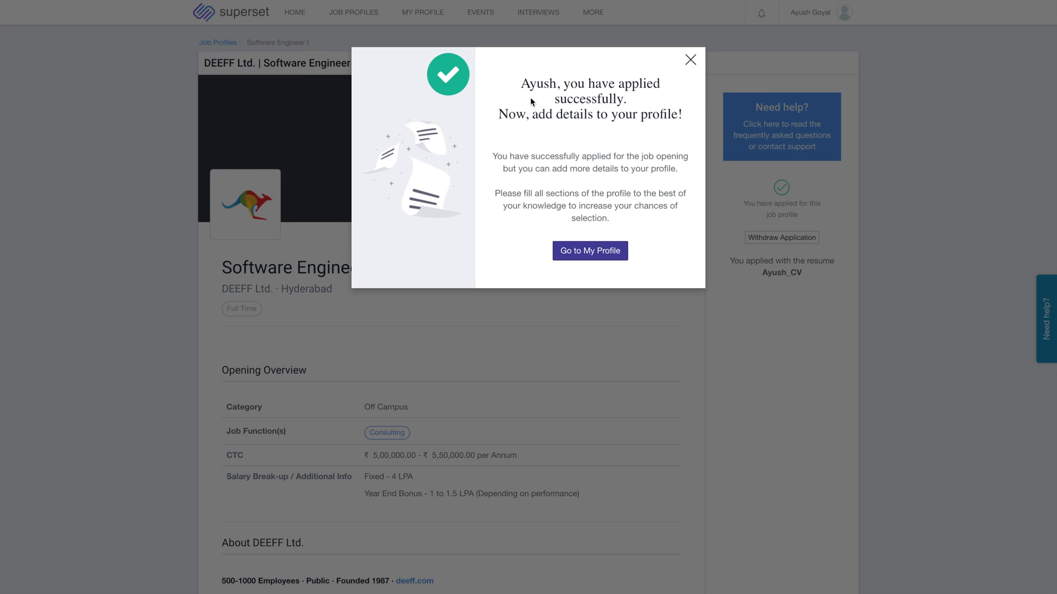
mouse_move(580, 133)
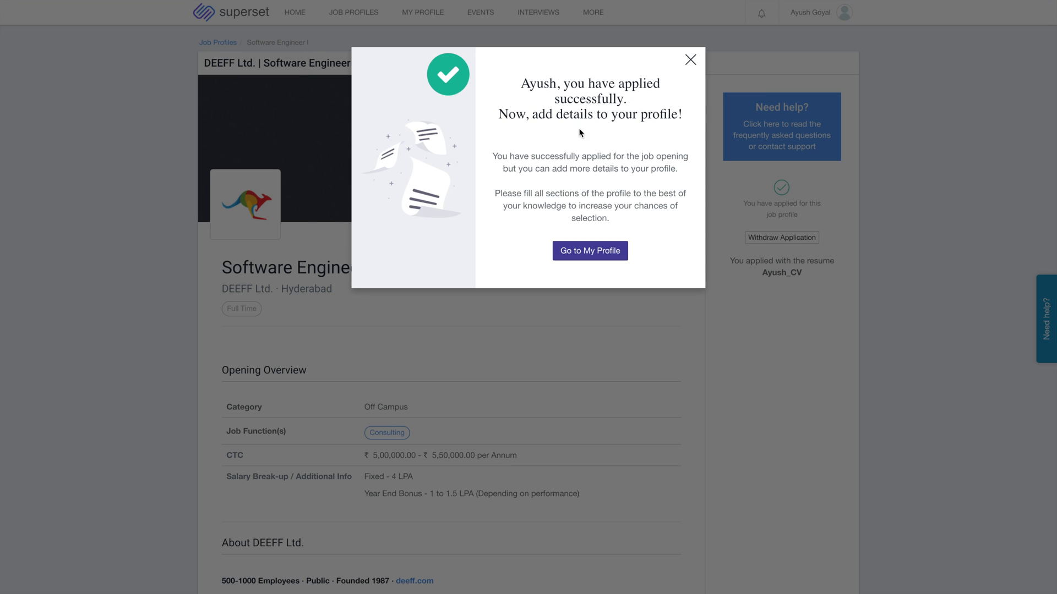
mouse_move(589, 251)
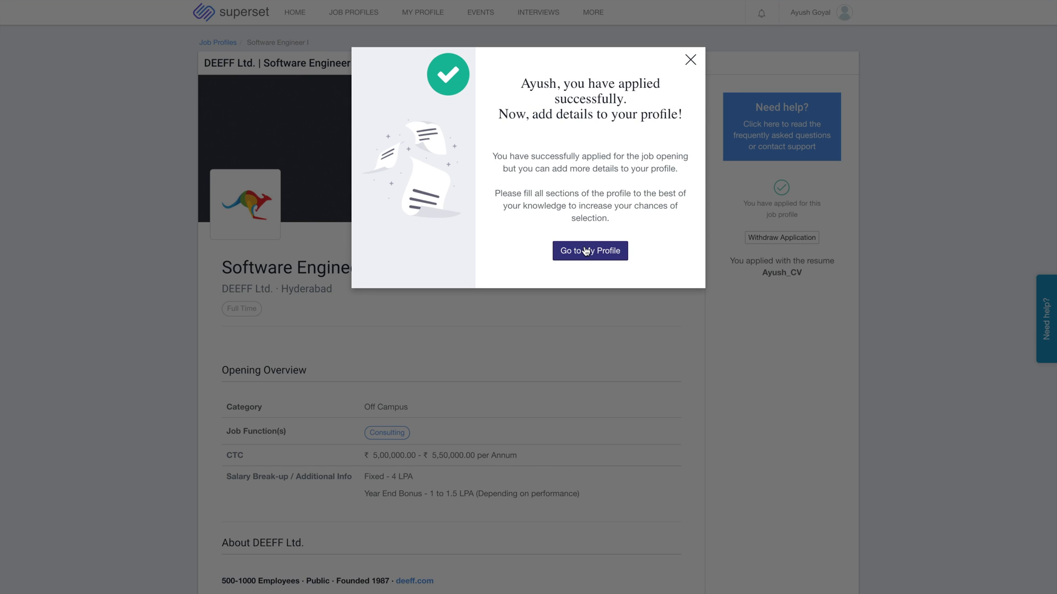
click(589, 251)
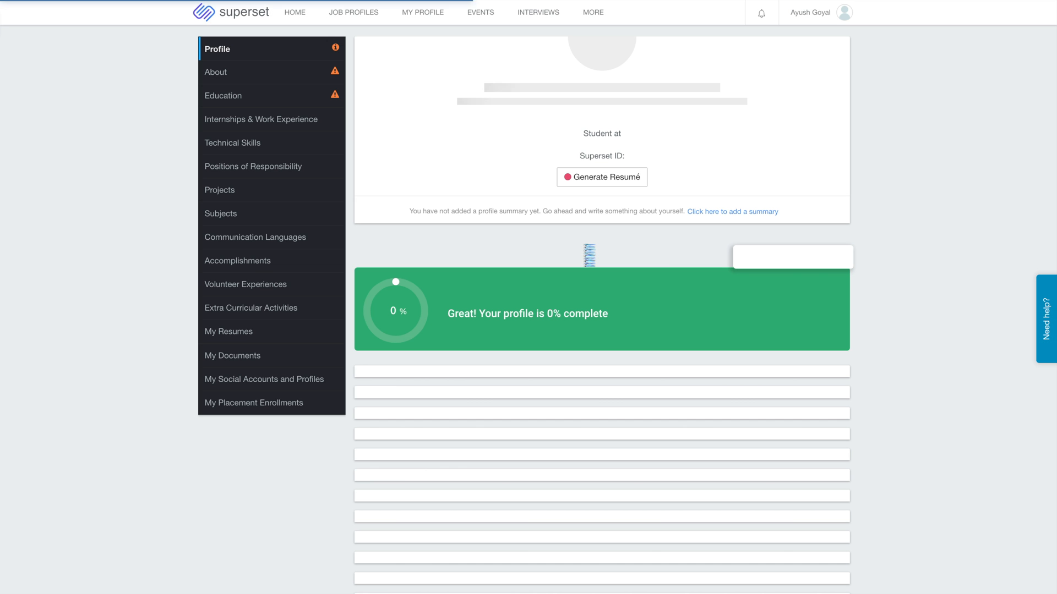